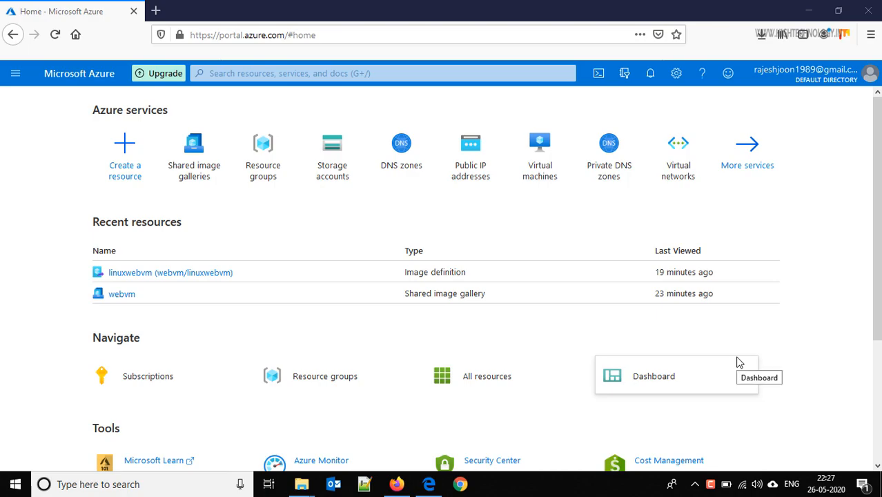
mouse_move(497, 273)
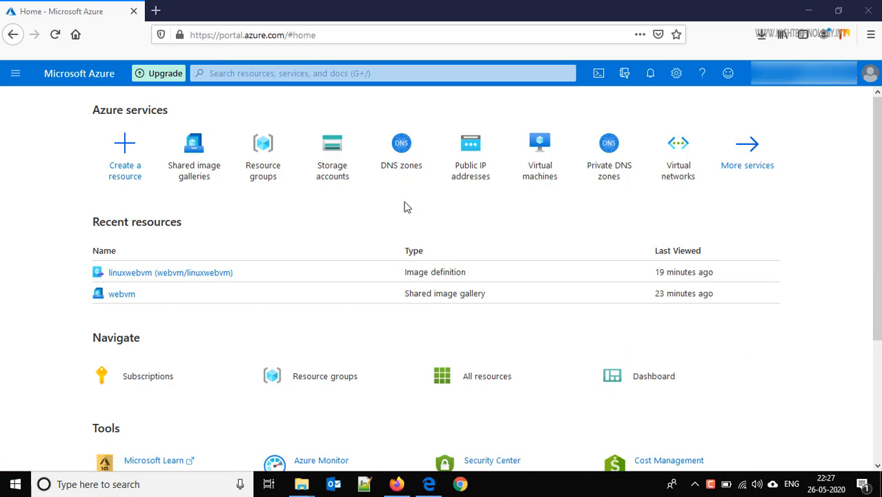
mouse_move(296, 205)
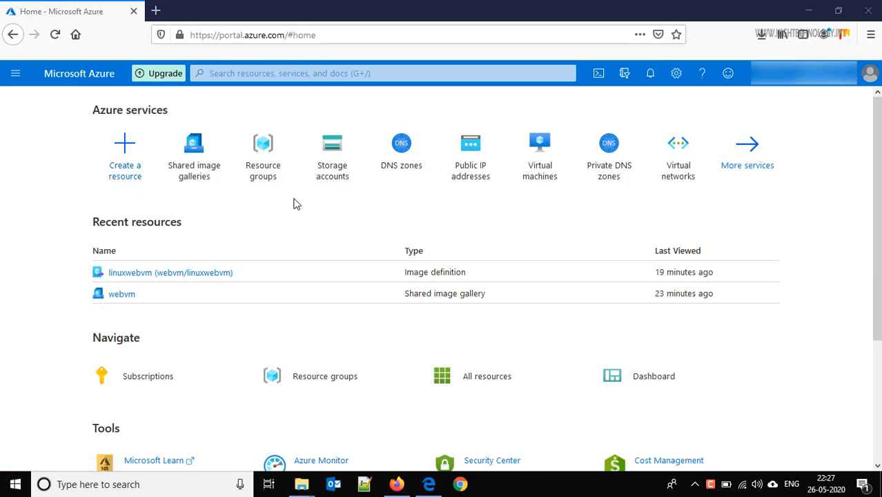
mouse_move(185, 72)
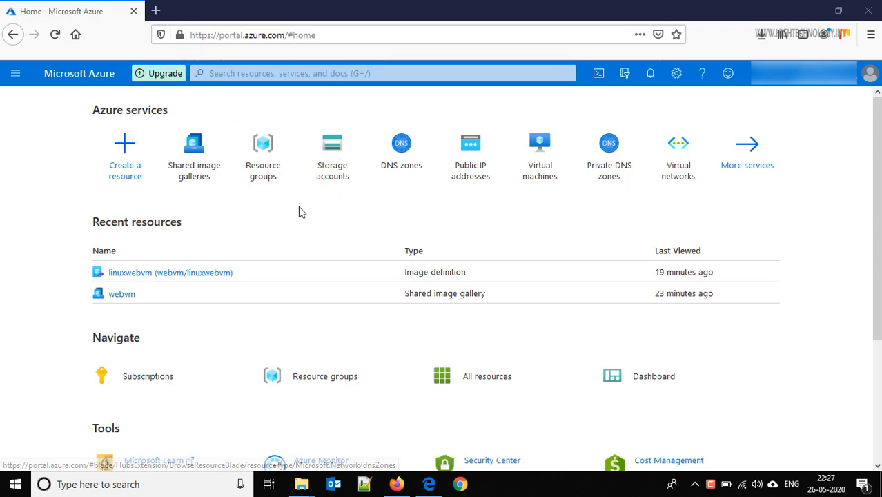
mouse_move(282, 226)
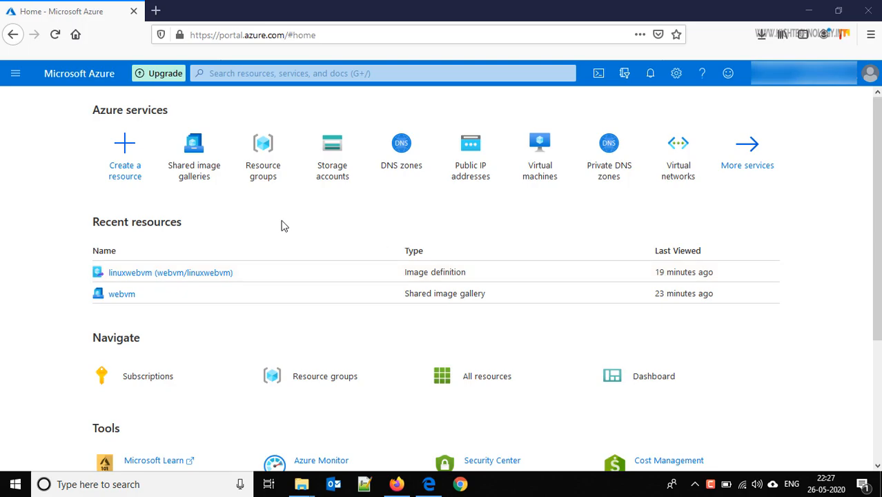
mouse_move(282, 221)
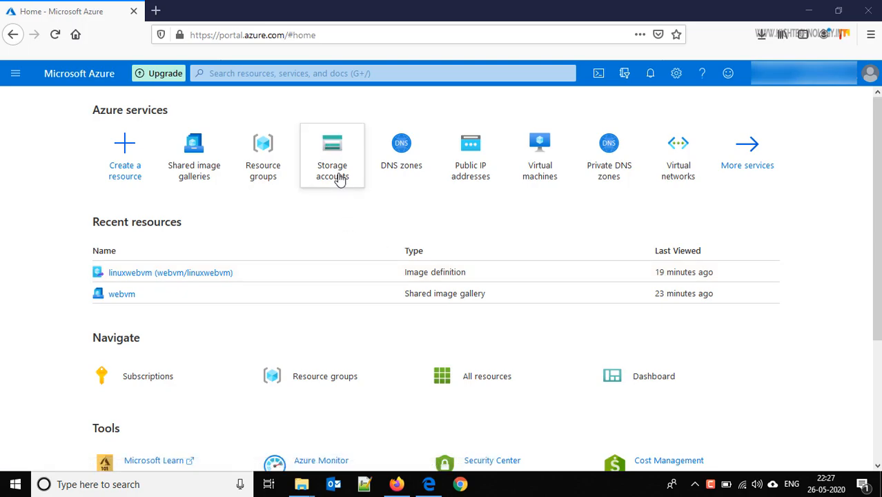
mouse_move(301, 193)
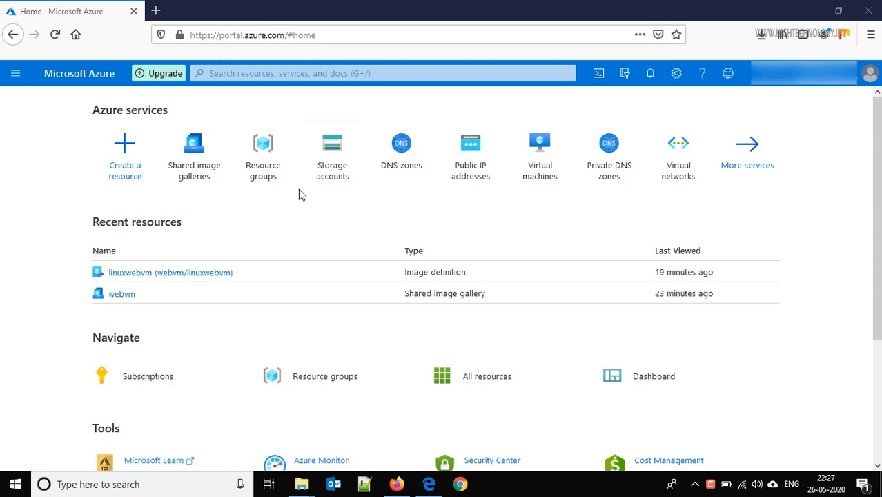
Show the Storage accounts list and dismiss the Manage view tip.
left_click(331, 142)
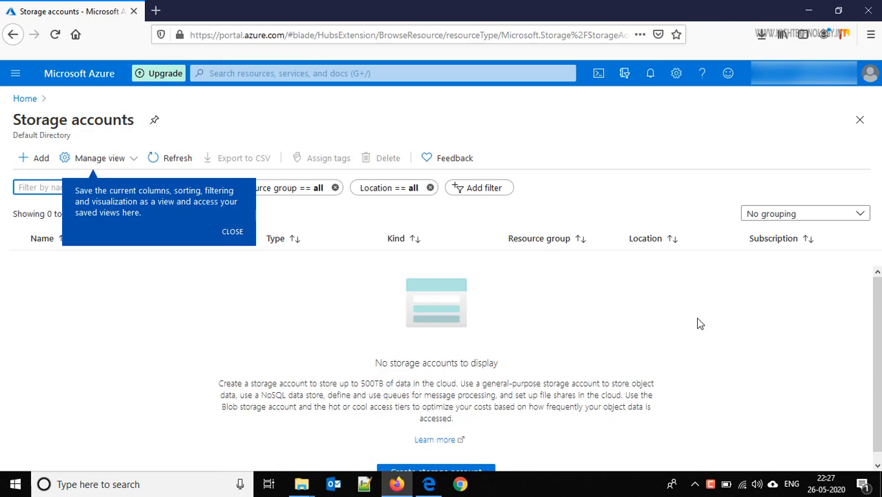
mouse_move(232, 232)
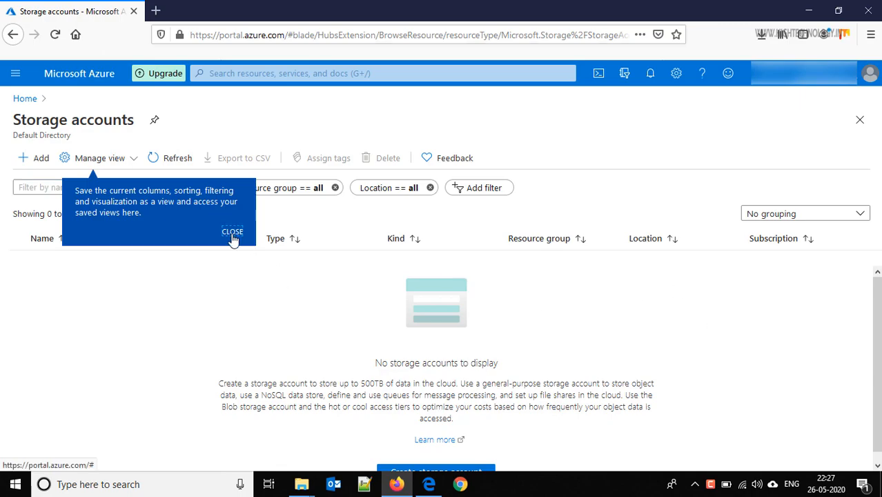
left_click(232, 232)
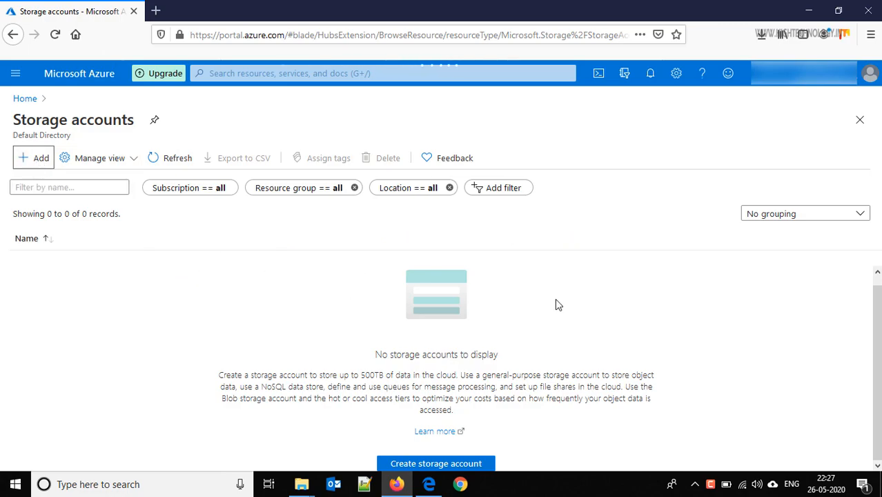
mouse_move(803, 298)
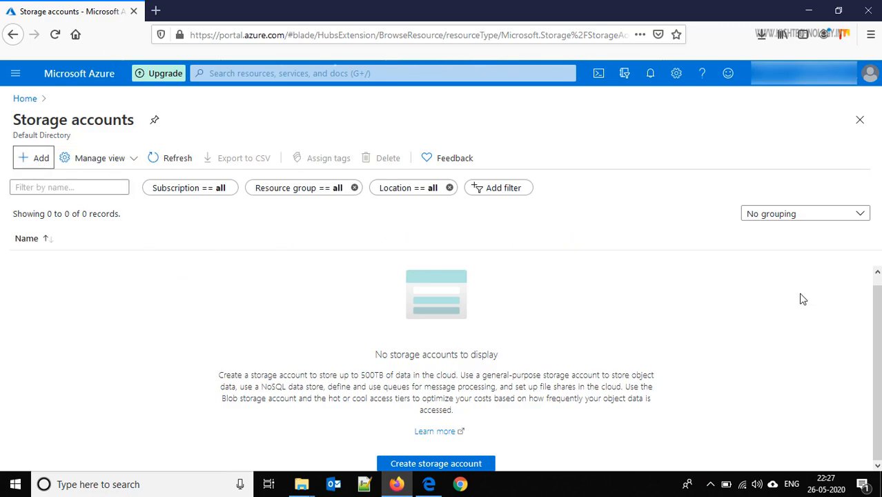
Begin a new storage account in the DEMO resource group, cancelling the new-resource-group popup.
left_click(436, 463)
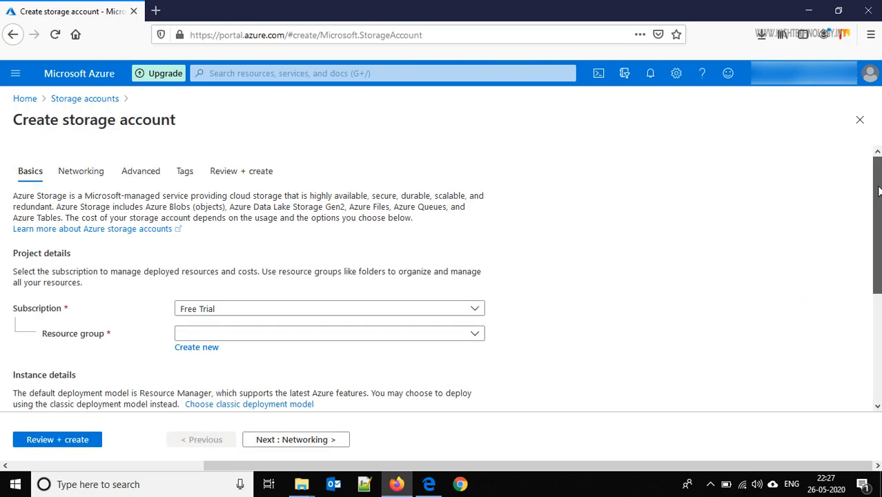
scroll("down", 3)
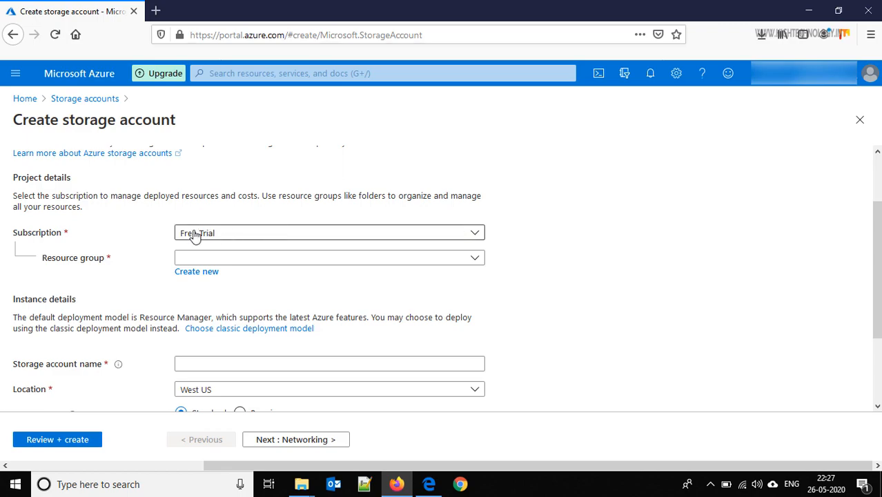
mouse_move(287, 265)
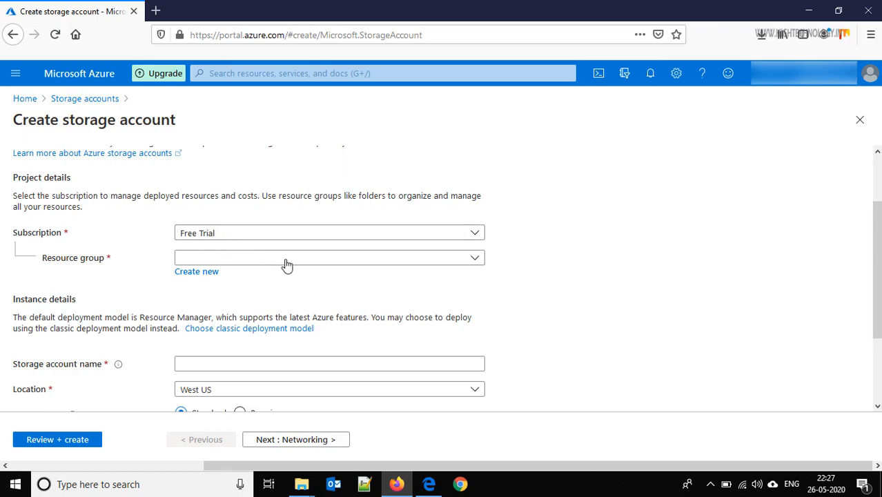
mouse_move(499, 256)
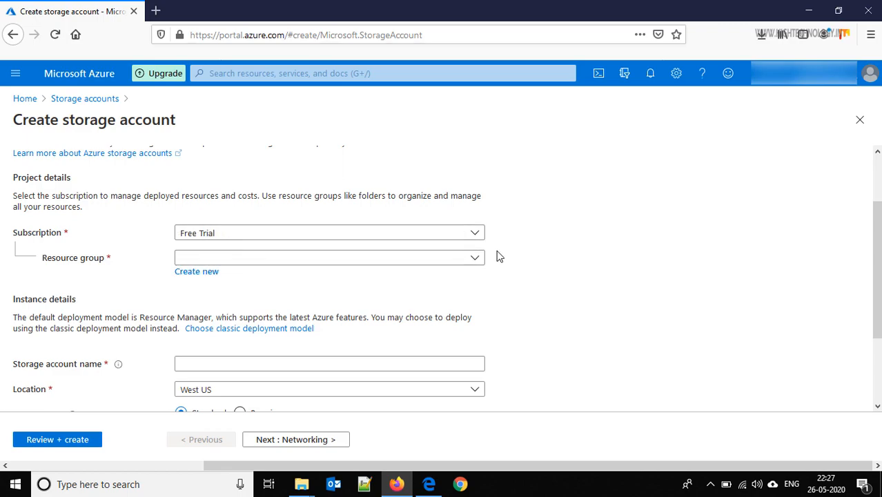
left_click(328, 258)
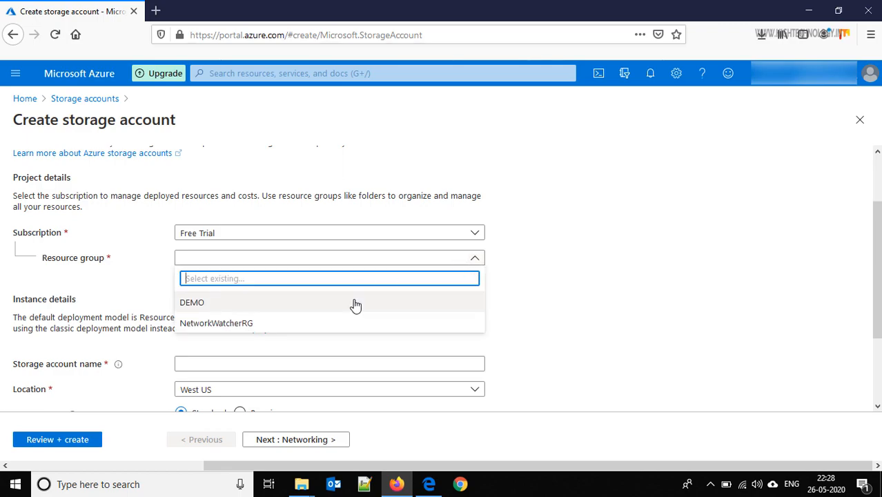
left_click(192, 302)
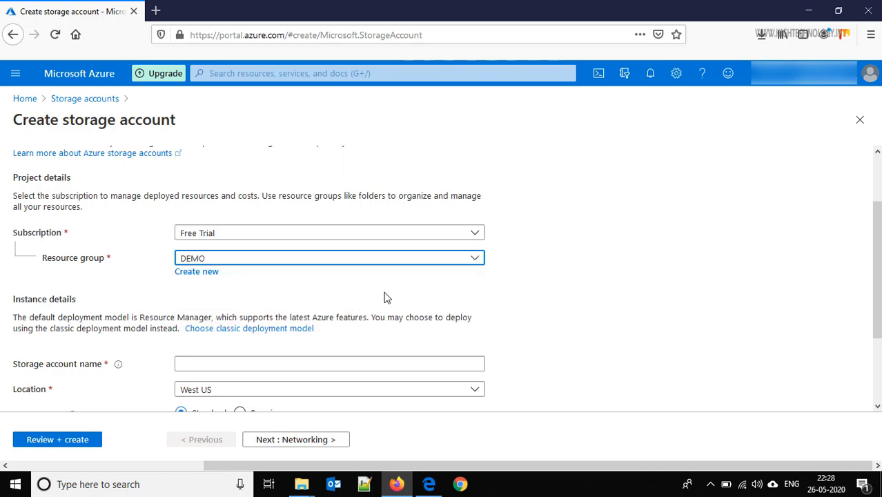
mouse_move(196, 271)
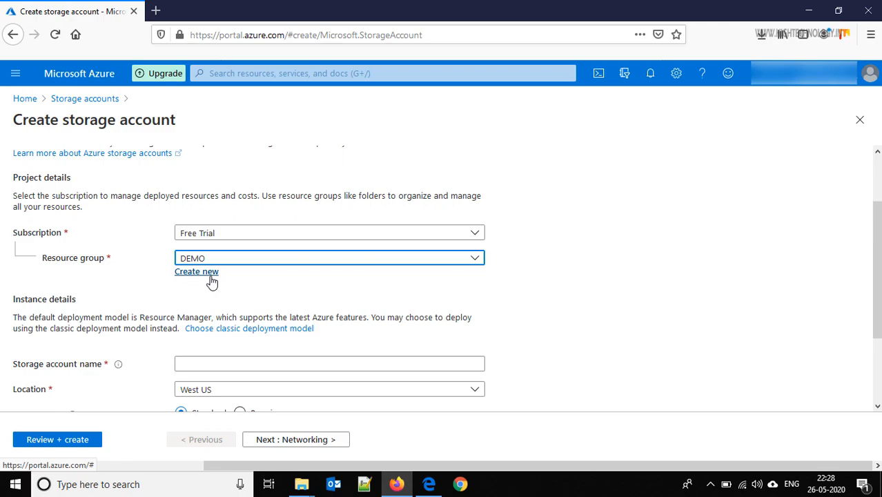
mouse_move(203, 276)
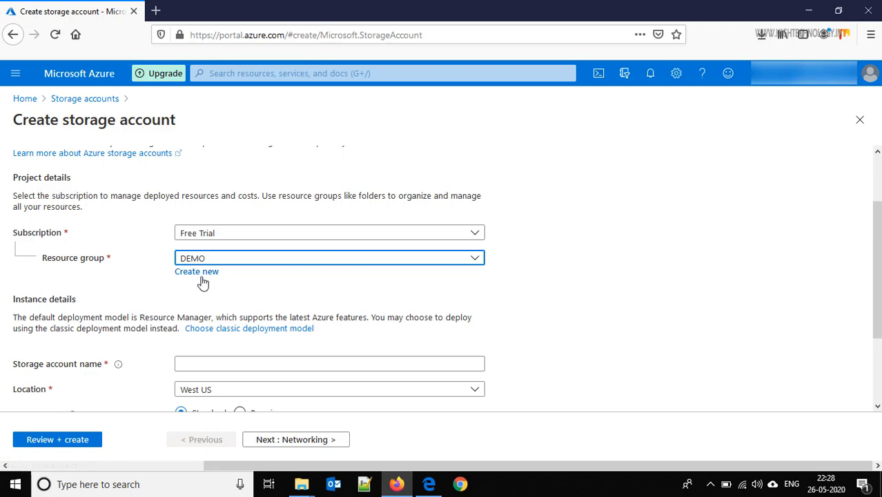
left_click(196, 271)
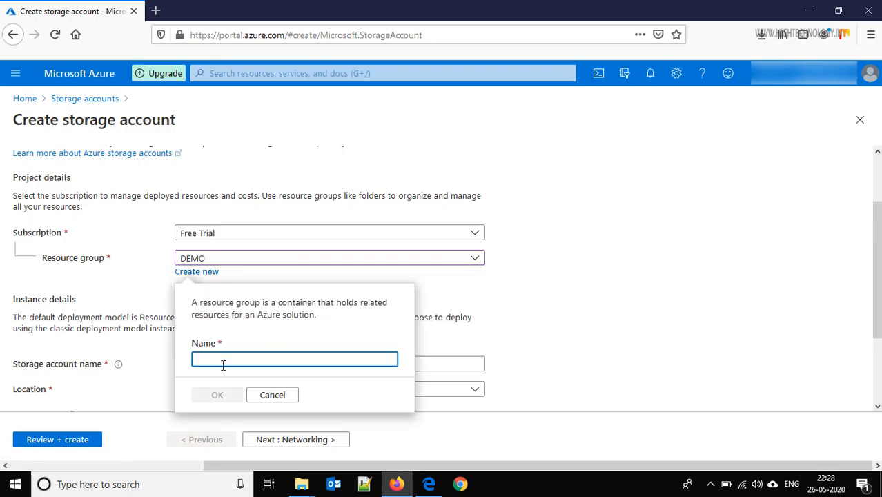
mouse_move(254, 376)
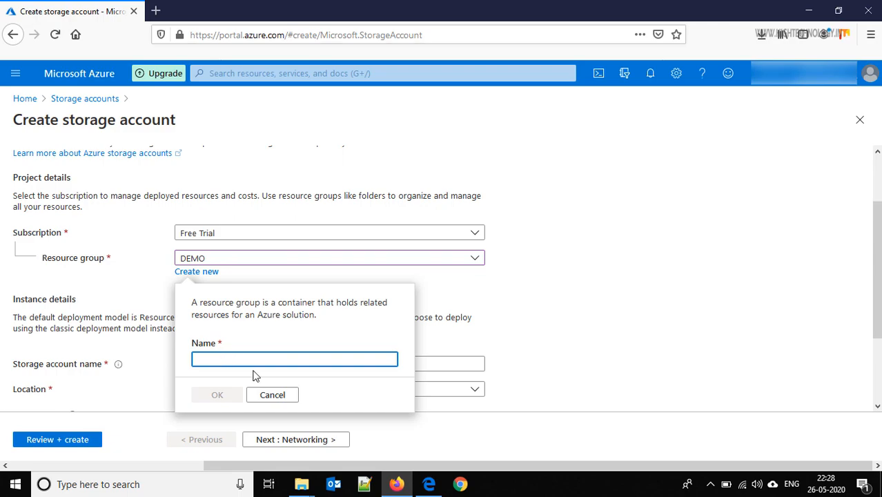
left_click(271, 394)
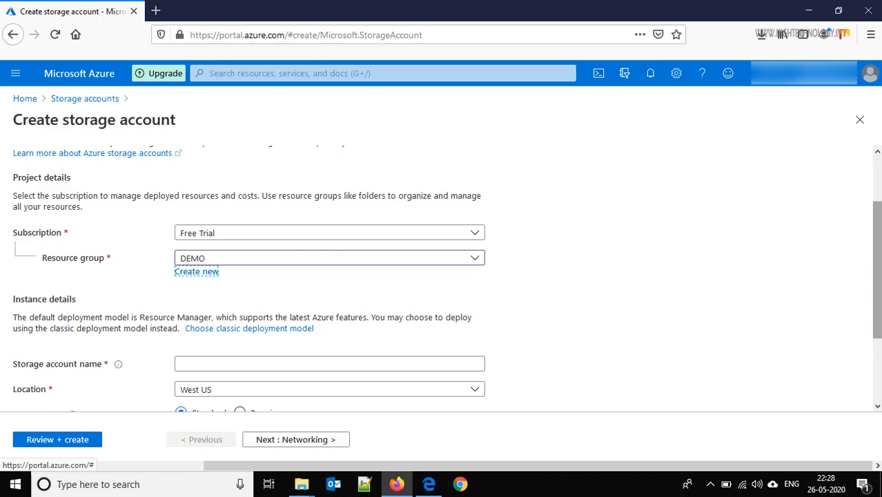
Name the storage account qaz1, keeping West US, Standard performance and StorageV2.
scroll("down", 3)
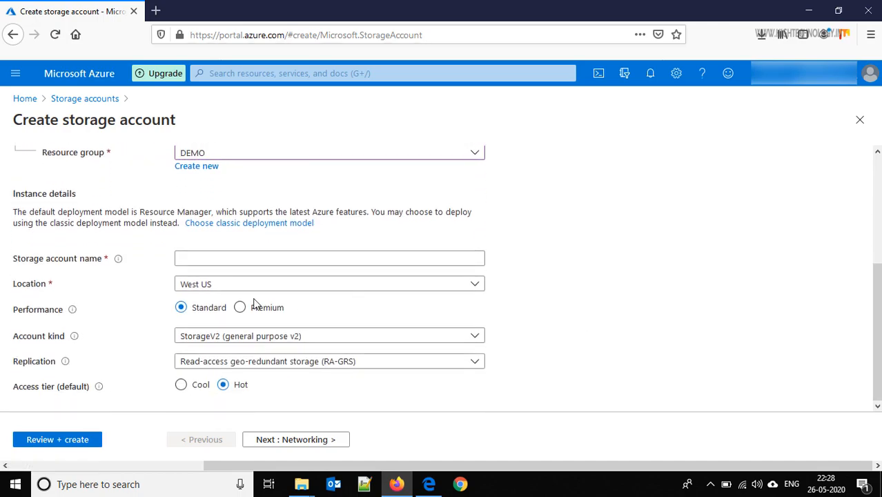
left_click(328, 259)
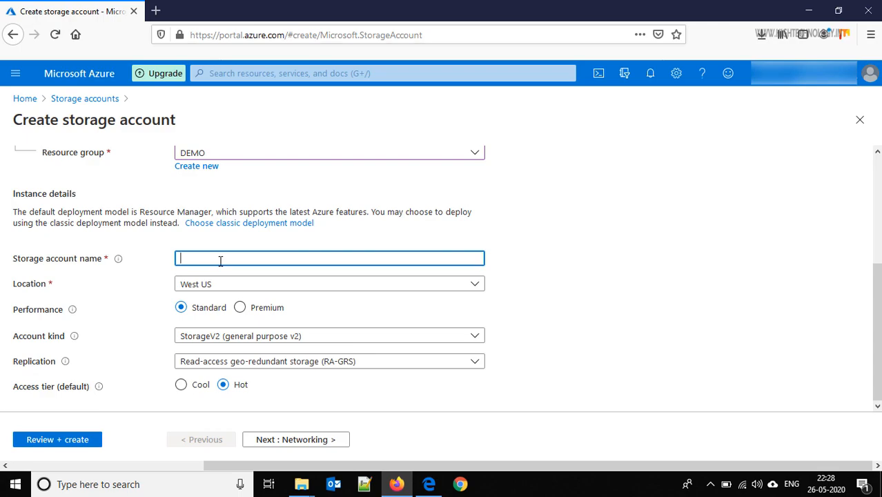
type("qaz1")
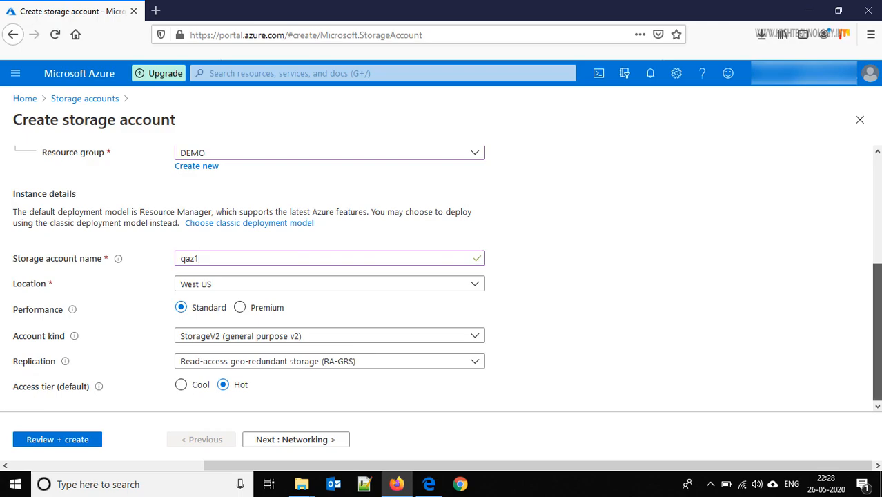
mouse_move(480, 306)
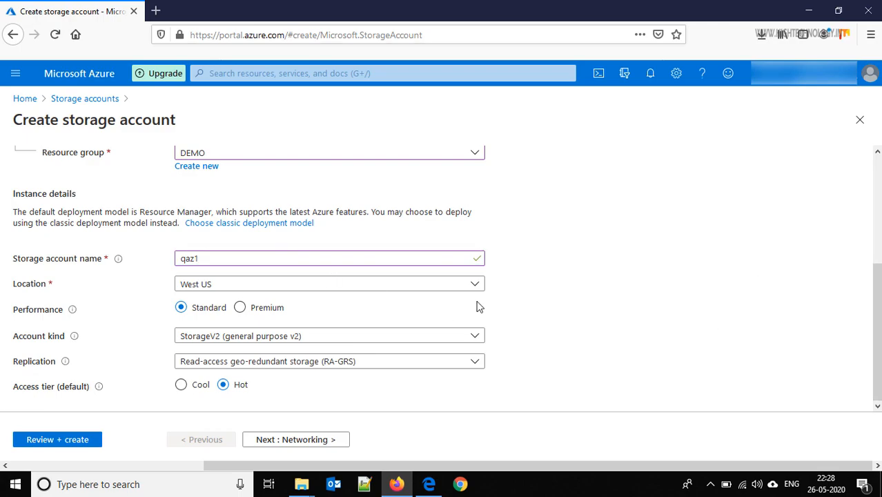
left_click(475, 284)
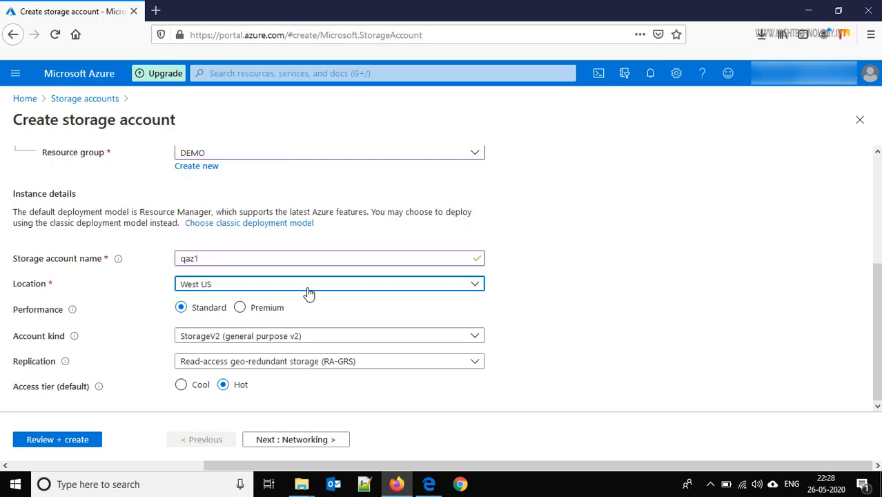
mouse_move(164, 320)
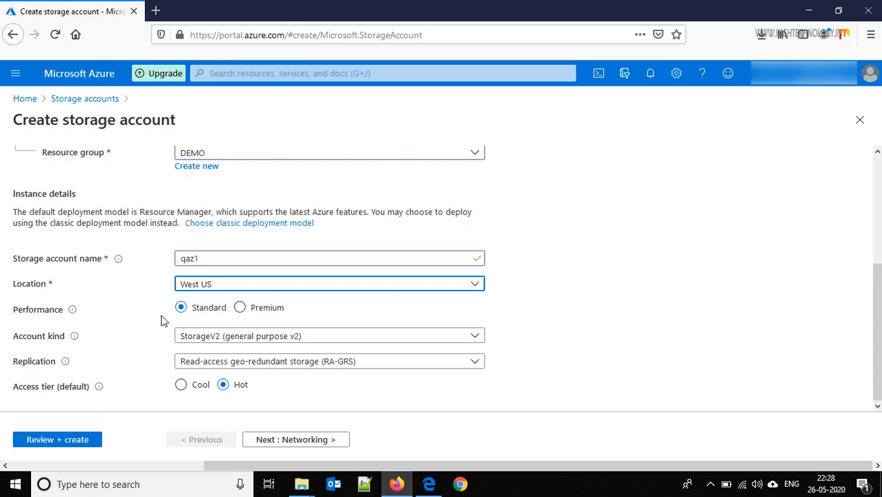
mouse_move(644, 330)
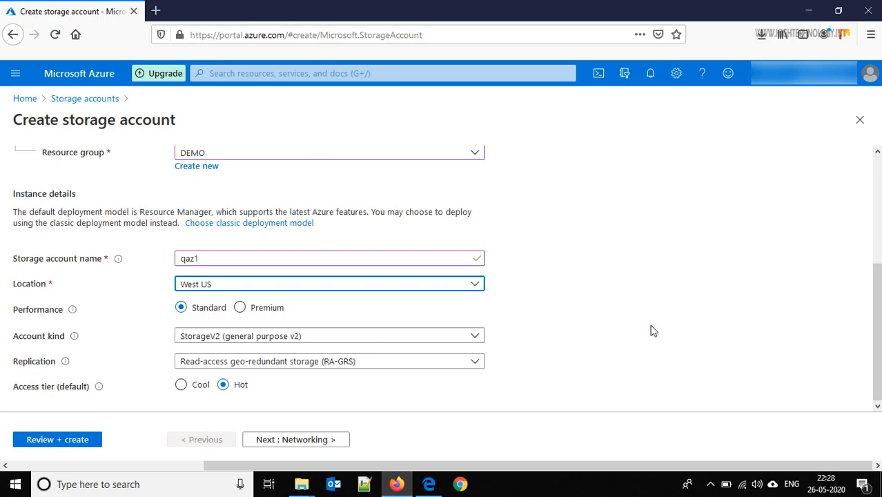
mouse_move(256, 315)
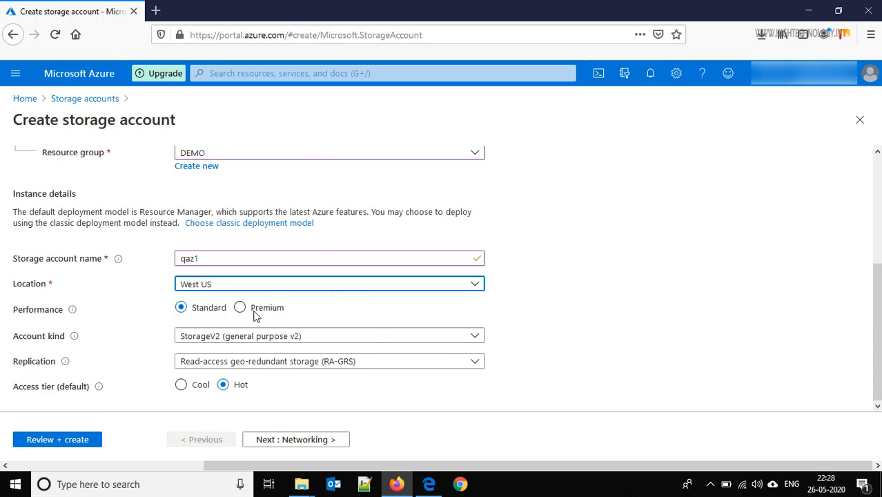
mouse_move(492, 321)
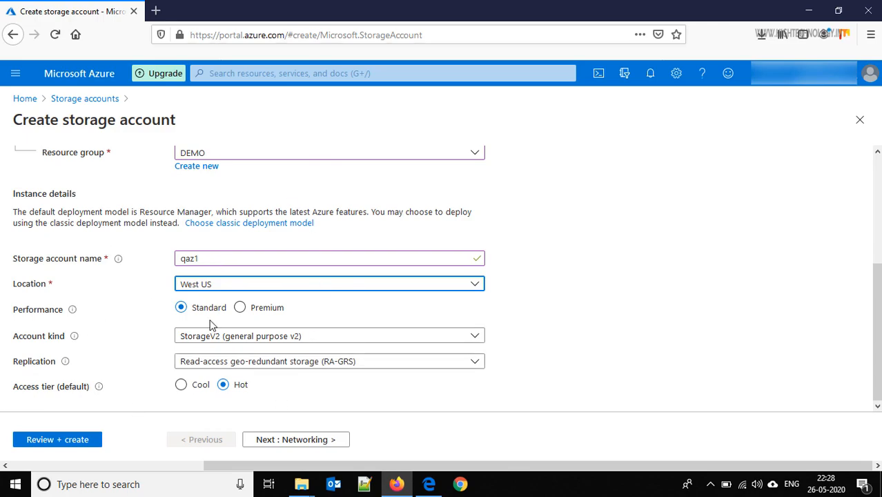
mouse_move(575, 342)
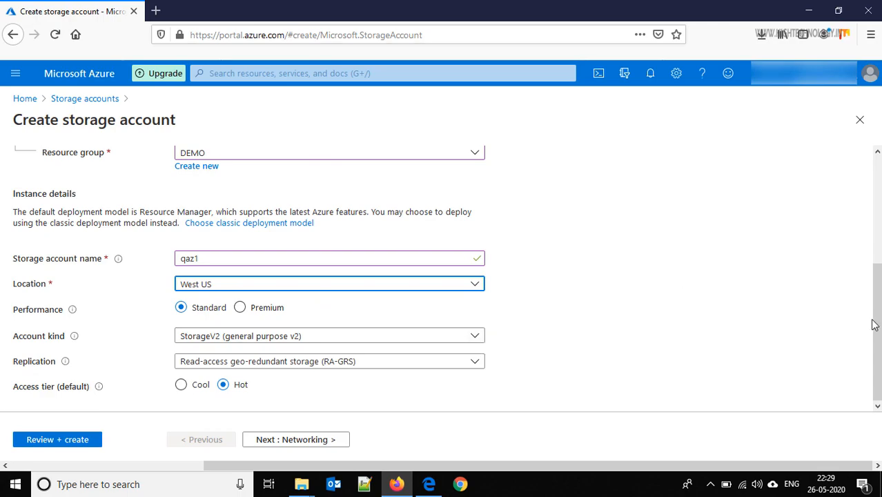
mouse_move(173, 353)
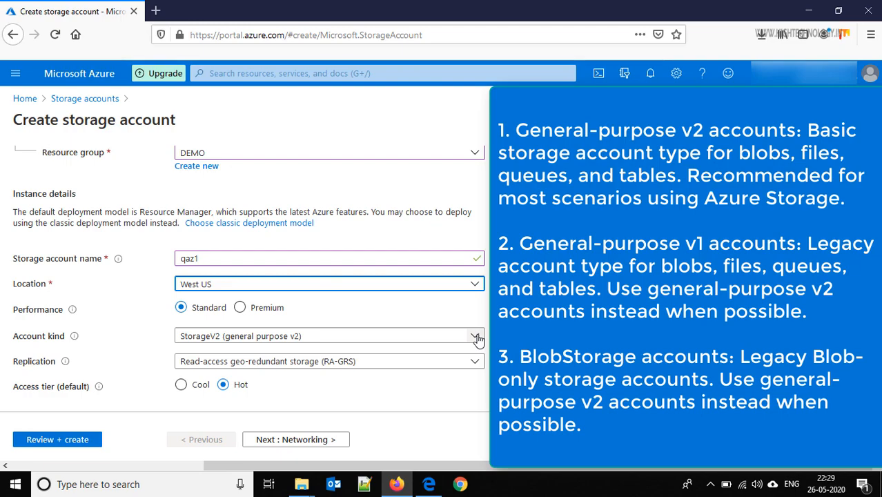
left_click(475, 335)
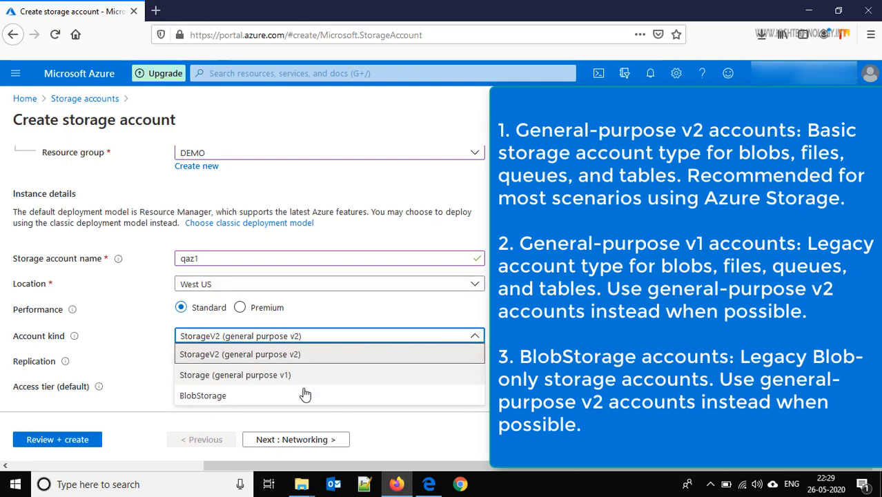
mouse_move(301, 381)
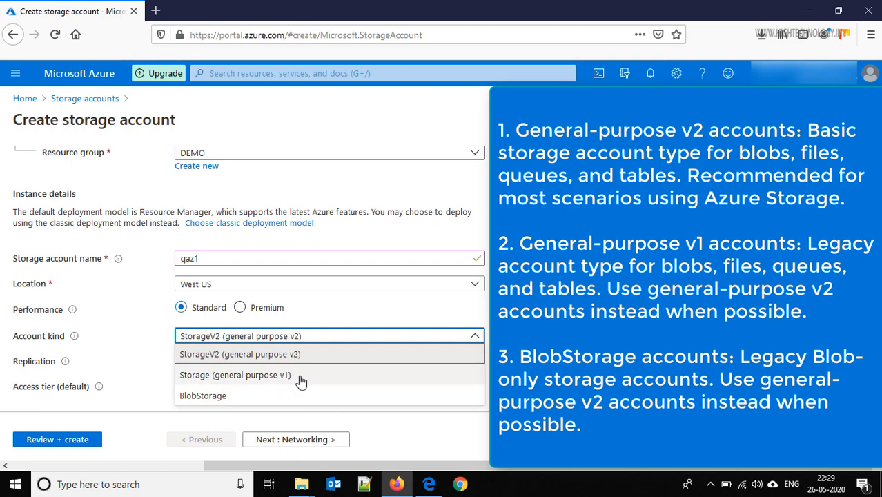
mouse_move(241, 395)
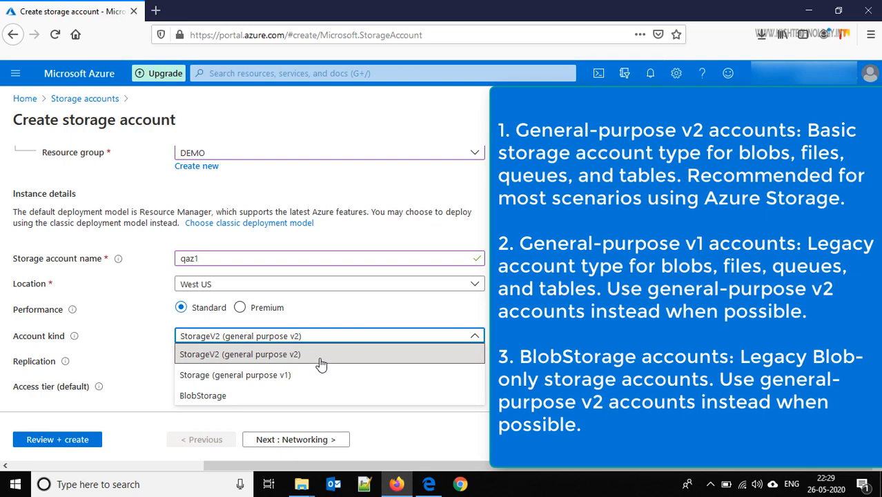
mouse_move(259, 354)
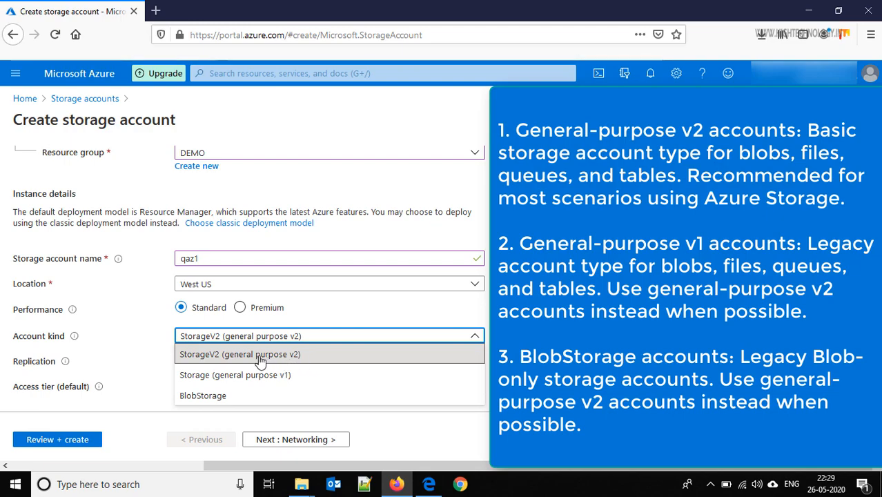
left_click(240, 354)
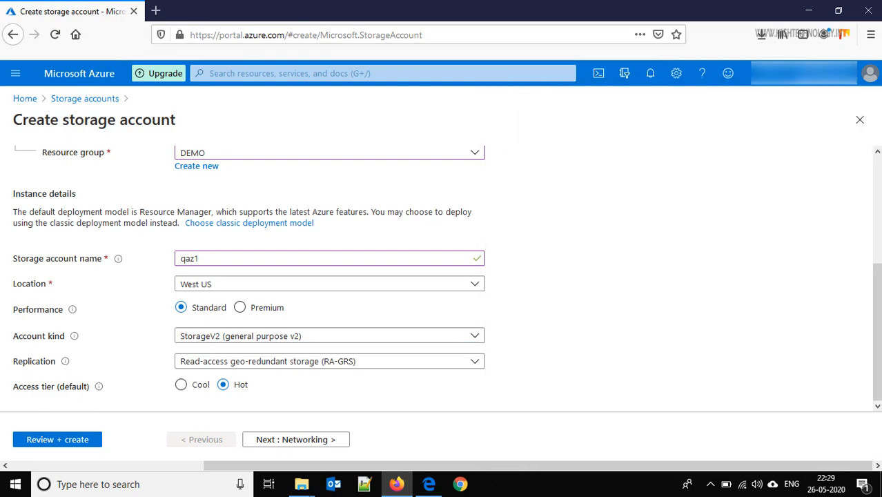
mouse_move(318, 362)
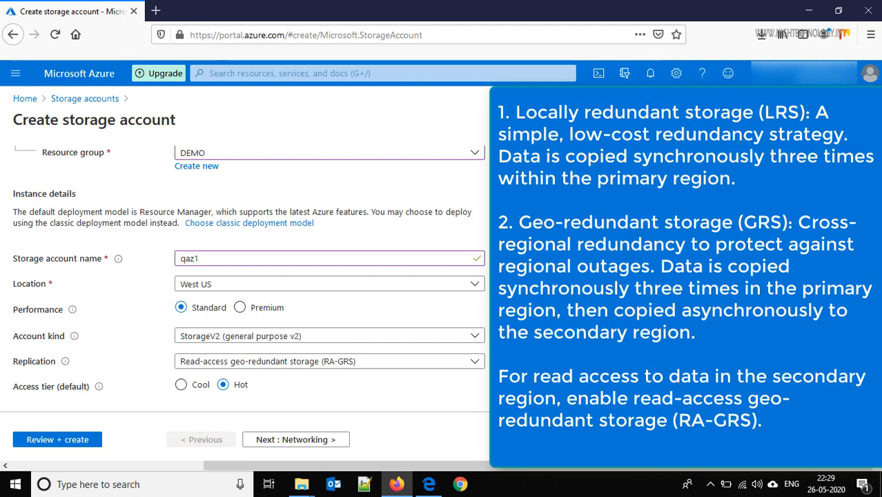
List the replication options LRS, GRS and RA-GRS.
left_click(474, 362)
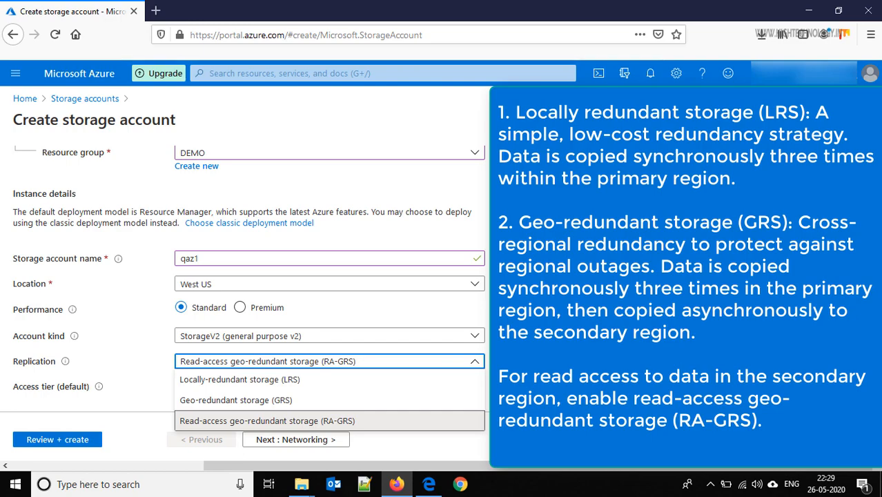
mouse_move(463, 320)
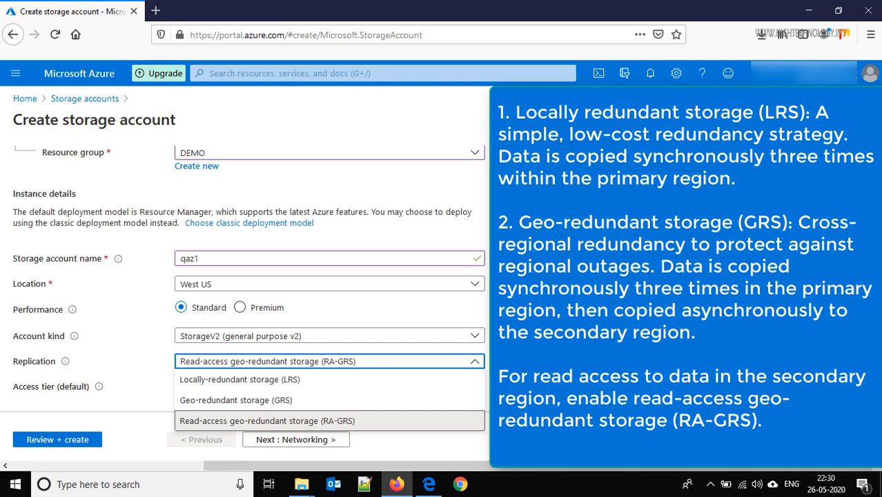
mouse_move(254, 384)
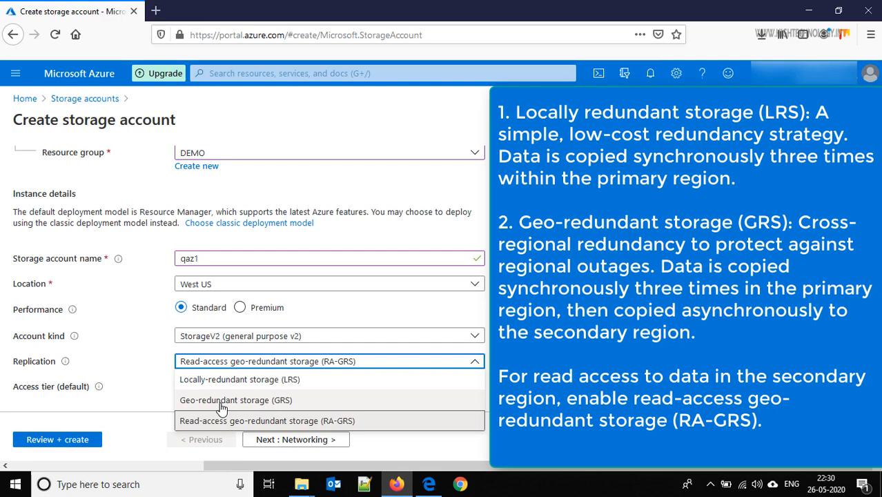
mouse_move(236, 419)
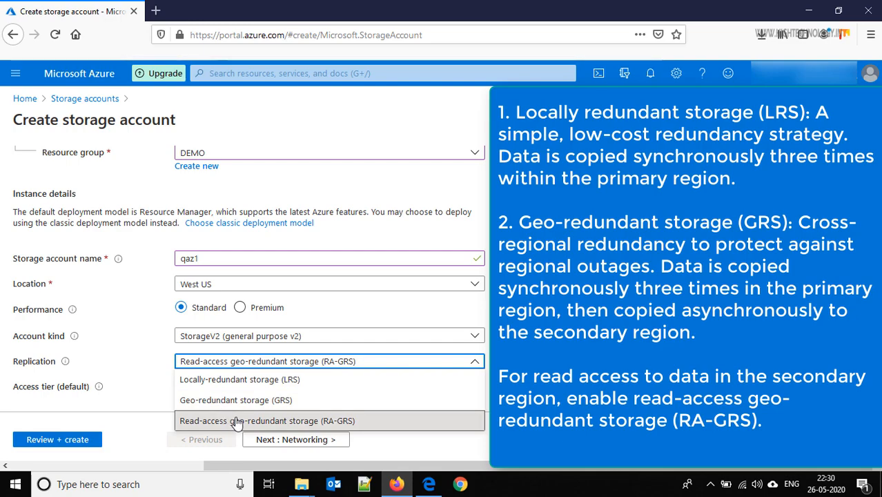
mouse_move(342, 421)
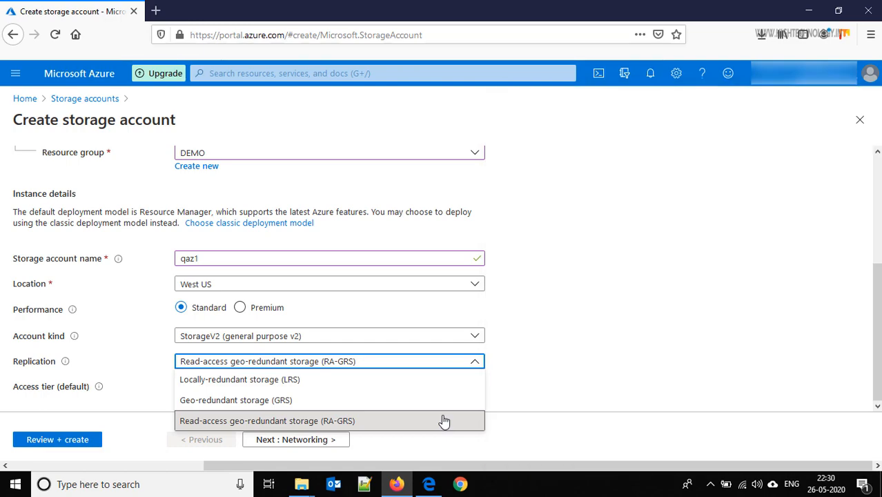
mouse_move(343, 378)
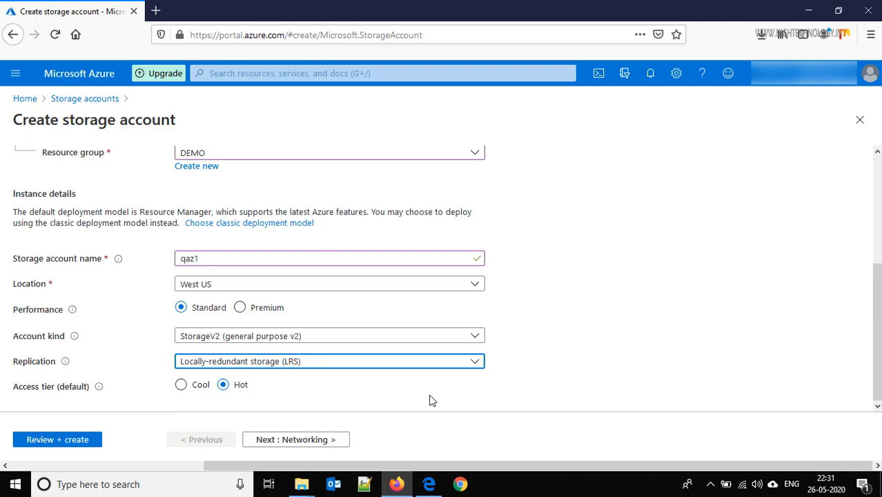
mouse_move(386, 403)
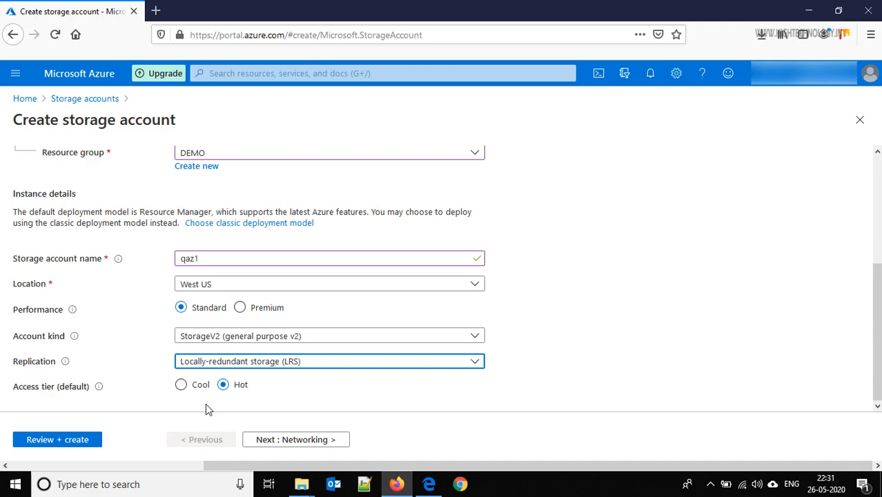
mouse_move(200, 403)
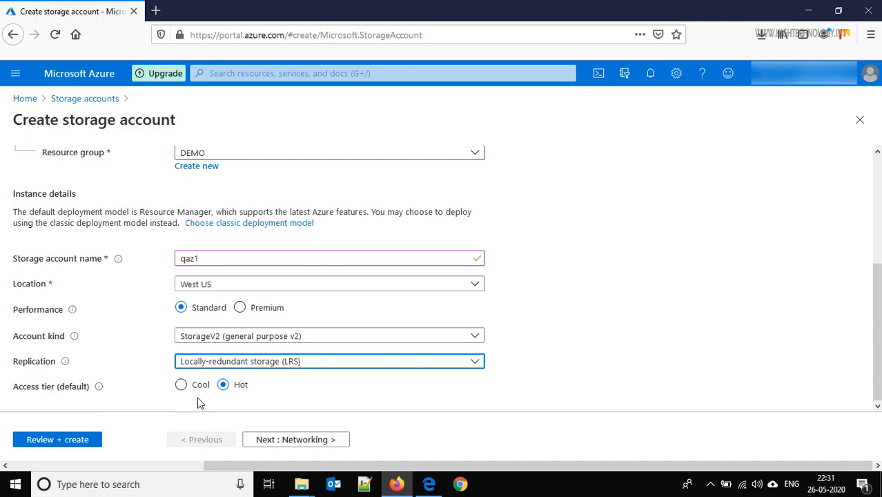
mouse_move(304, 392)
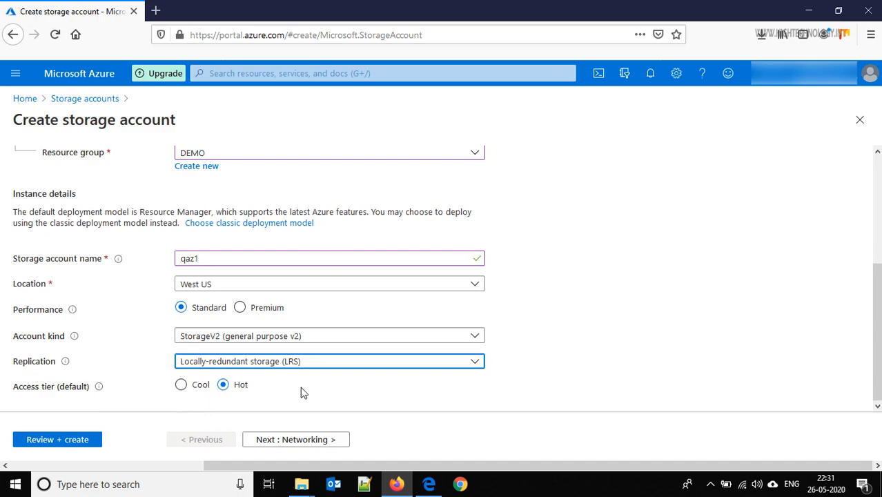
Review the validated summary with locally-redundant storage (LRS) and Hot access tier.
scroll("up", 3)
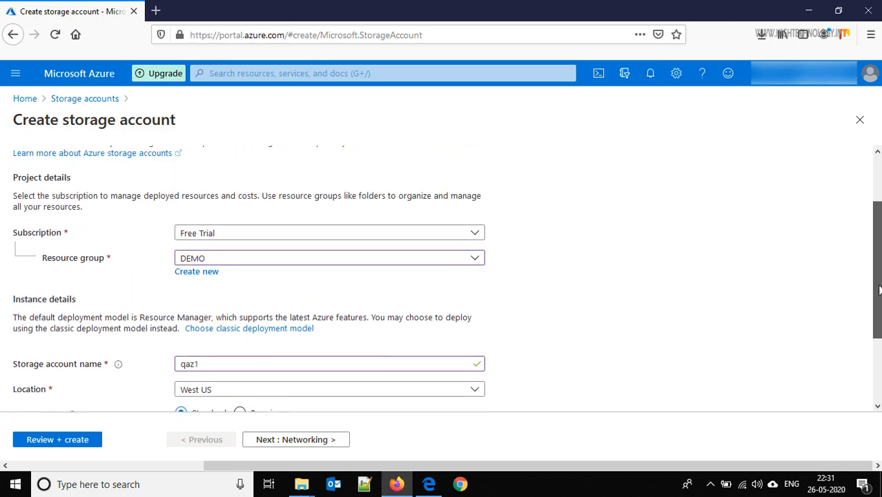
scroll("down", 3)
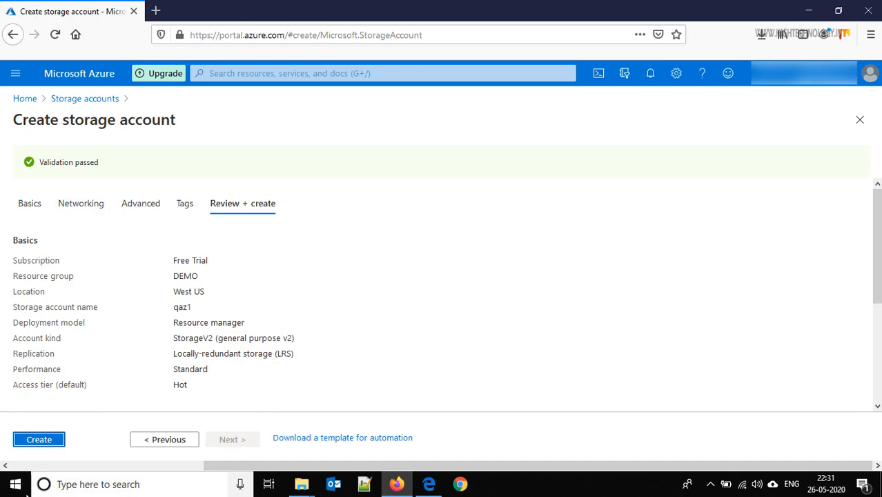
Create the qaz1 storage account and go to the deployed resource.
left_click(38, 439)
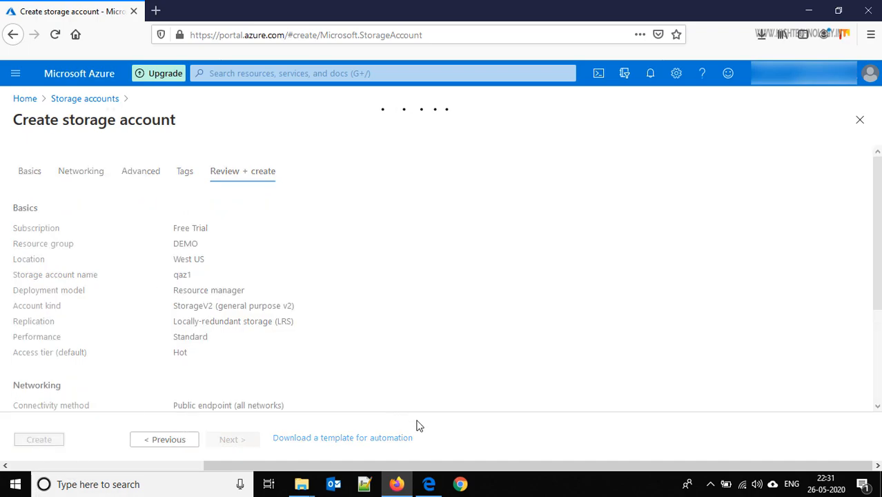
left_click(39, 439)
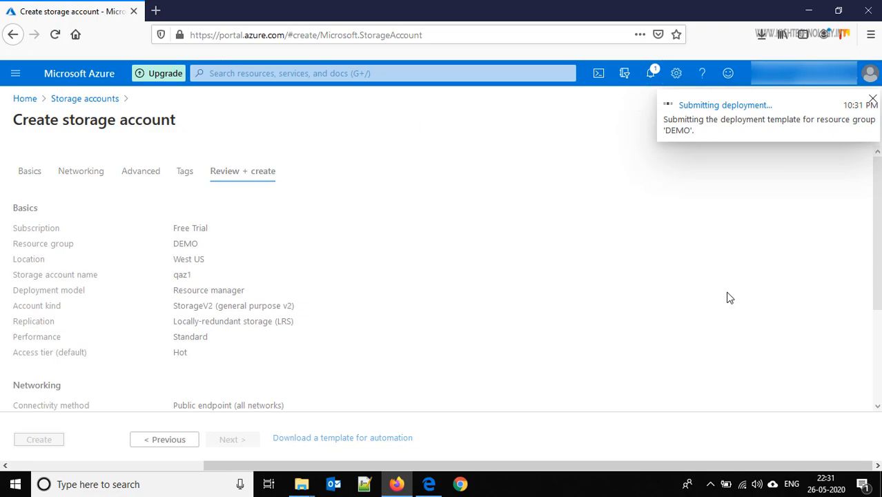
left_click(39, 439)
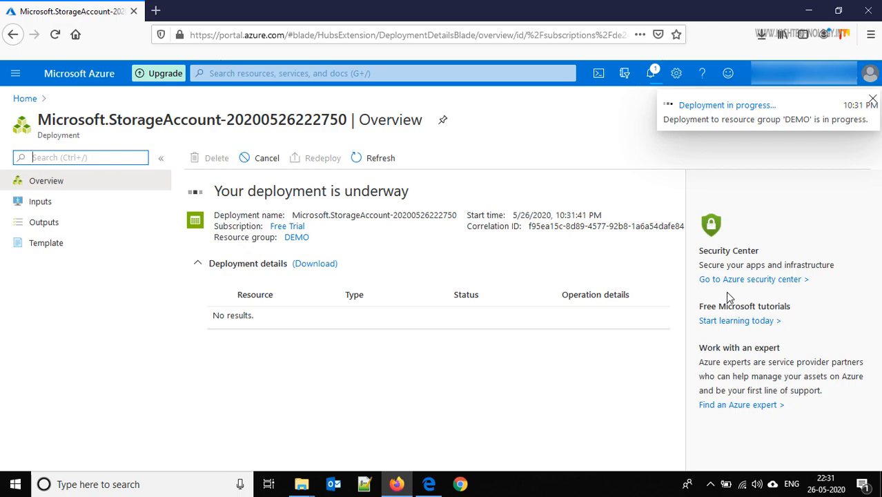
left_click(872, 99)
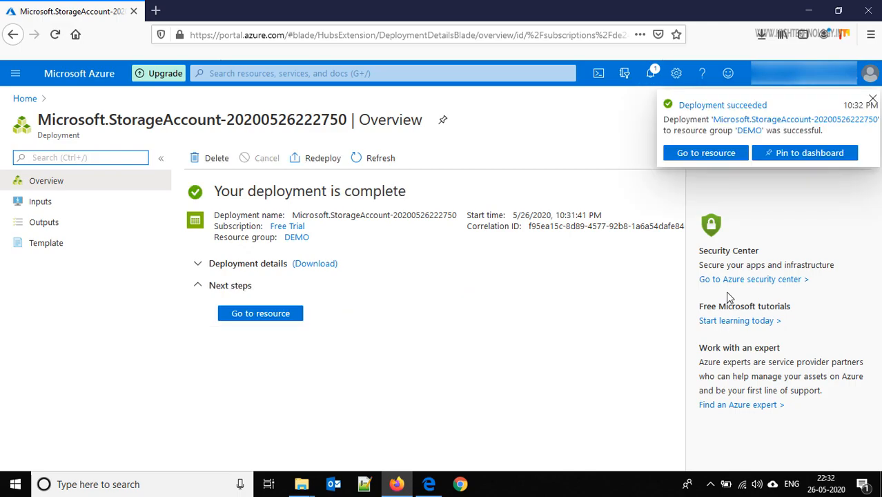
mouse_move(259, 314)
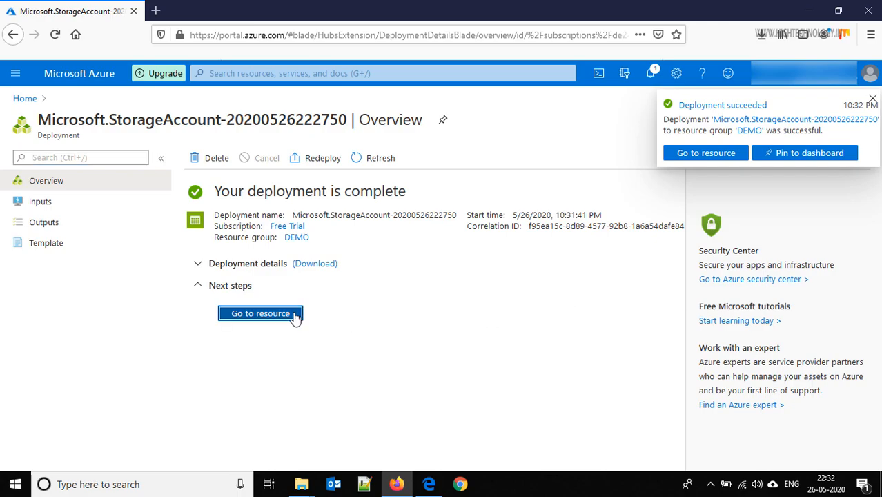
left_click(259, 313)
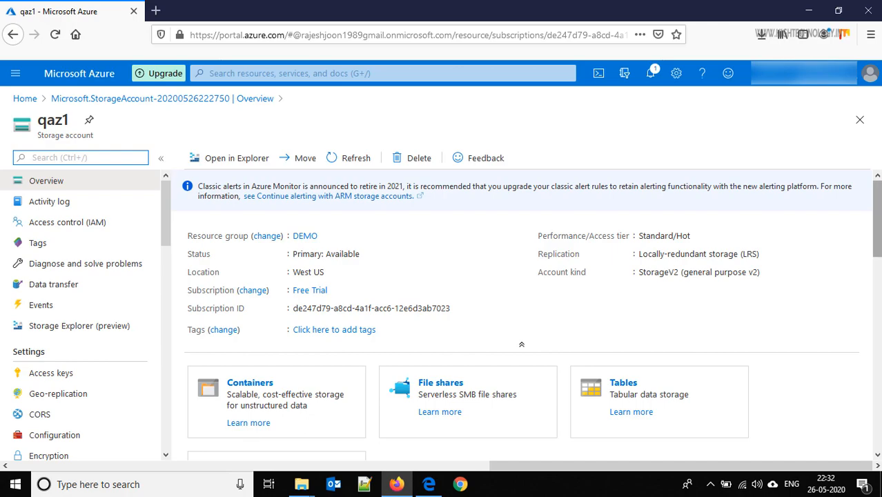
Scroll through qaz1's overview showing Containers, File shares, Tables and Queues.
scroll("down", 3)
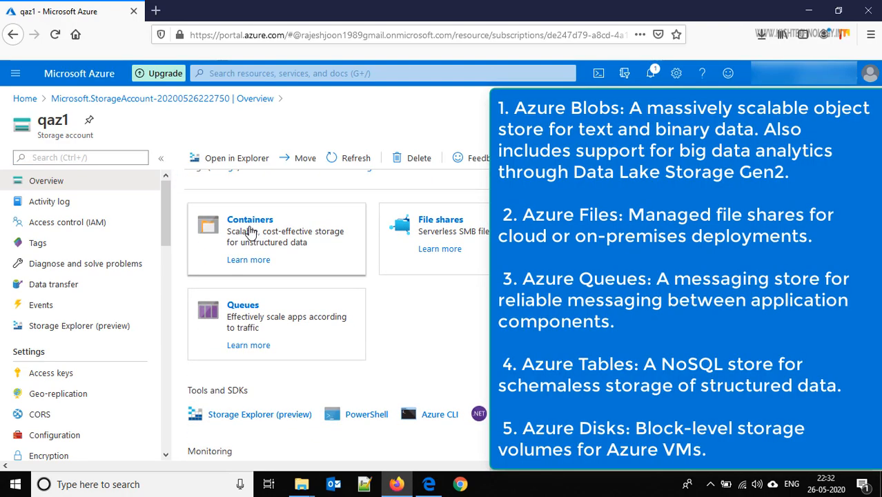
mouse_move(393, 295)
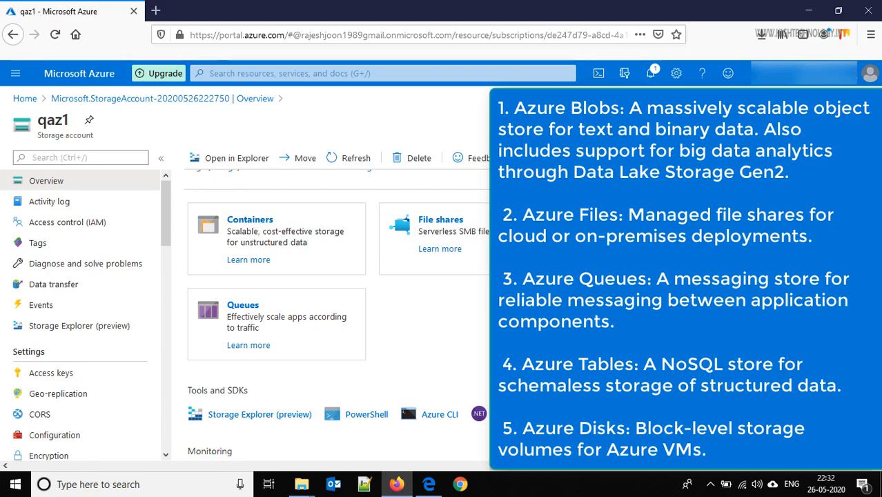
mouse_move(313, 367)
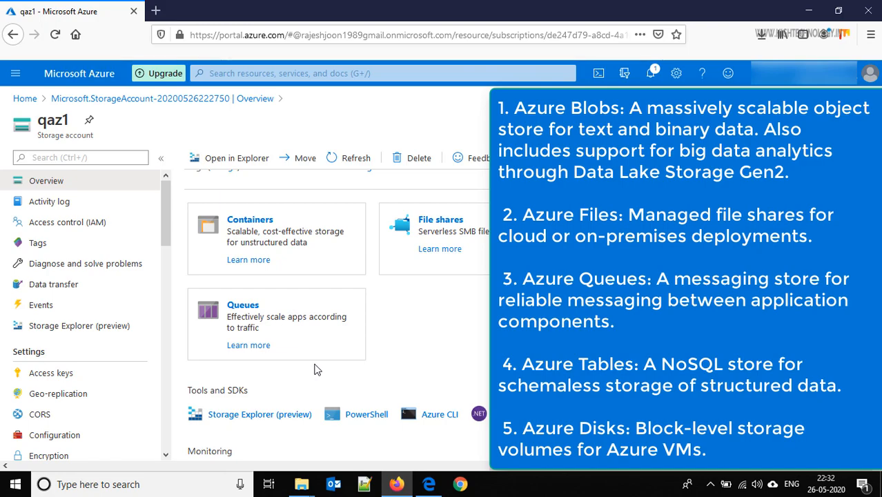
mouse_move(281, 285)
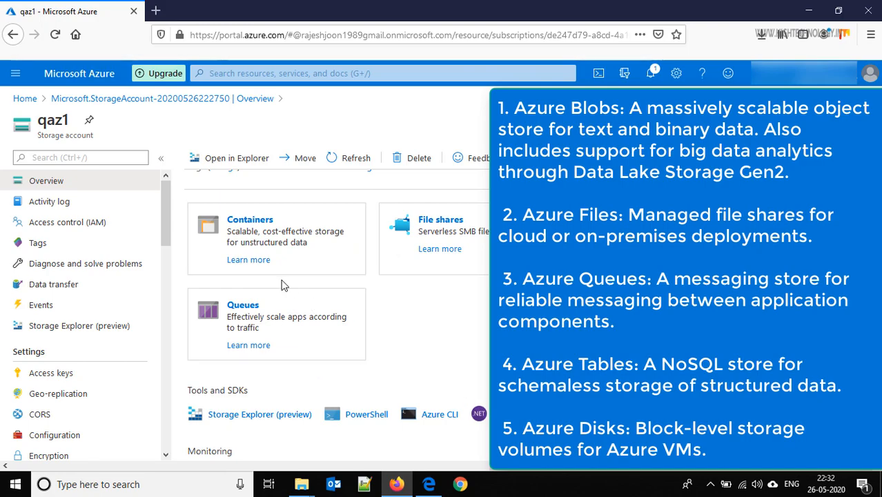
mouse_move(397, 182)
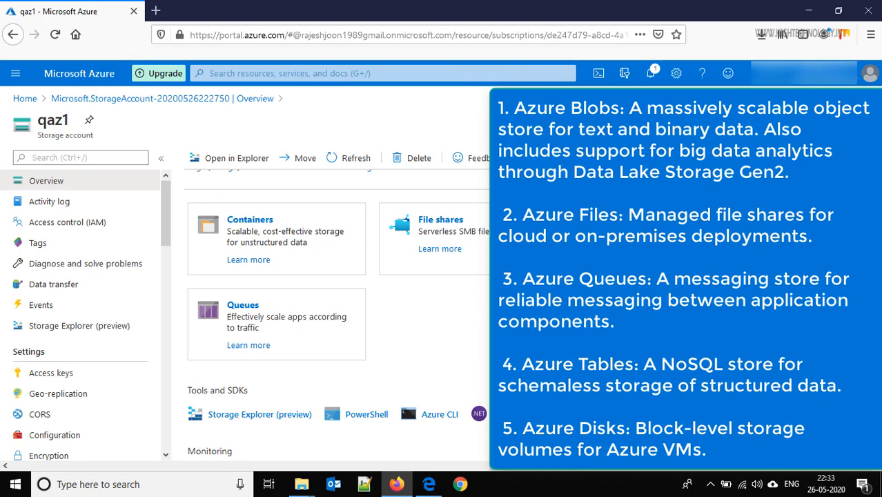
scroll("down", 3)
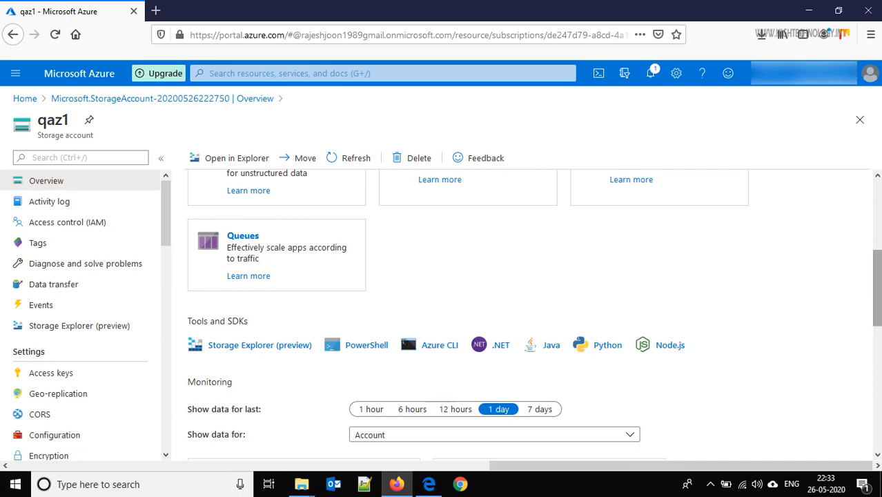
scroll("up", 3)
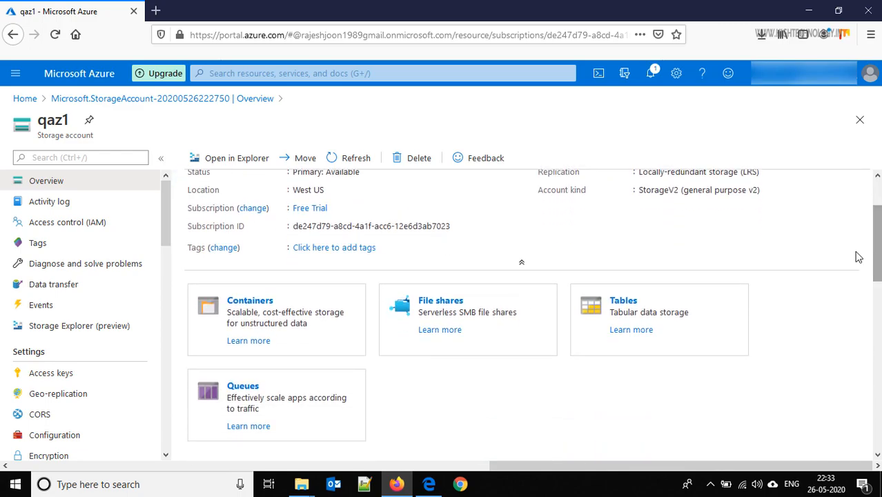
mouse_move(250, 307)
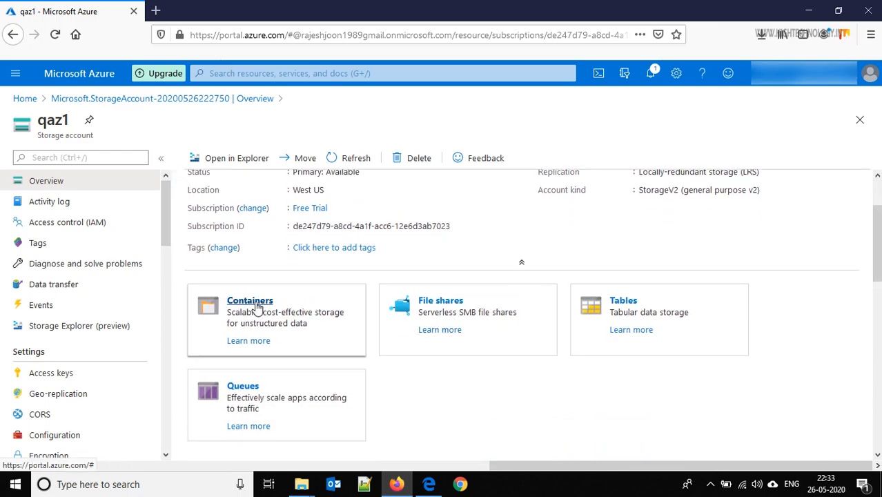
Create a blob container named web with Private access level in qaz1.
left_click(250, 300)
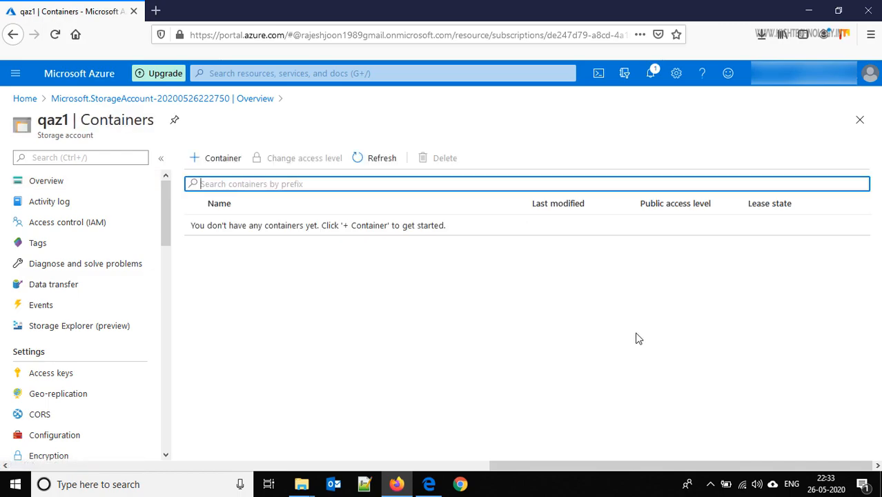
mouse_move(406, 309)
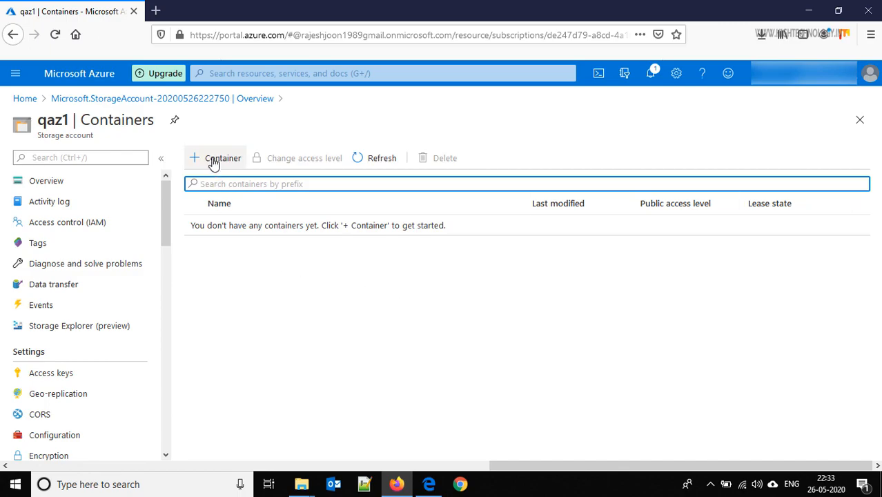
left_click(215, 157)
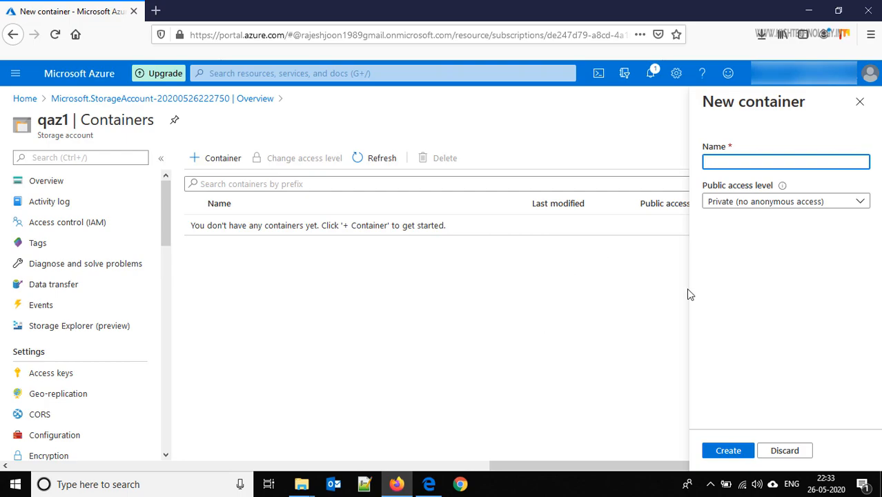
type("web")
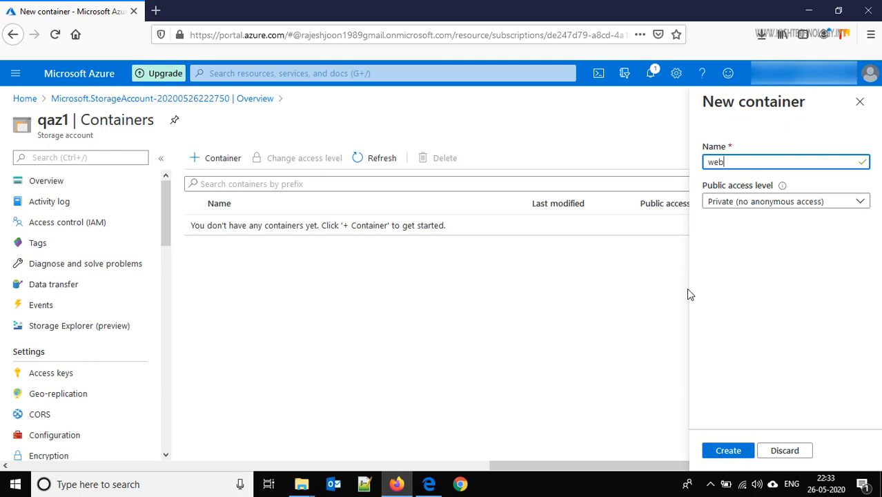
mouse_move(748, 202)
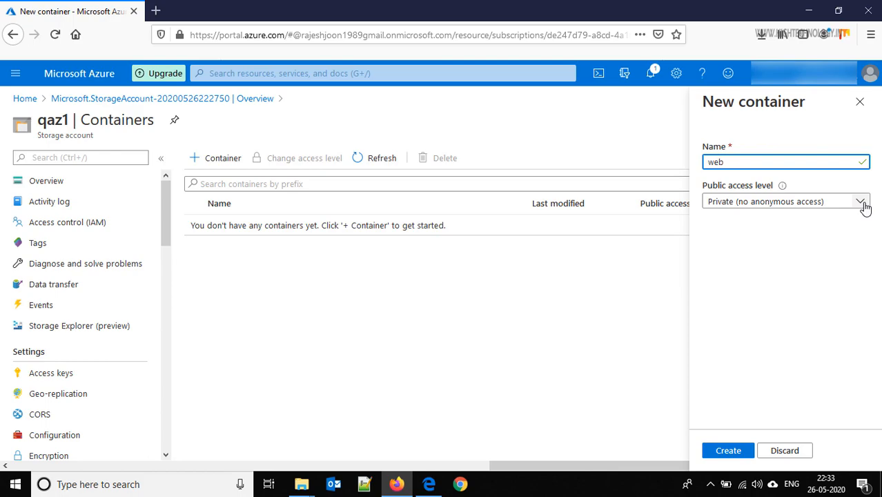
left_click(858, 201)
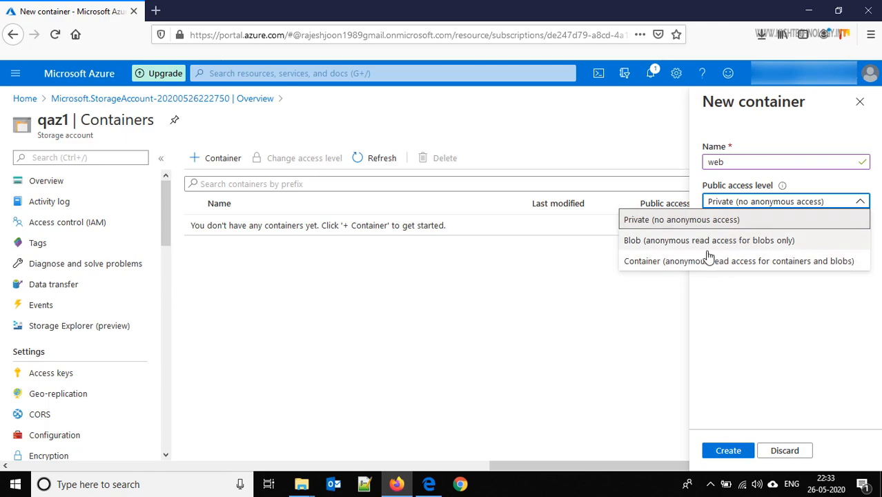
mouse_move(745, 280)
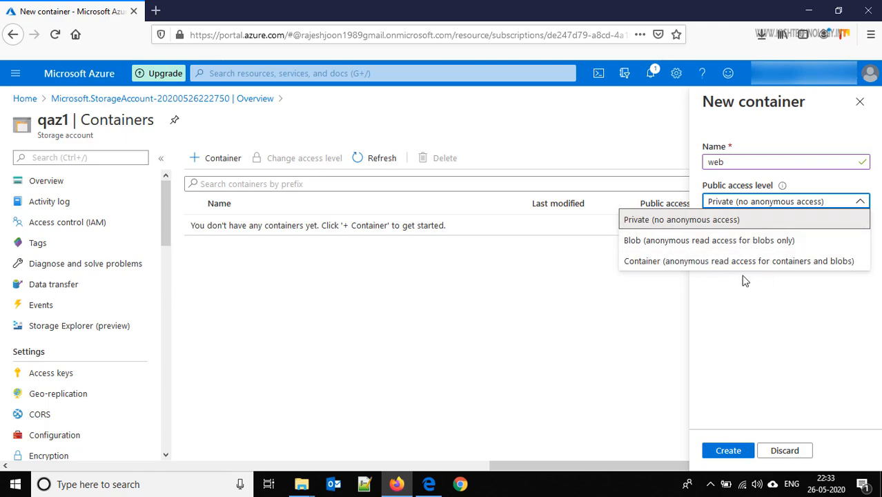
mouse_move(742, 283)
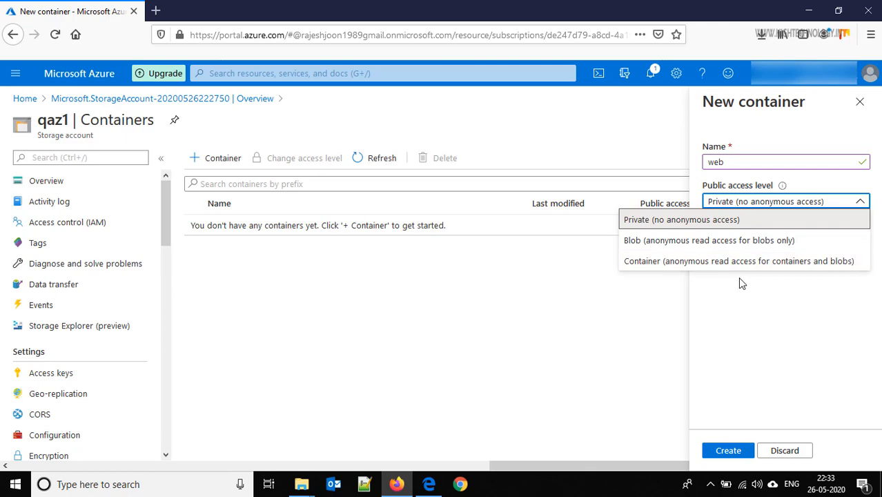
mouse_move(744, 219)
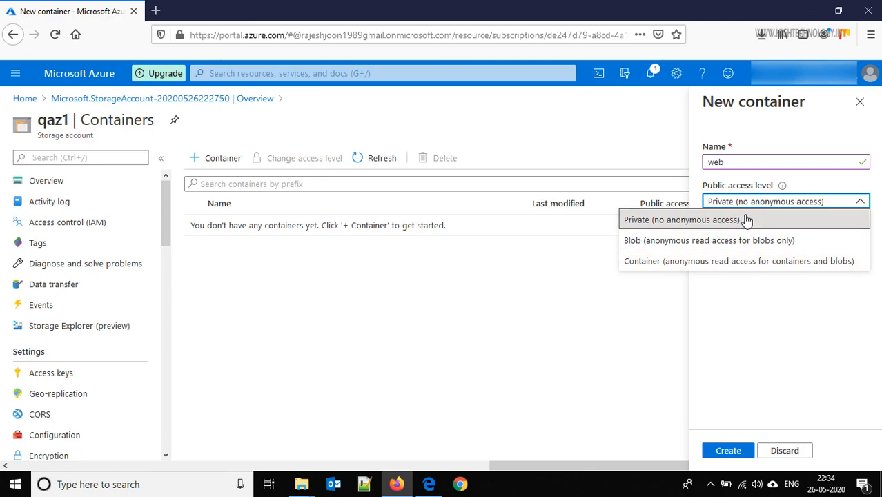
left_click(682, 219)
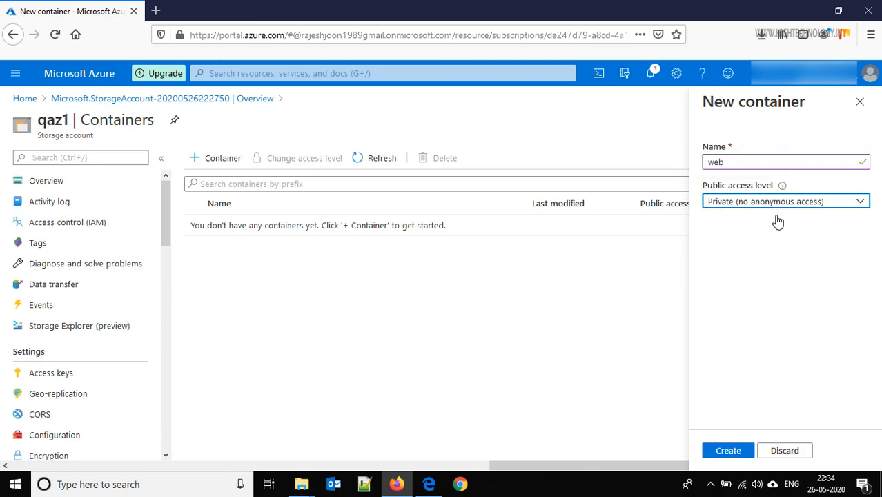
mouse_move(748, 232)
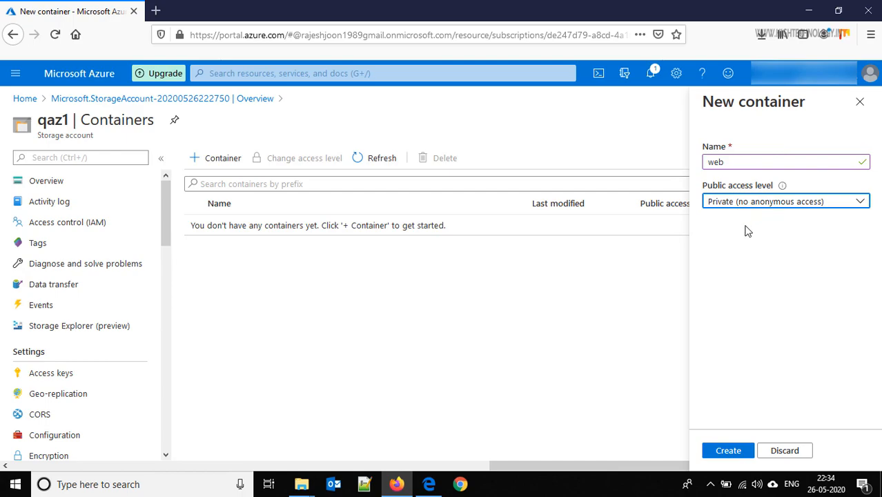
mouse_move(796, 248)
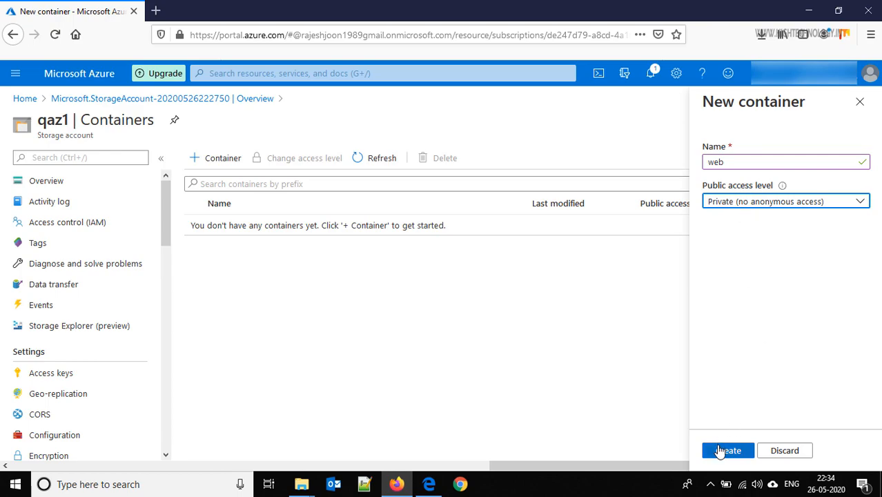
left_click(726, 450)
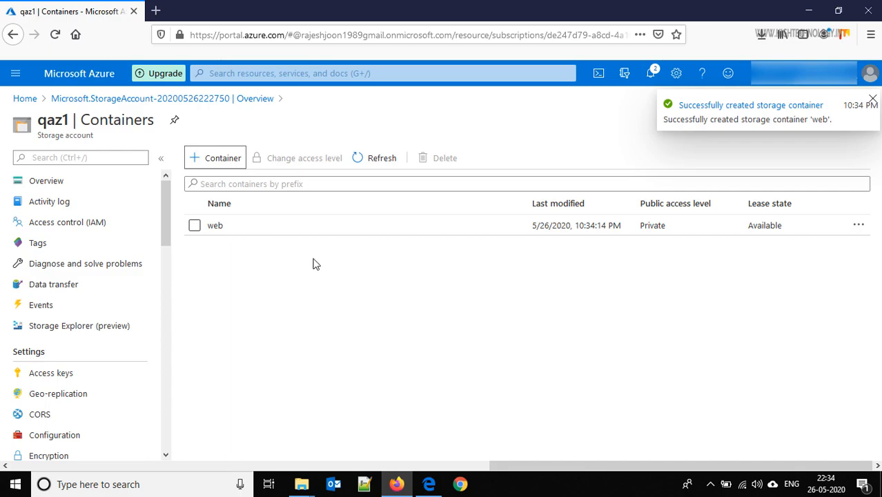
Upload Add Disk to VM Machine Microsoft Azure.png into the web container.
left_click(216, 225)
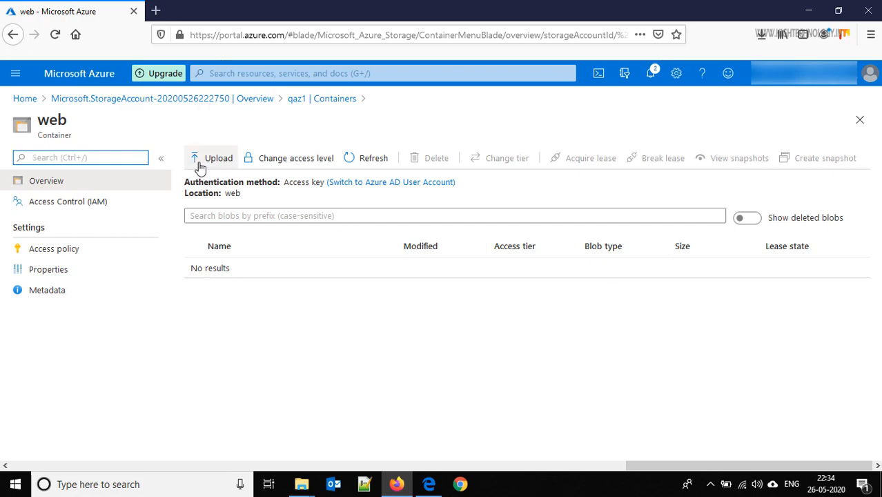
left_click(212, 158)
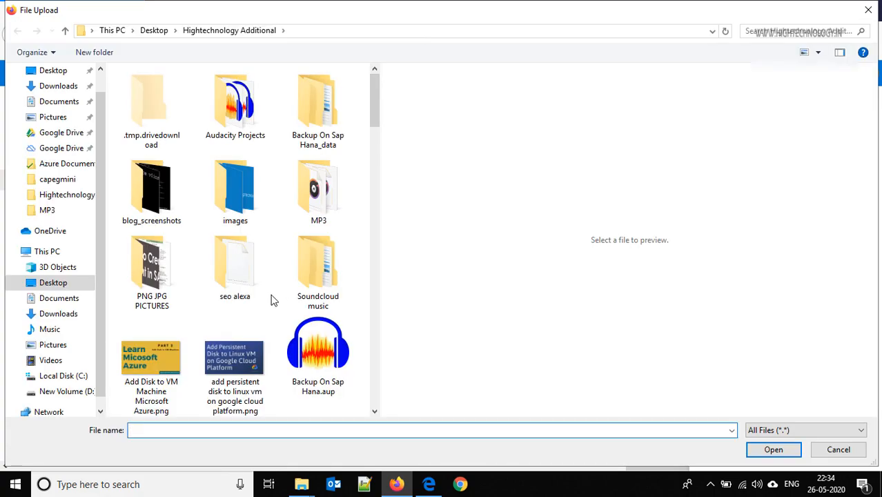
left_click(773, 450)
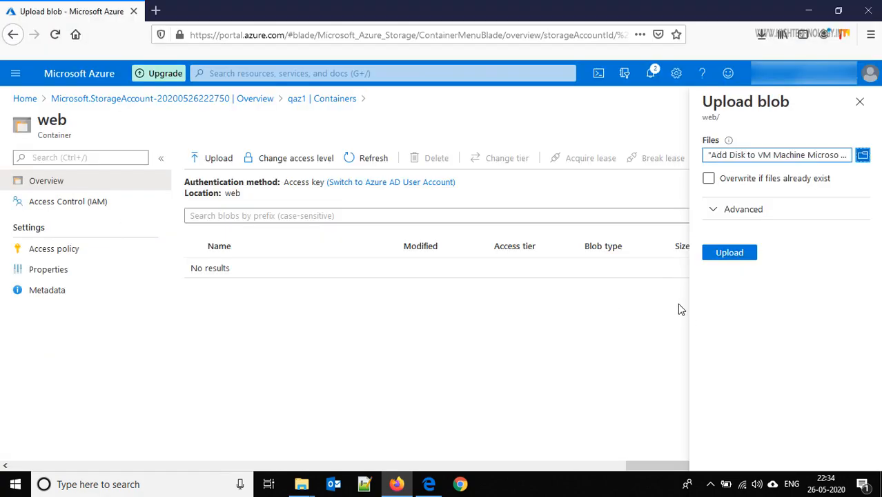
left_click(729, 251)
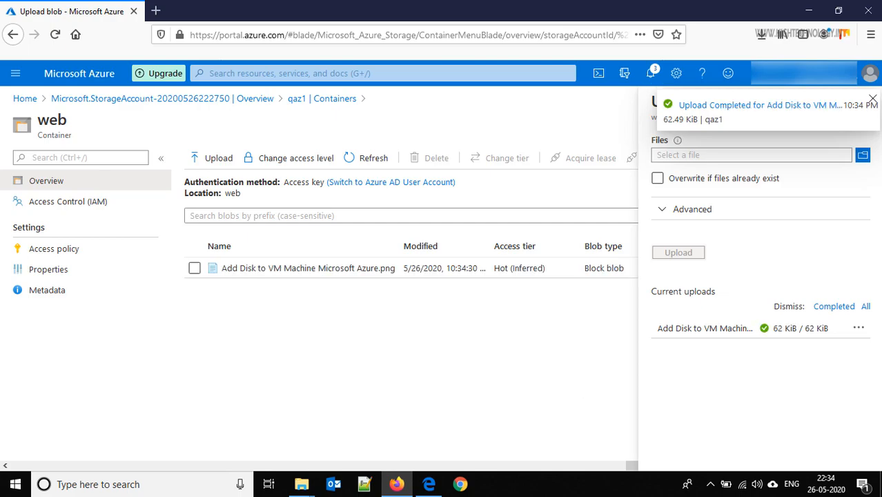
mouse_move(873, 102)
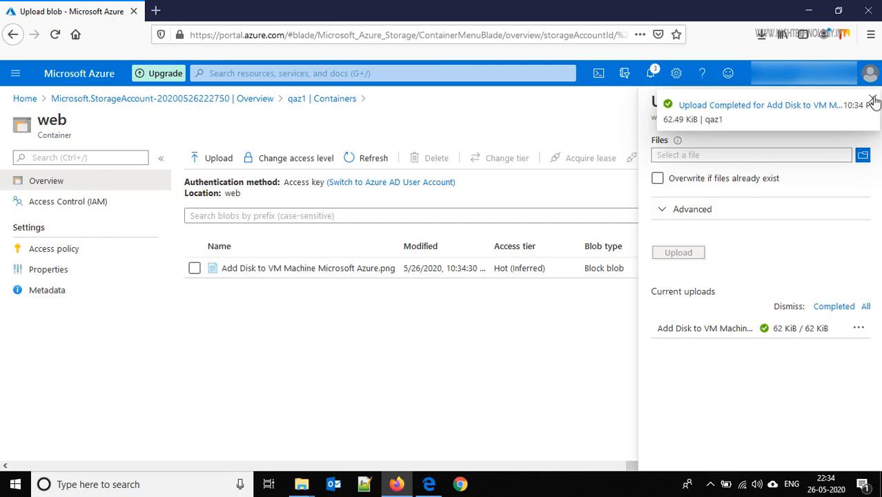
left_click(873, 101)
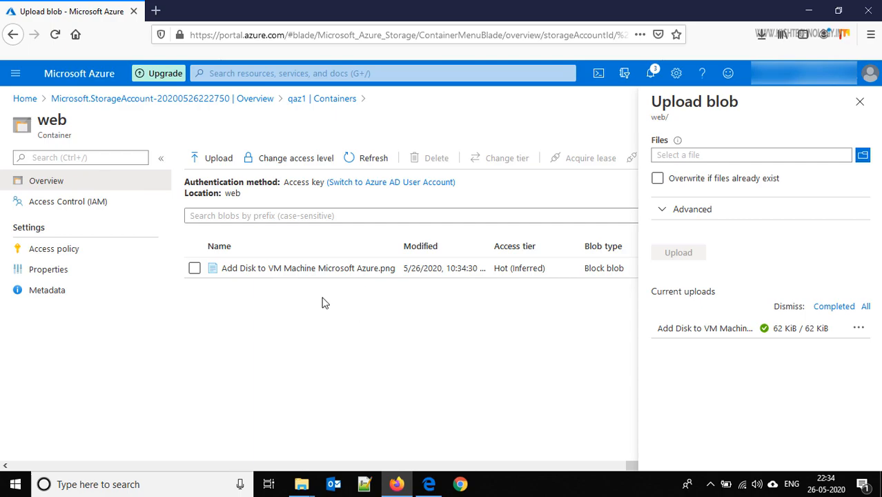
View the uploaded blob's properties and copy its URL.
left_click(307, 267)
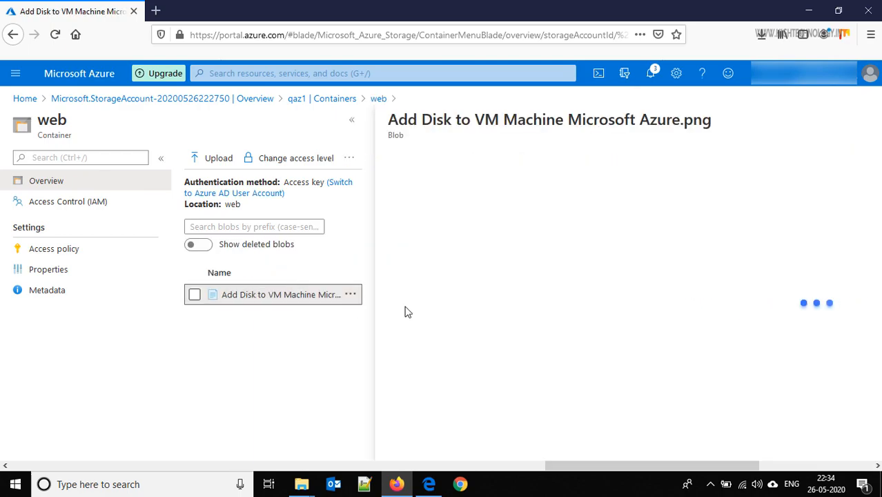
left_click(279, 294)
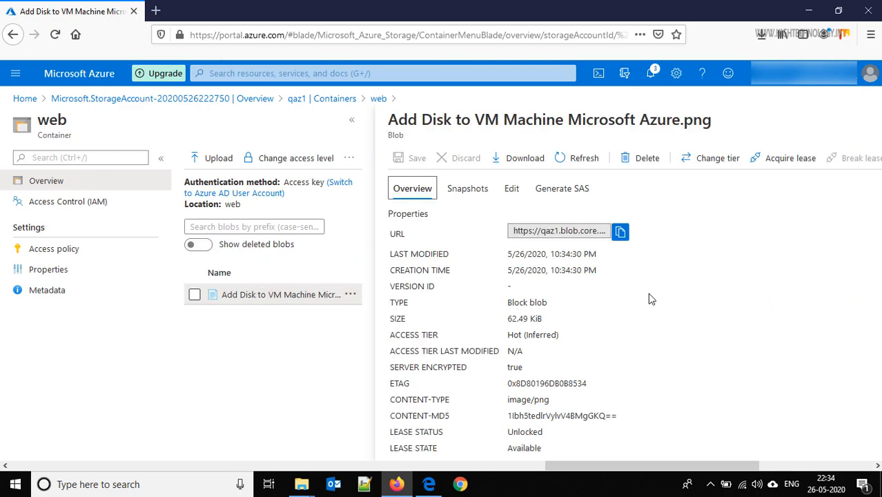
left_click(620, 232)
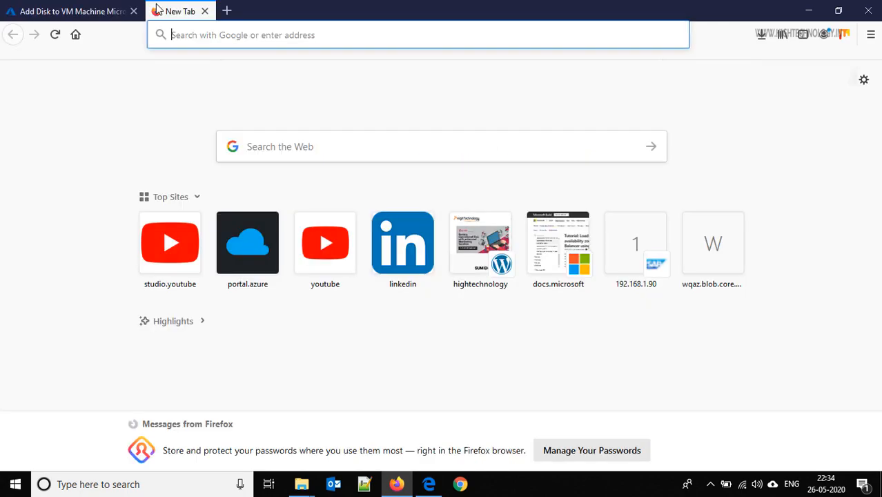
Load the copied blob URL in Firefox, getting a ResourceNotFound error.
left_click(414, 34)
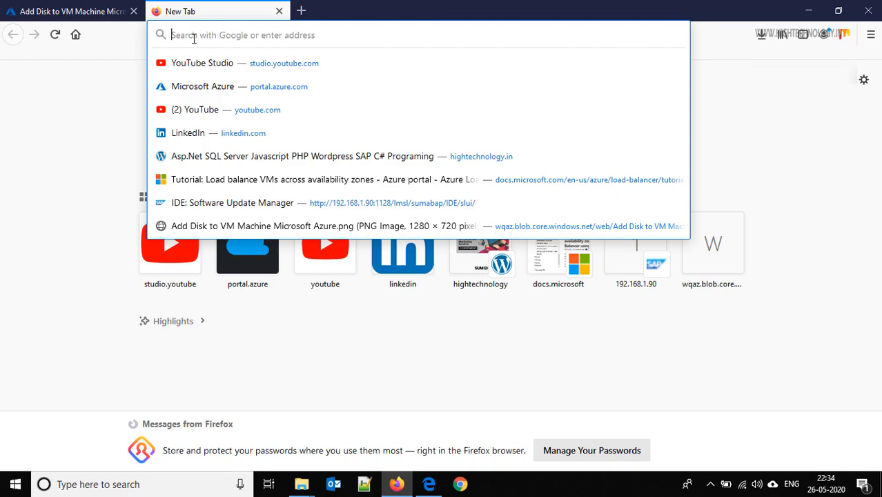
left_click(427, 226)
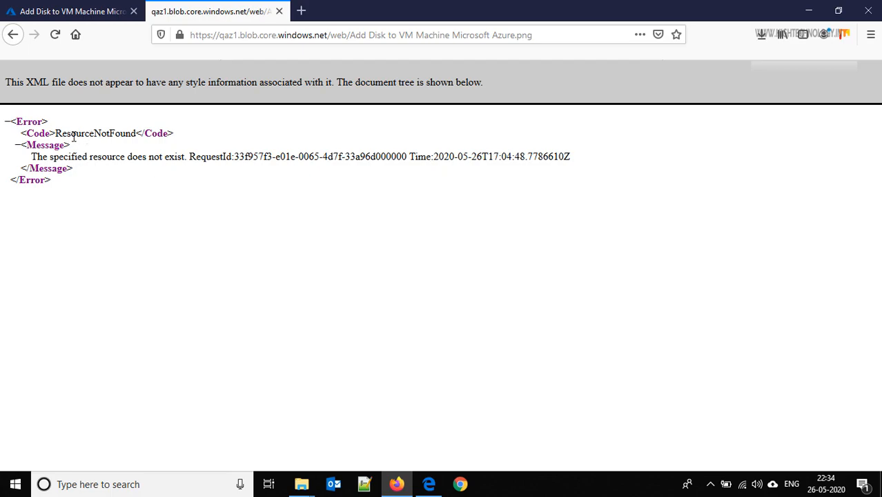
mouse_move(107, 163)
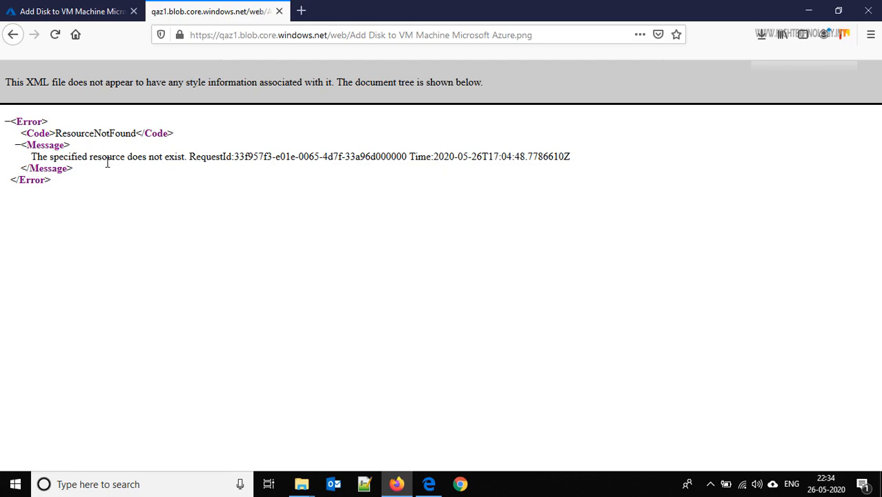
mouse_move(192, 173)
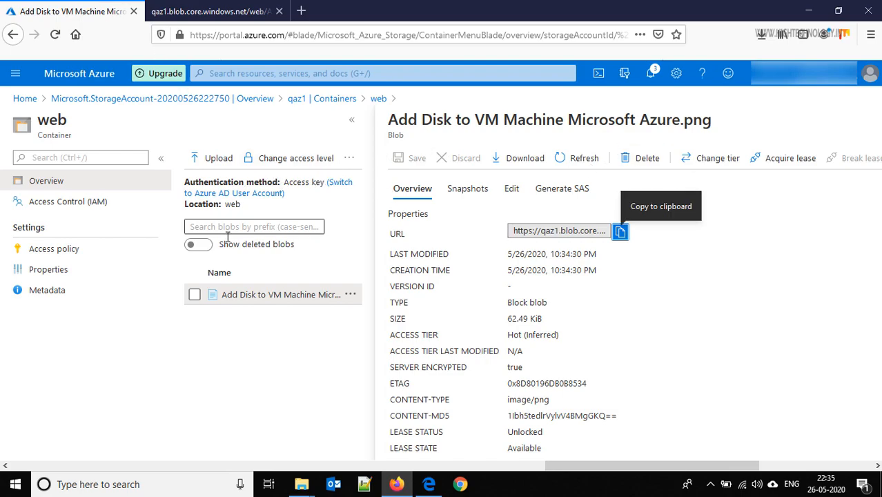
Return to the qaz1 containers list and select the web container for an access-level change.
left_click(860, 118)
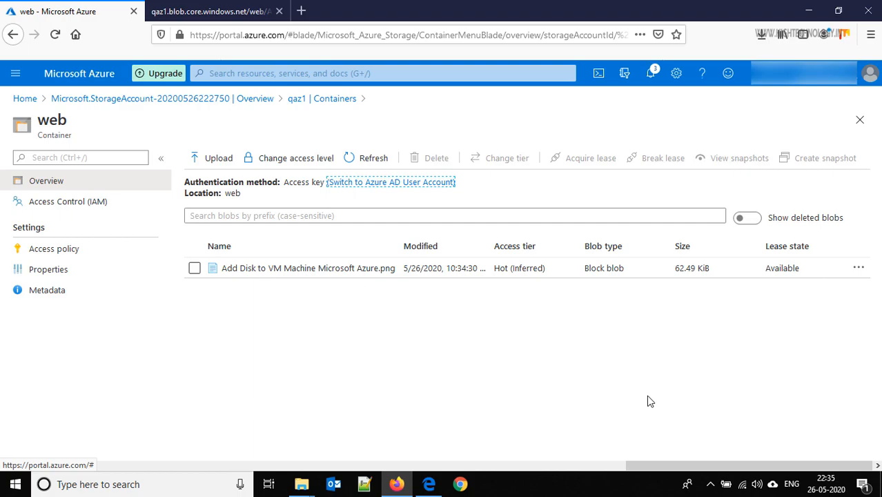
mouse_move(357, 261)
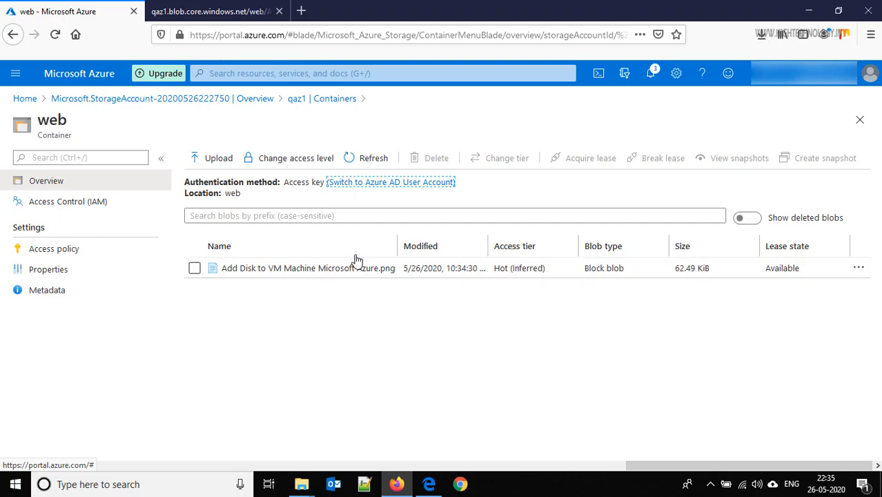
left_click(321, 98)
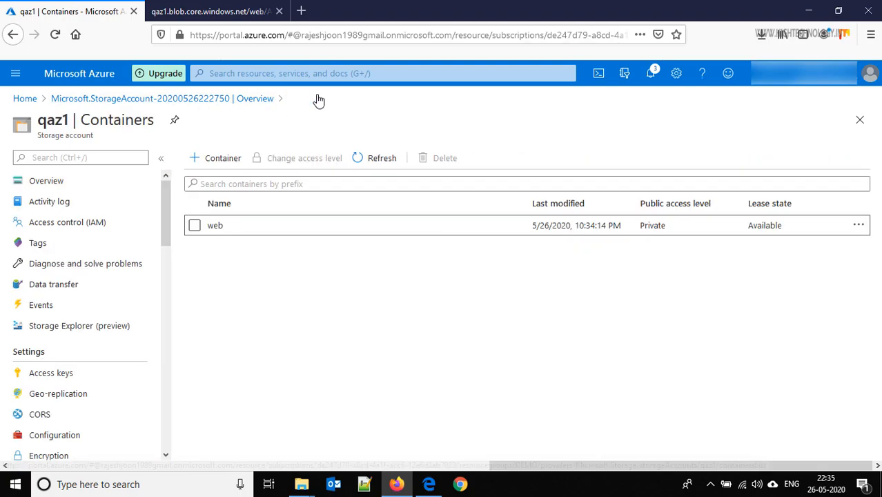
mouse_move(163, 237)
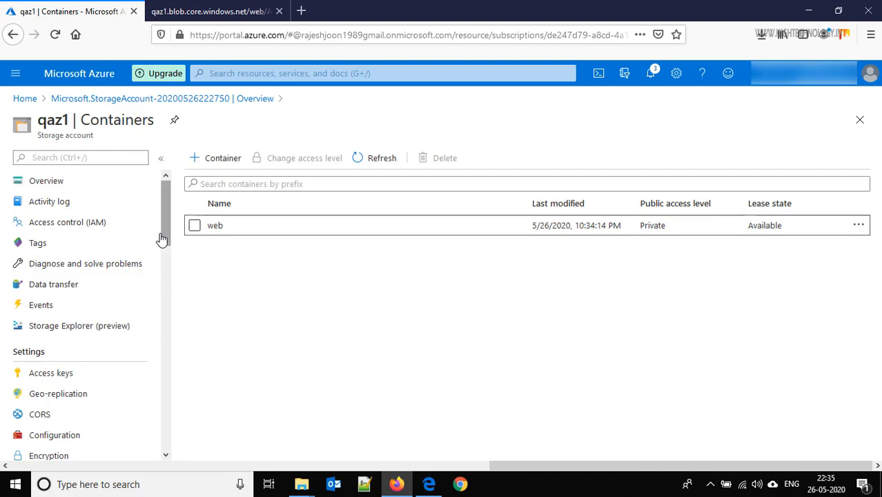
mouse_move(164, 228)
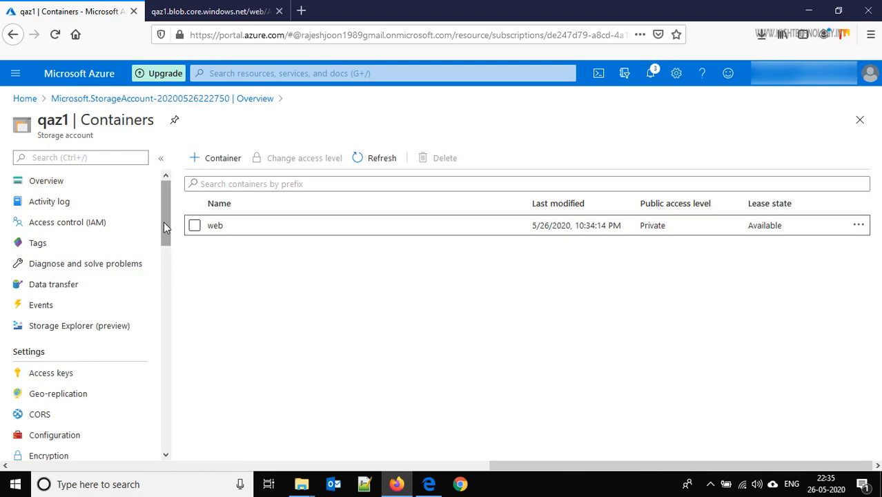
mouse_move(391, 280)
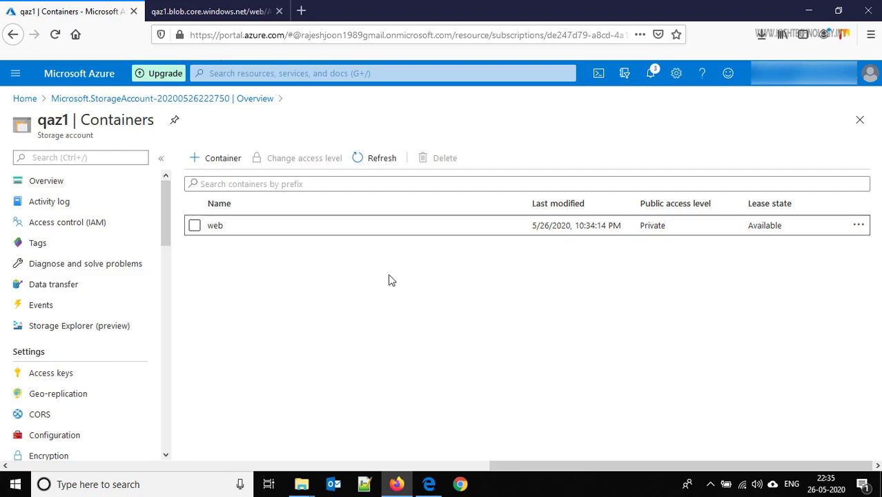
mouse_move(656, 225)
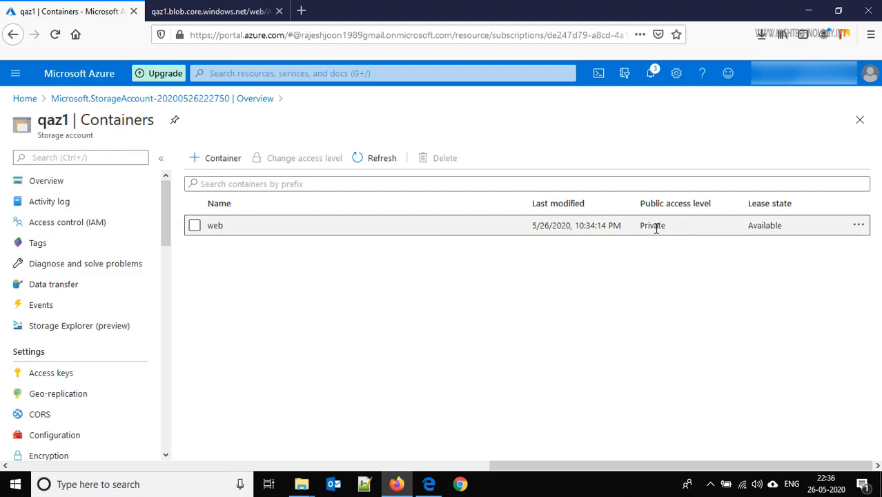
mouse_move(320, 237)
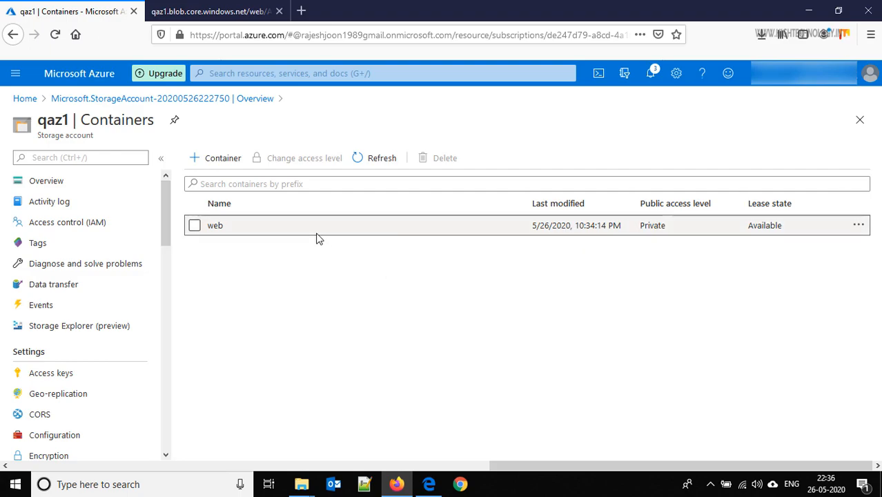
left_click(195, 225)
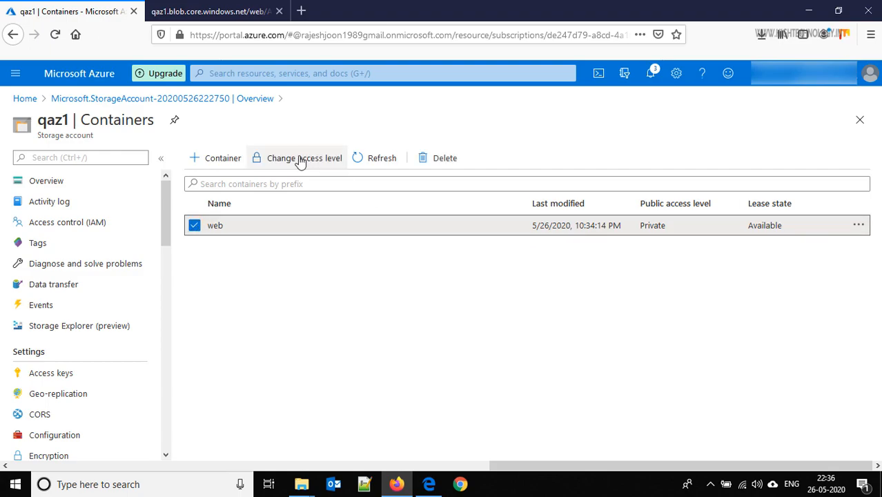
left_click(304, 157)
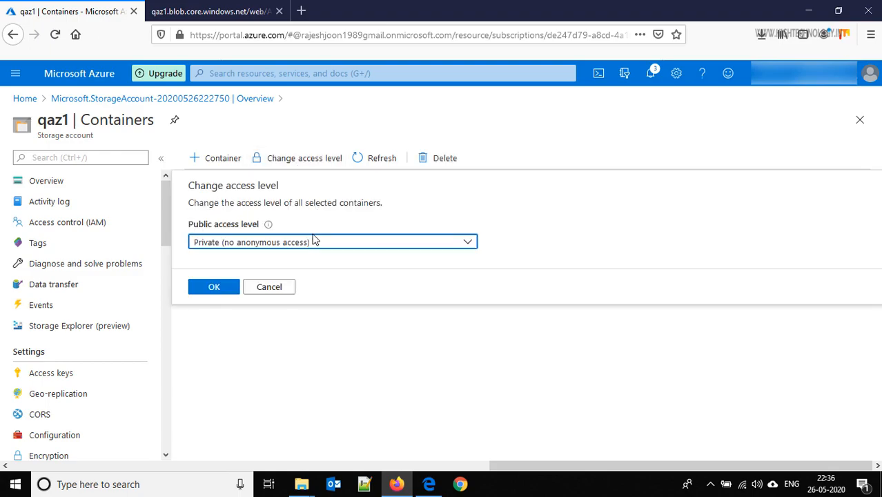
Set the web container's public access level to Blob (anonymous read access for blobs only).
left_click(331, 241)
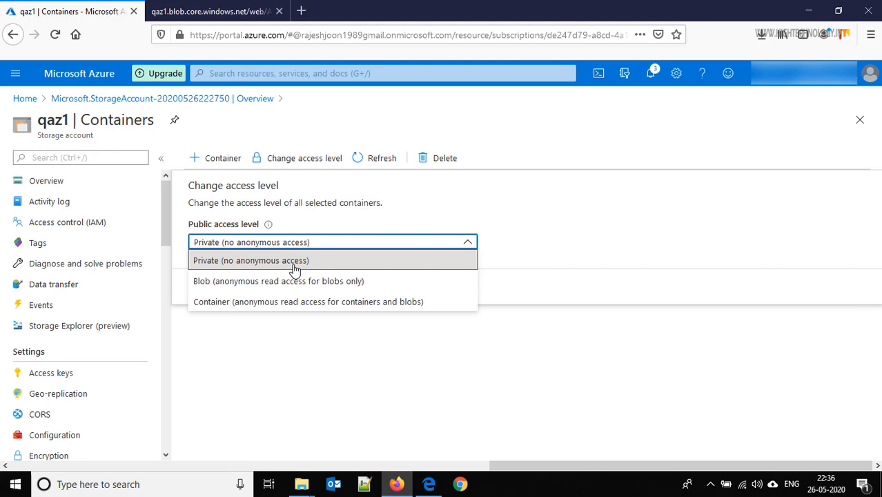
mouse_move(308, 300)
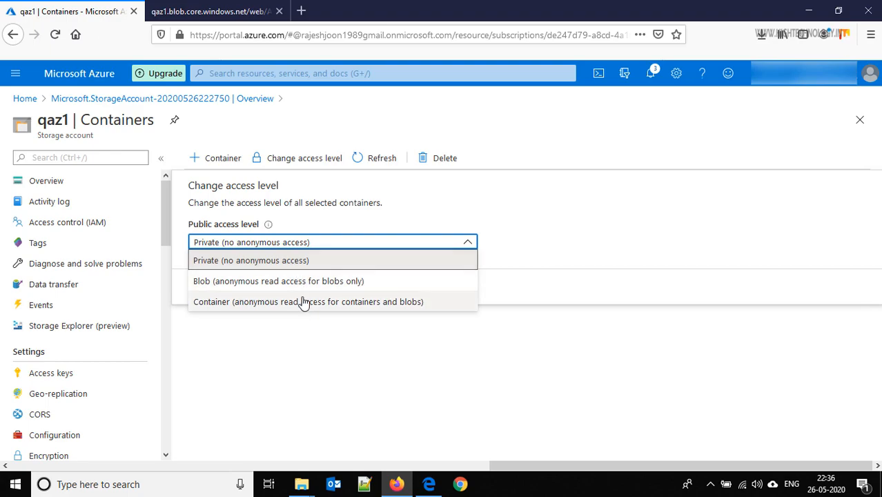
left_click(278, 281)
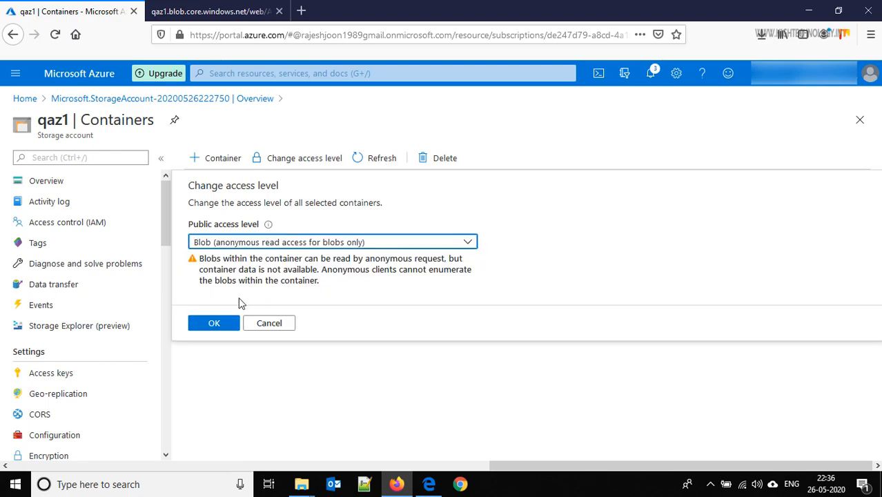
left_click(214, 323)
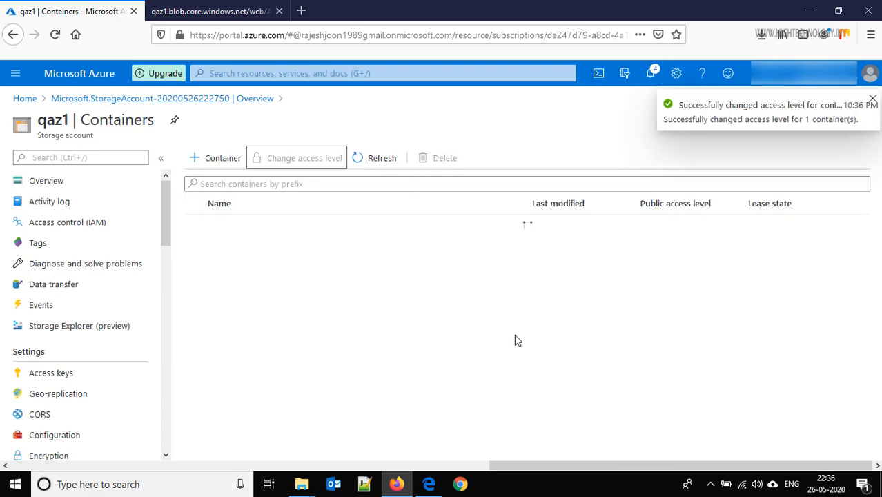
left_click(207, 11)
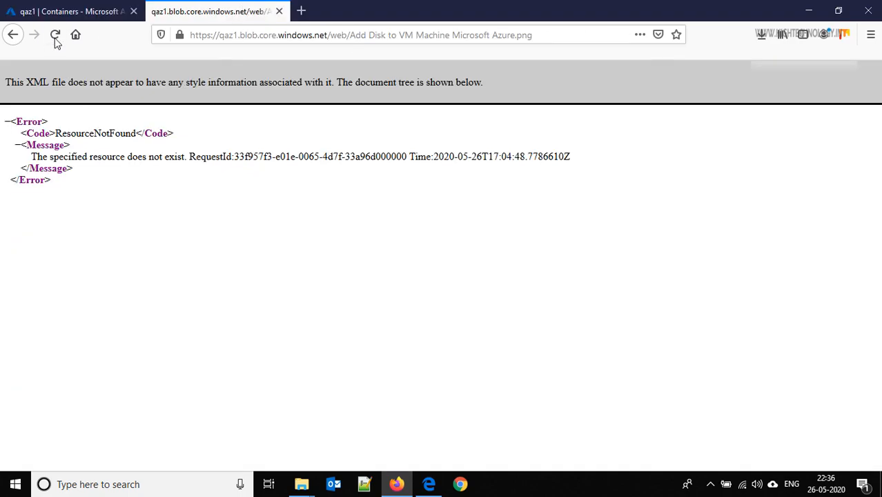
Reload the blob URL in Firefox so the Azure Part 2 image loads, then return to the portal.
left_click(56, 34)
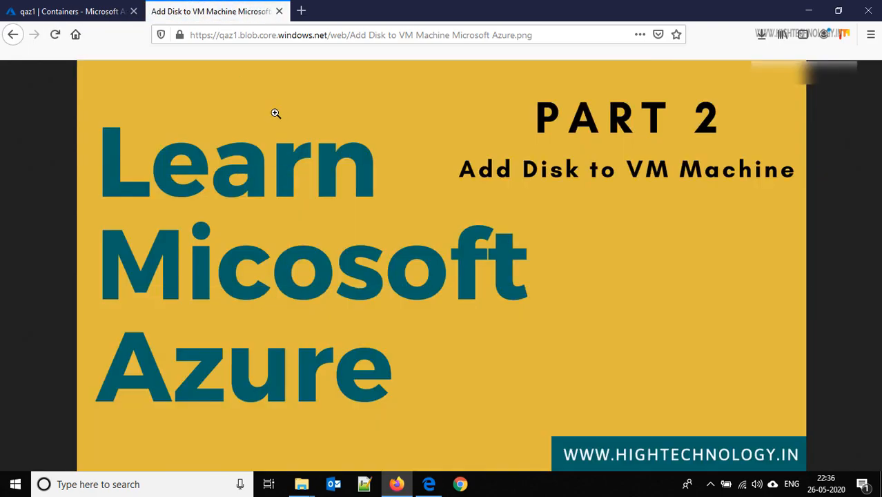
mouse_move(350, 130)
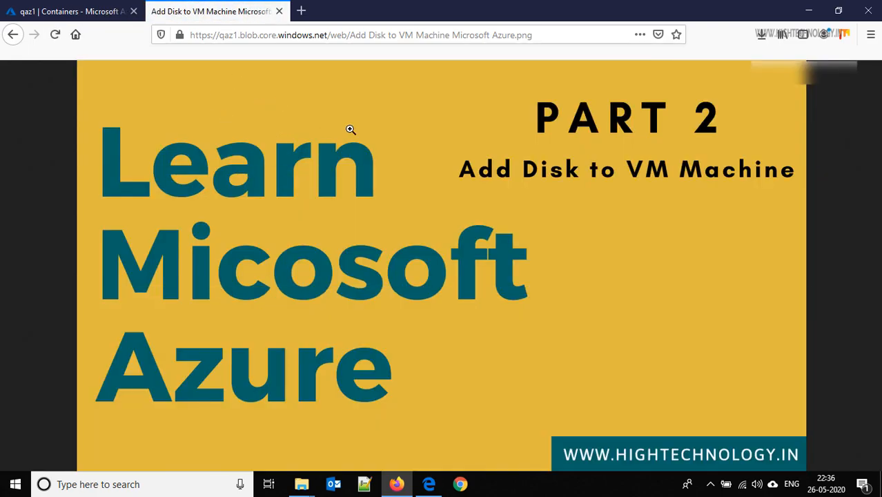
mouse_move(307, 200)
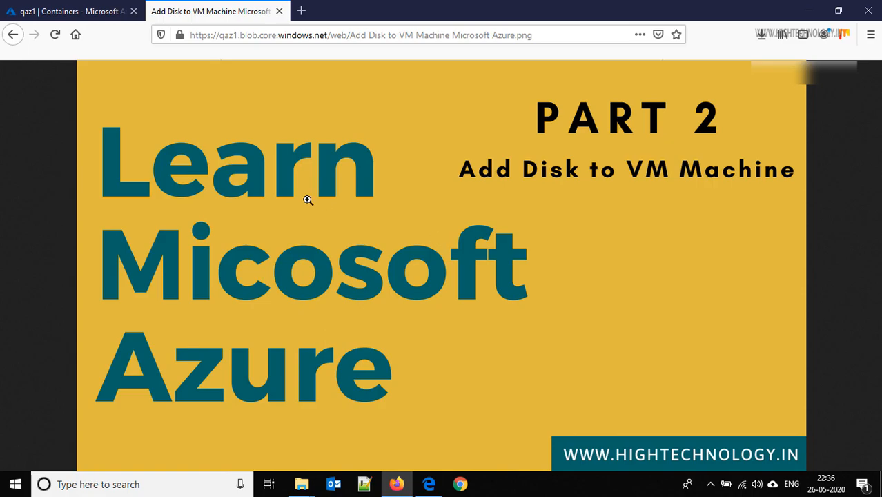
left_click(69, 11)
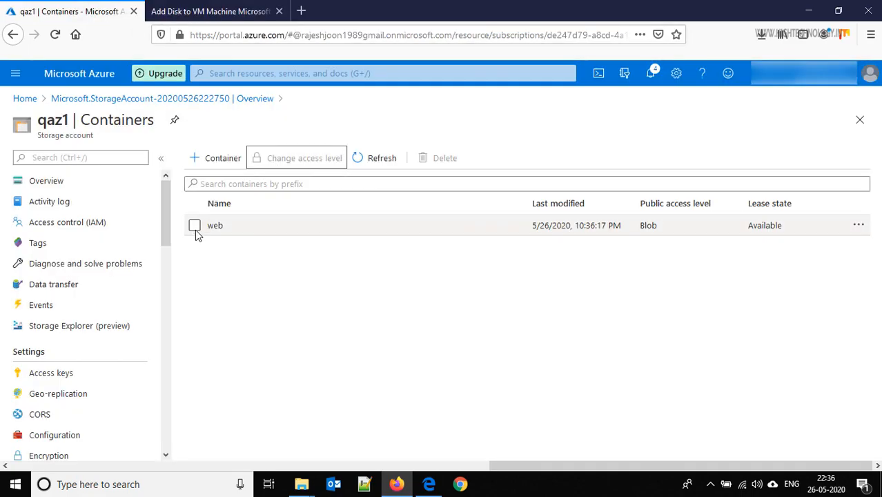
Set the web container's access level back to Private.
left_click(194, 225)
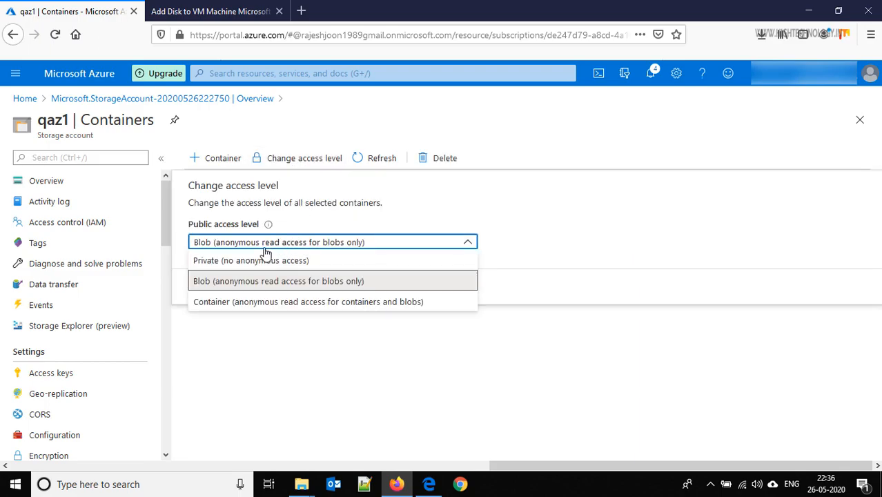
left_click(278, 282)
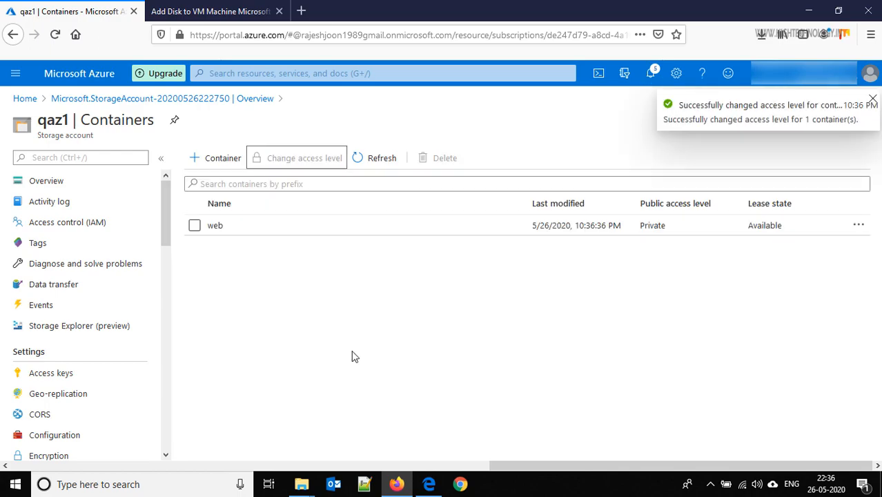
mouse_move(276, 295)
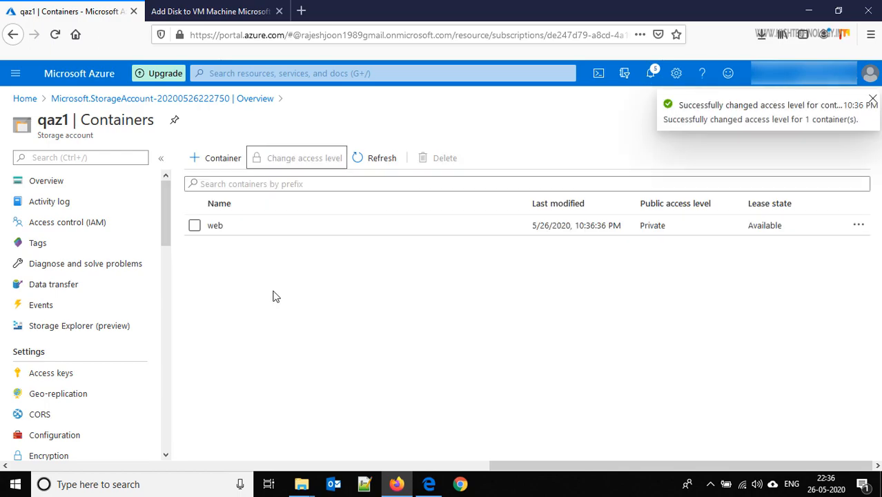
left_click(872, 100)
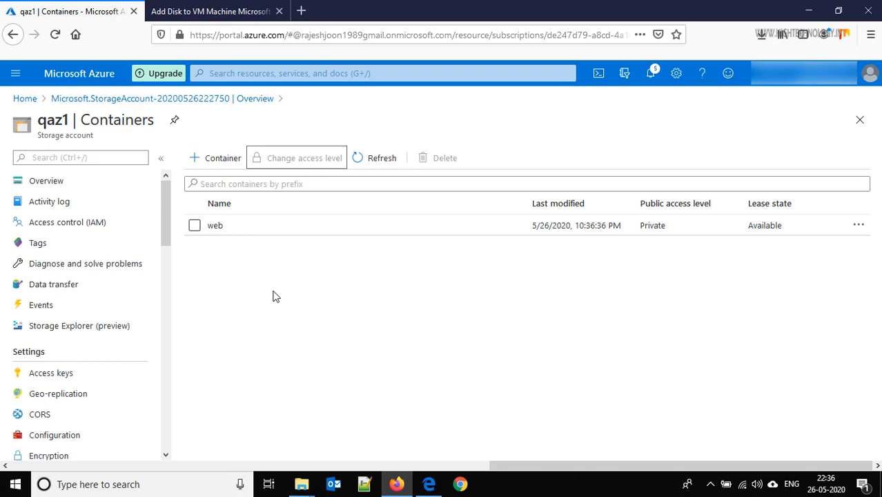
mouse_move(170, 267)
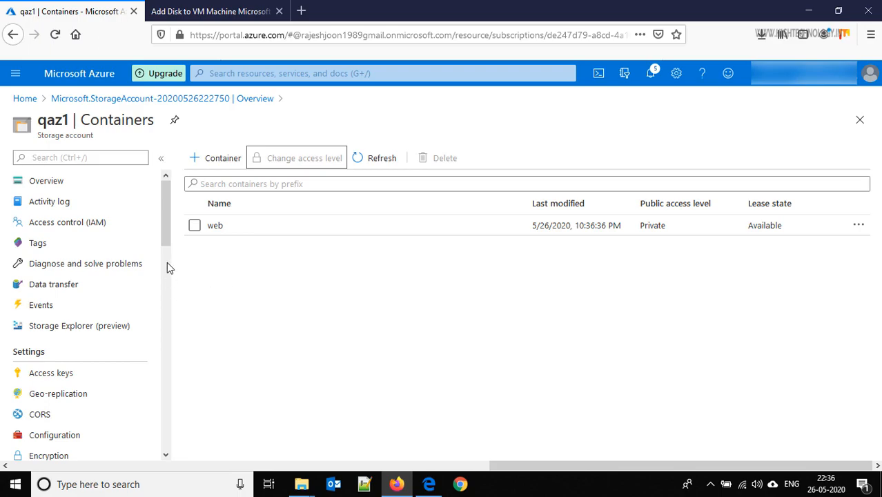
mouse_move(168, 232)
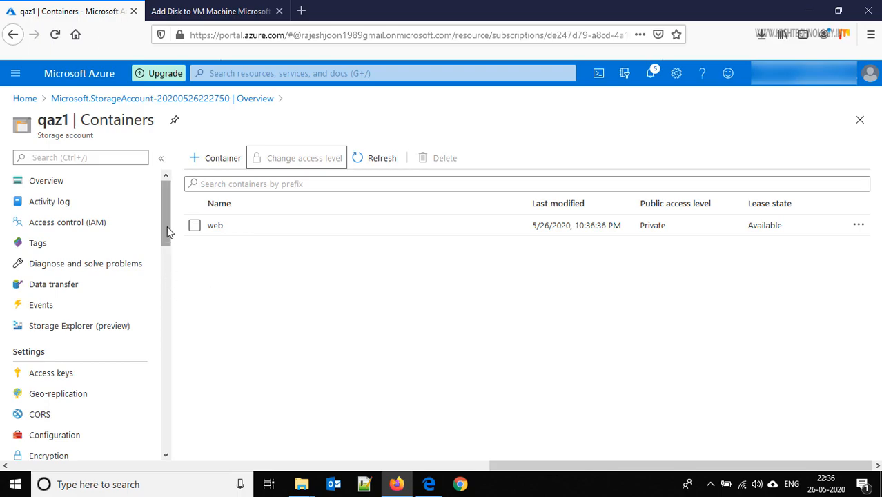
Discard a new container form, then reload the blob URL in Firefox to get ResourceNotFound.
left_click(215, 157)
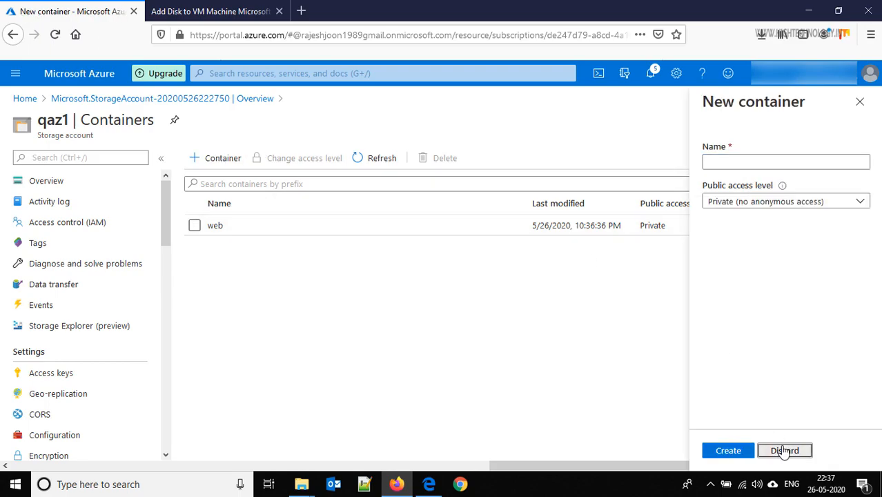
left_click(784, 450)
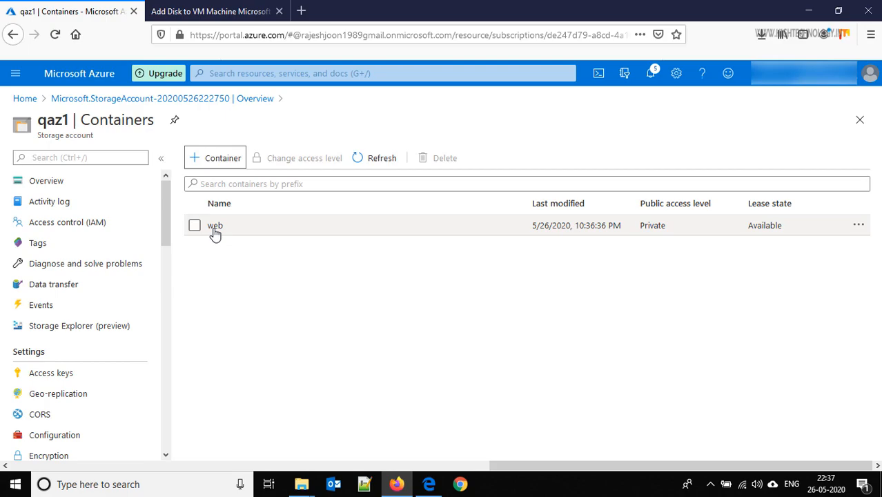
left_click(210, 11)
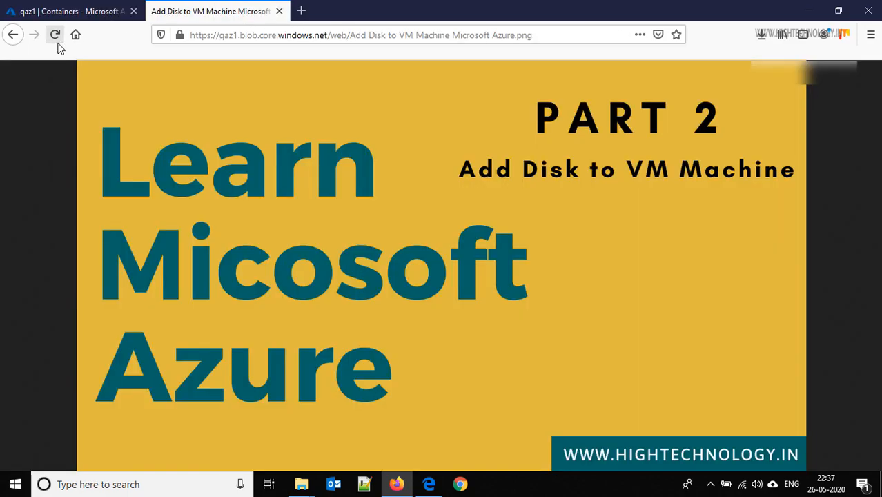
left_click(56, 35)
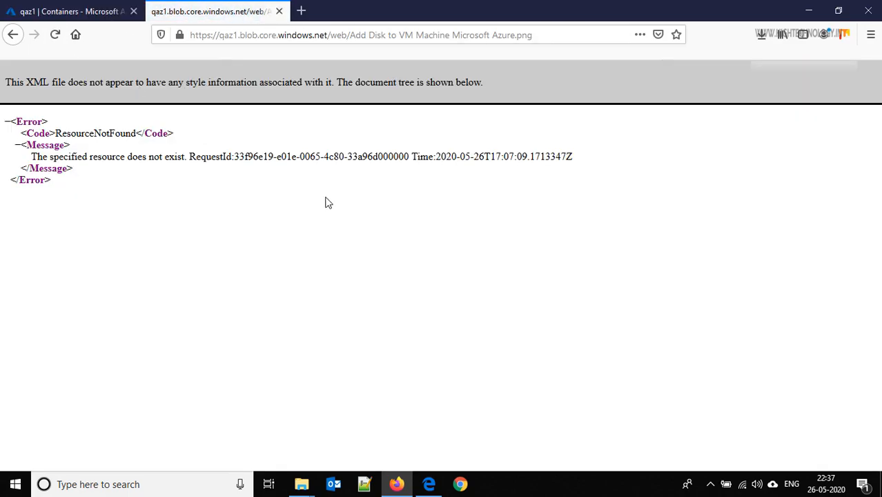
left_click(69, 11)
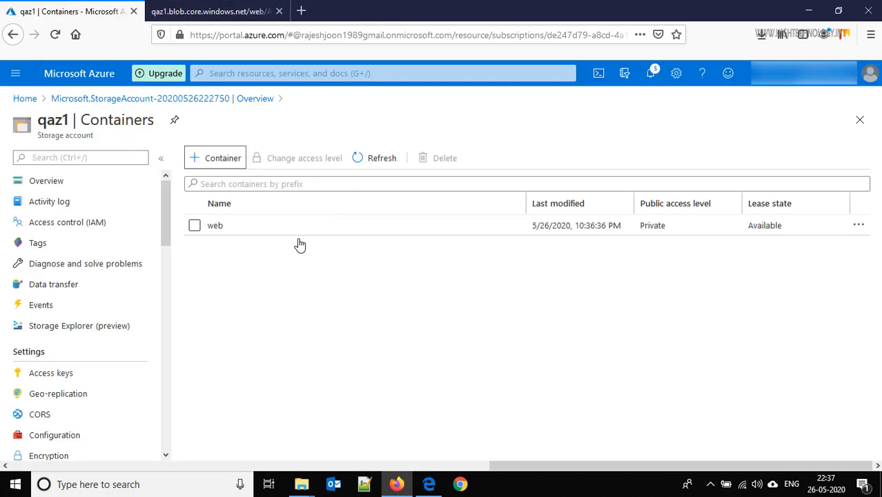
mouse_move(160, 220)
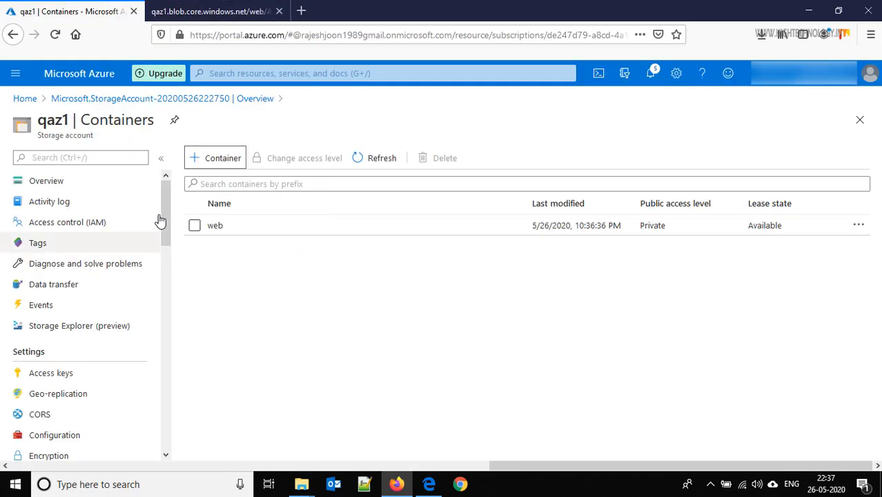
Limit the shared access signature to the Blob service with Read as the only permission.
scroll("down", 3)
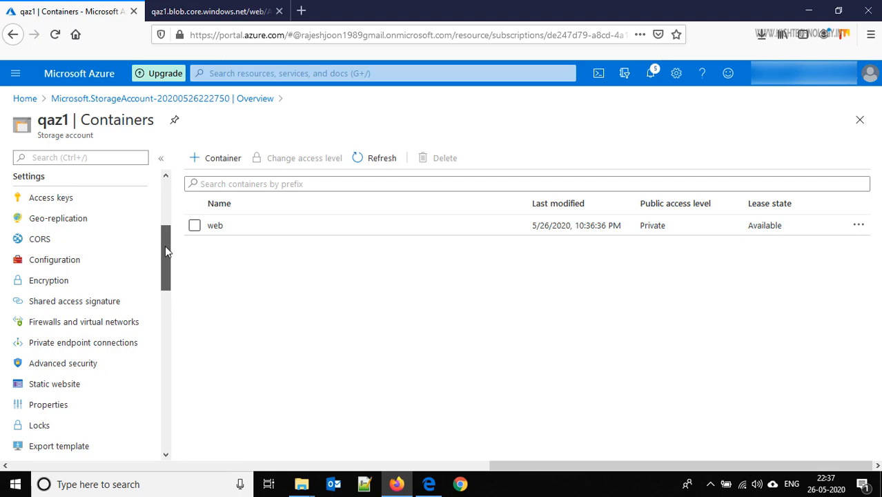
mouse_move(74, 301)
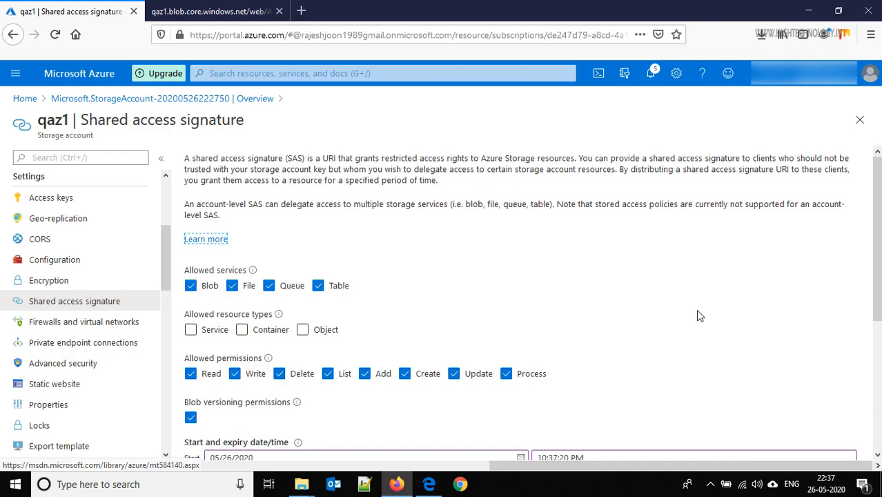
scroll("down", 3)
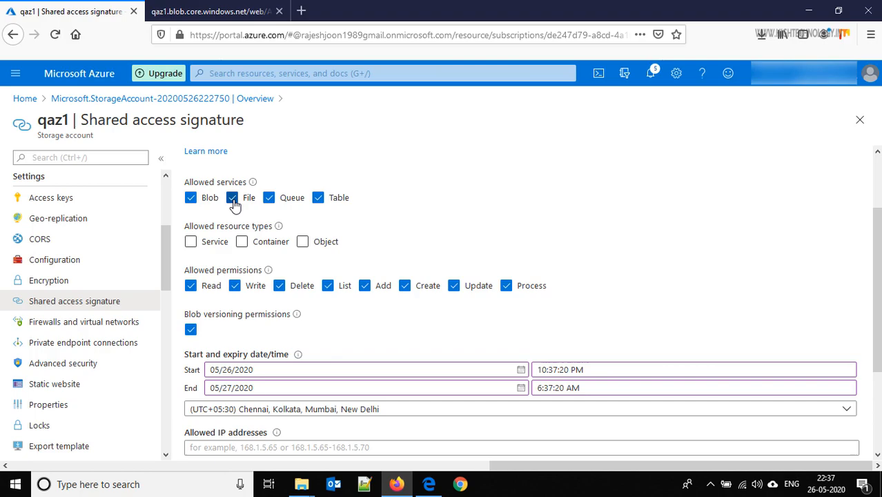
left_click(231, 197)
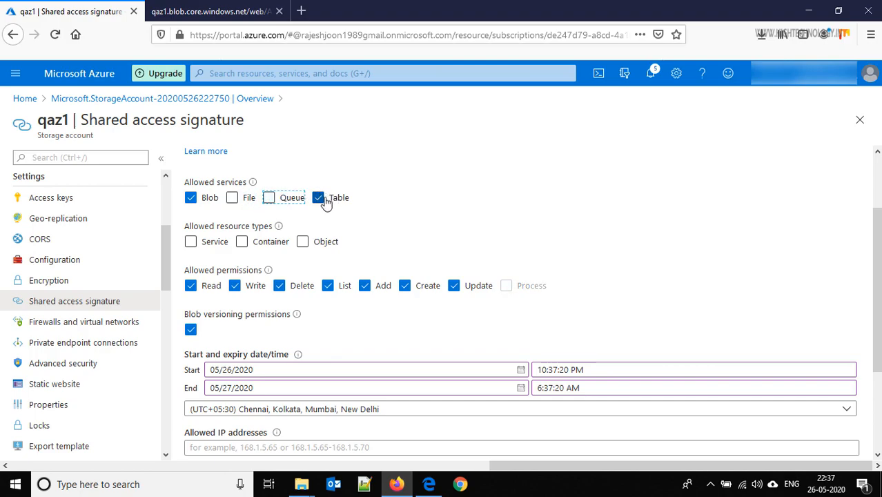
left_click(317, 197)
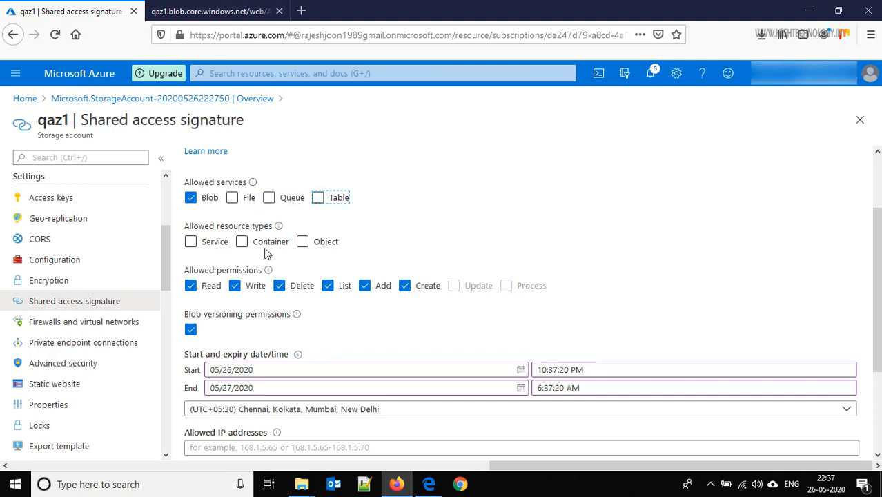
scroll("down", 3)
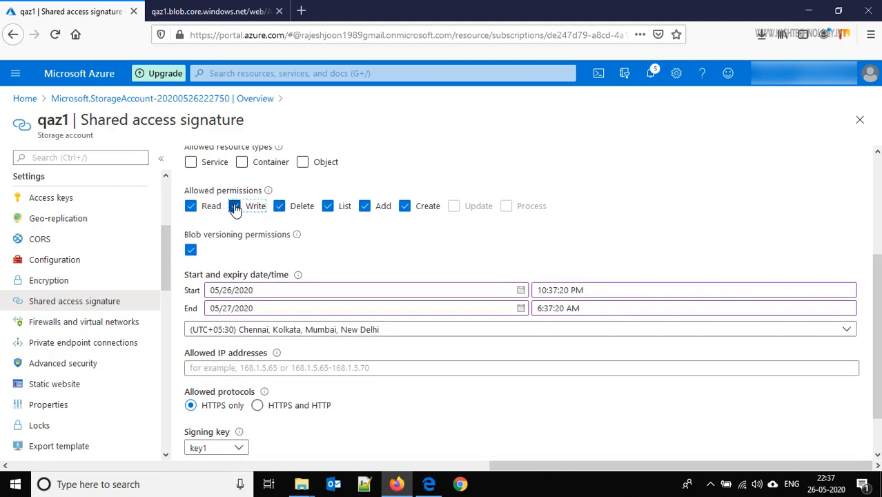
left_click(235, 205)
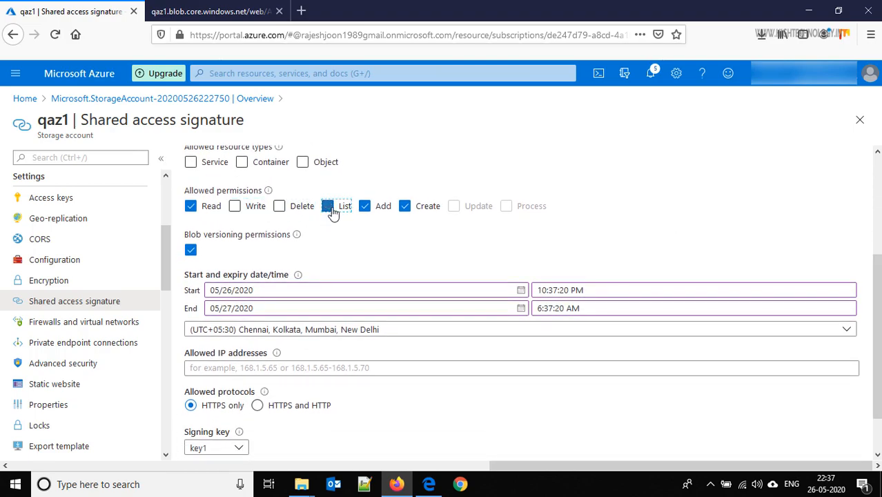
left_click(327, 206)
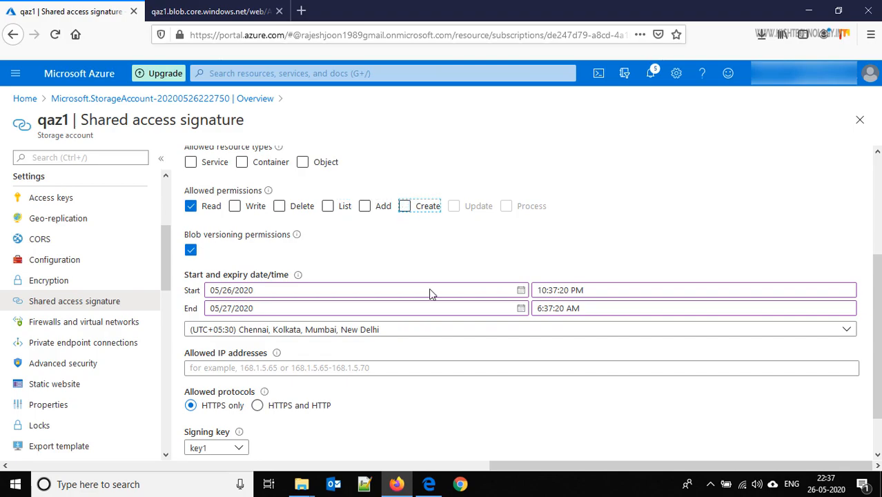
Allow the signature over HTTPS and HTTP and restrict its resource type to Object.
scroll("down", 3)
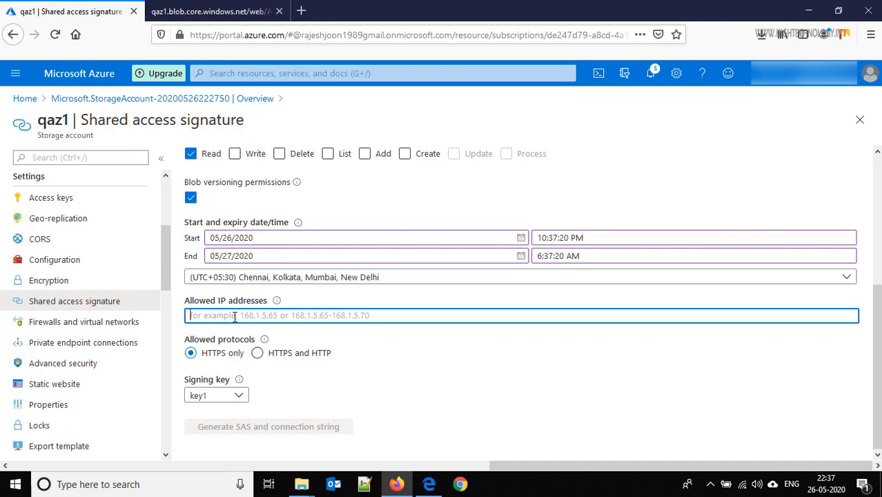
mouse_move(257, 353)
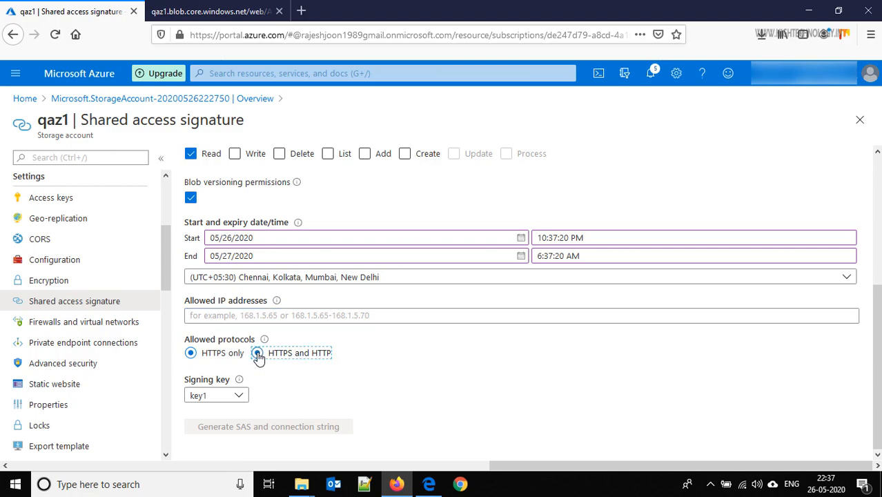
left_click(257, 353)
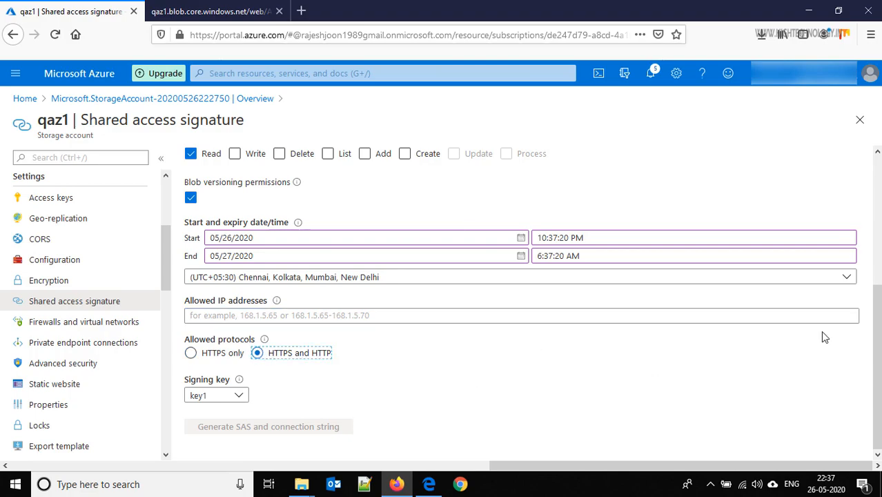
scroll("up", 3)
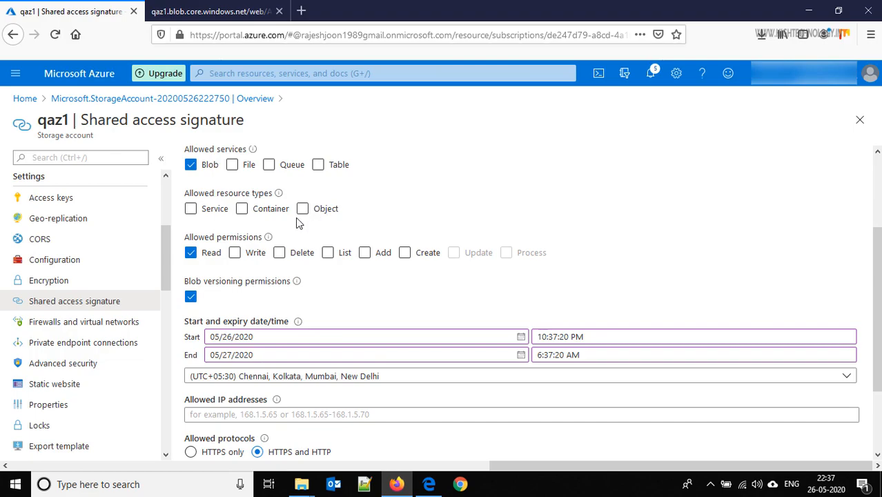
left_click(302, 208)
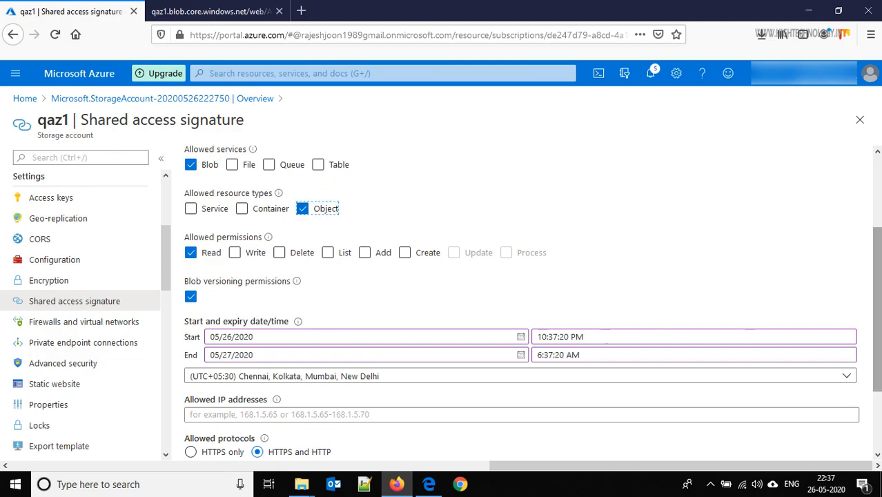
scroll("down", 3)
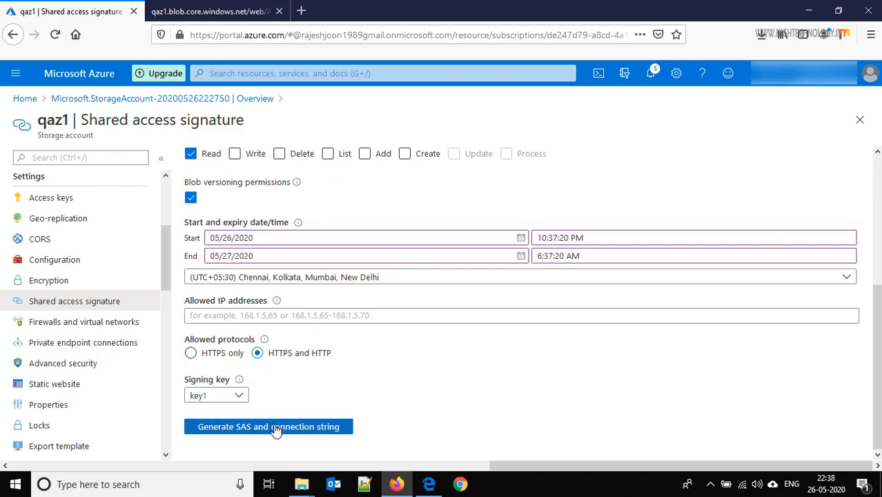
Generate the SAS token and connection strings for qaz1 and copy the SAS token.
left_click(268, 425)
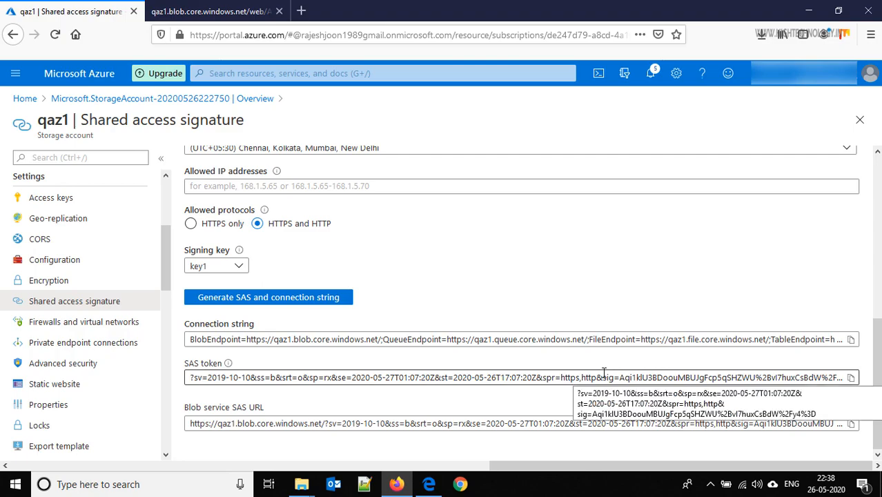
mouse_move(240, 370)
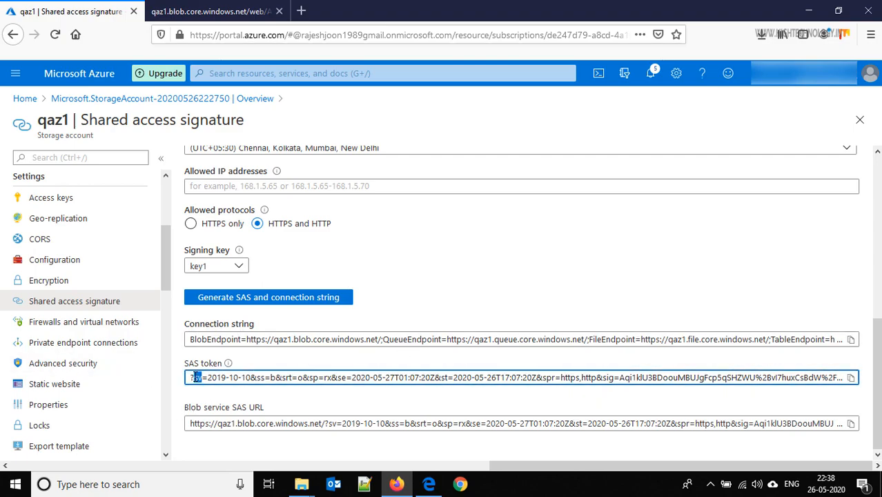
triple_click(517, 378)
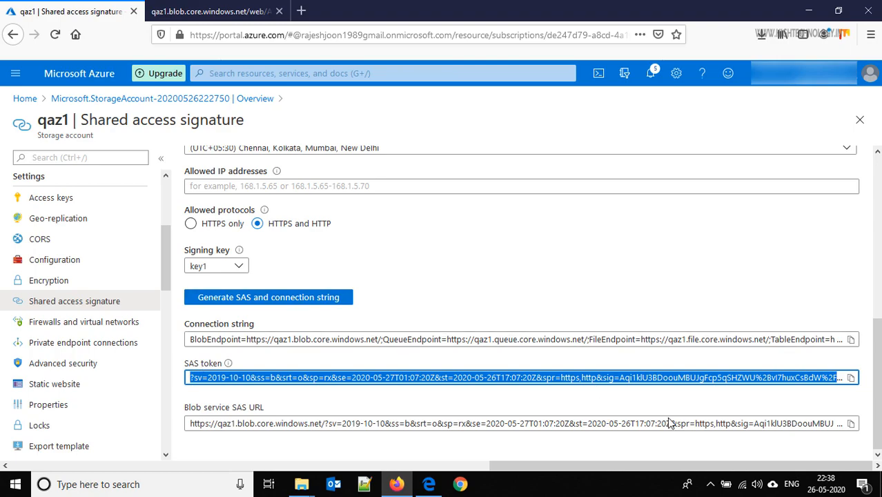
mouse_move(850, 378)
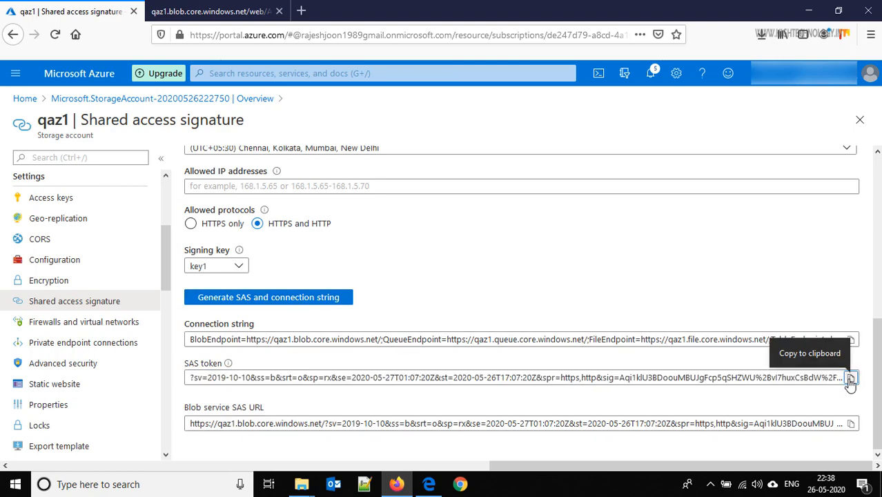
left_click(207, 11)
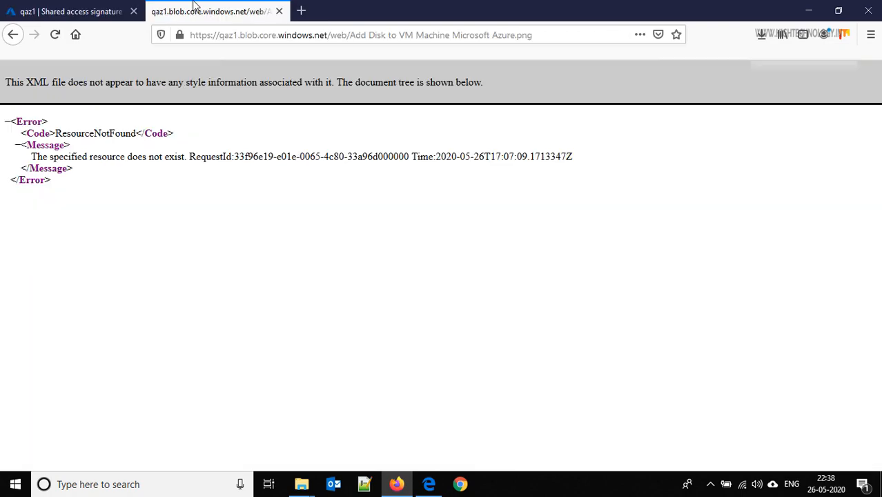
Load the private blob image in Firefox with the SAS token appended to its URL.
left_click(359, 35)
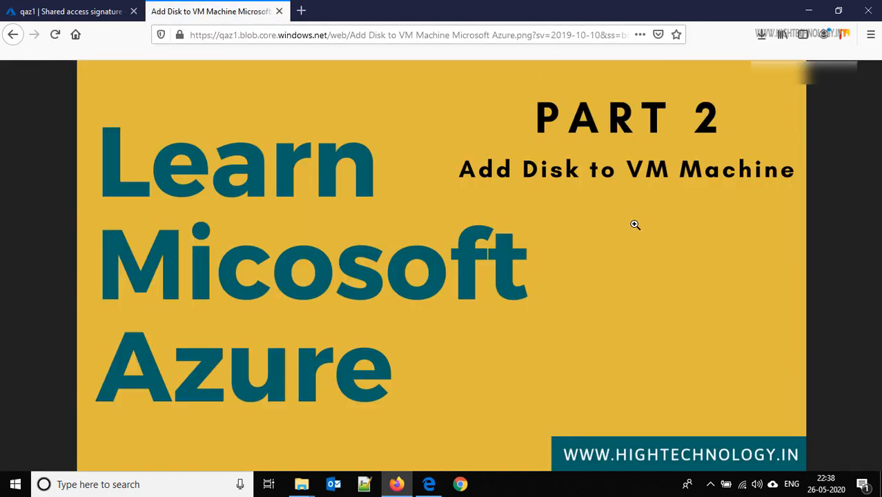
mouse_move(585, 145)
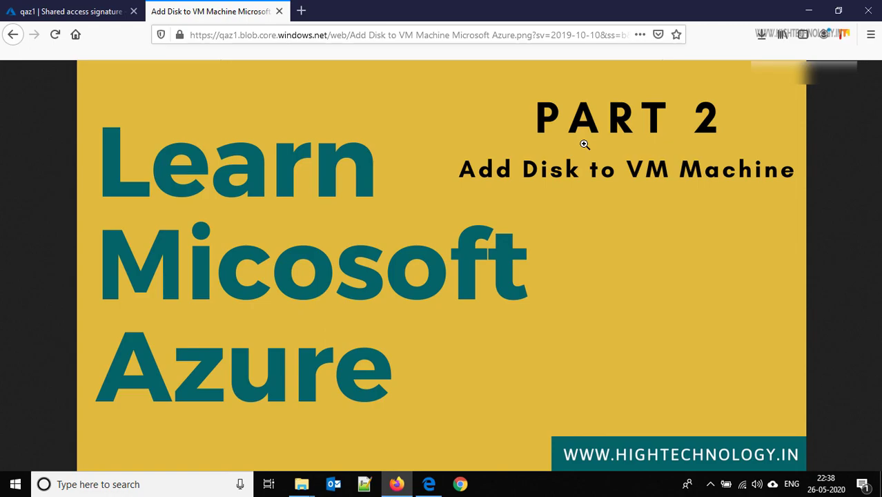
mouse_move(505, 71)
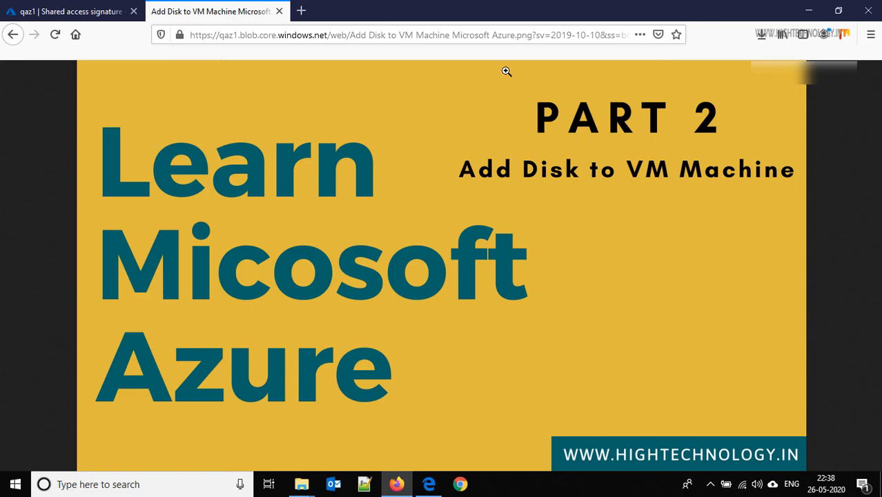
Alter the SAS signature in the blob URL to get AuthenticationFailed, then return to the portal.
left_click(407, 35)
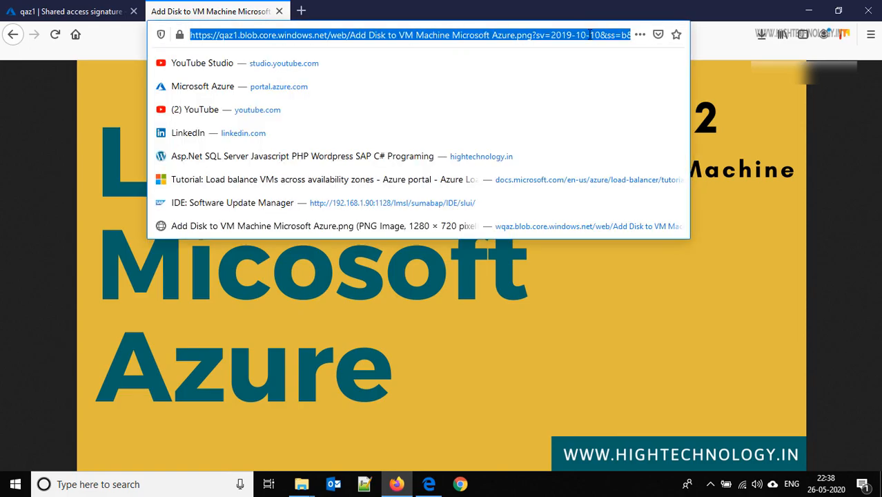
mouse_move(601, 85)
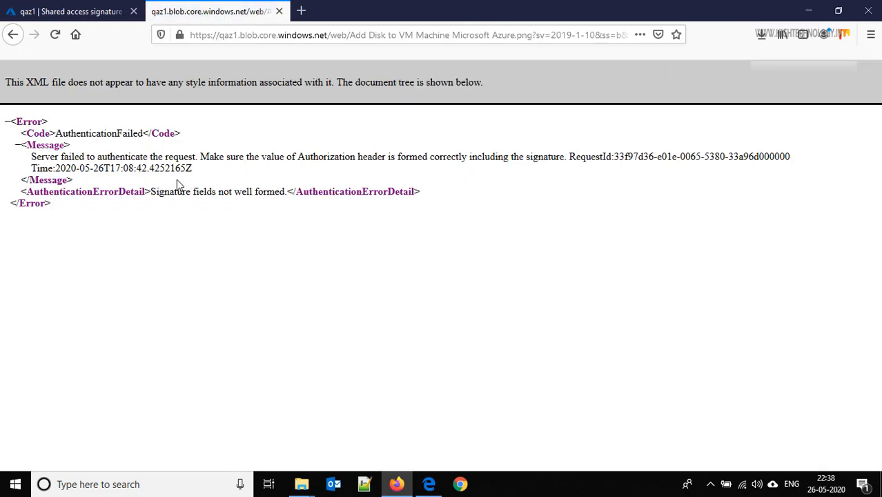
mouse_move(144, 156)
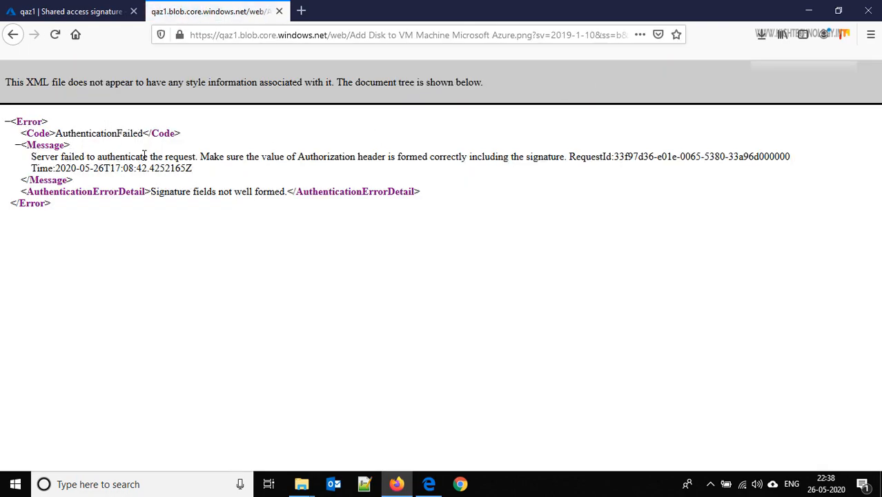
left_click(69, 11)
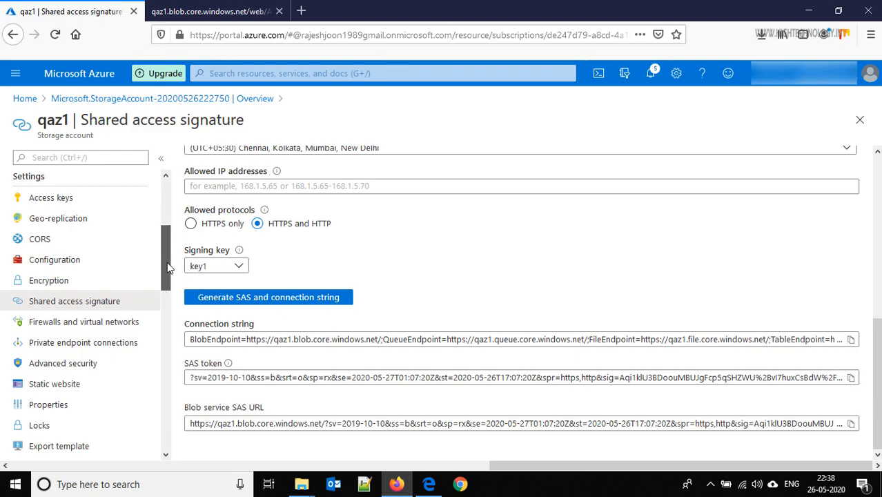
Open the Static website settings page for storage account qaz1.
scroll("down", 3)
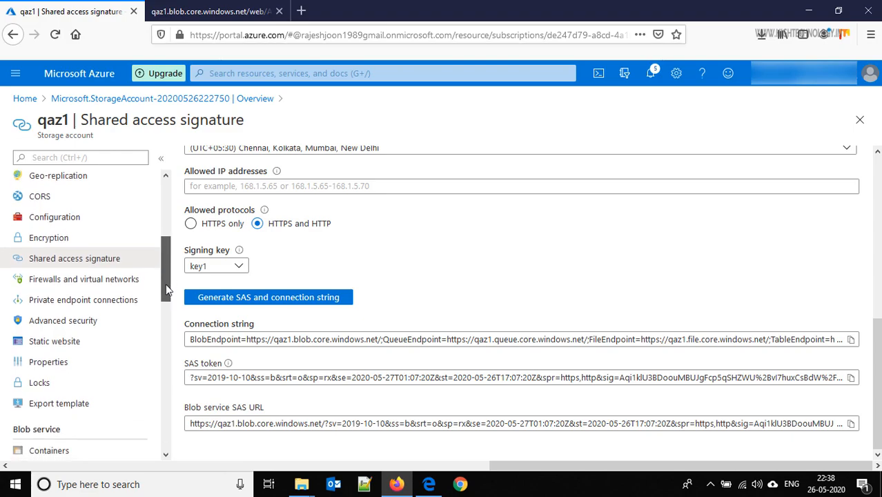
scroll("down", 3)
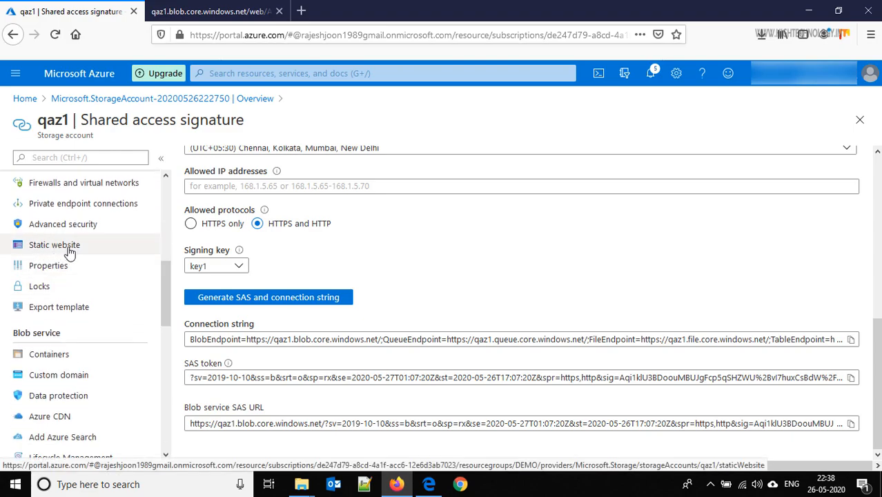
mouse_move(60, 246)
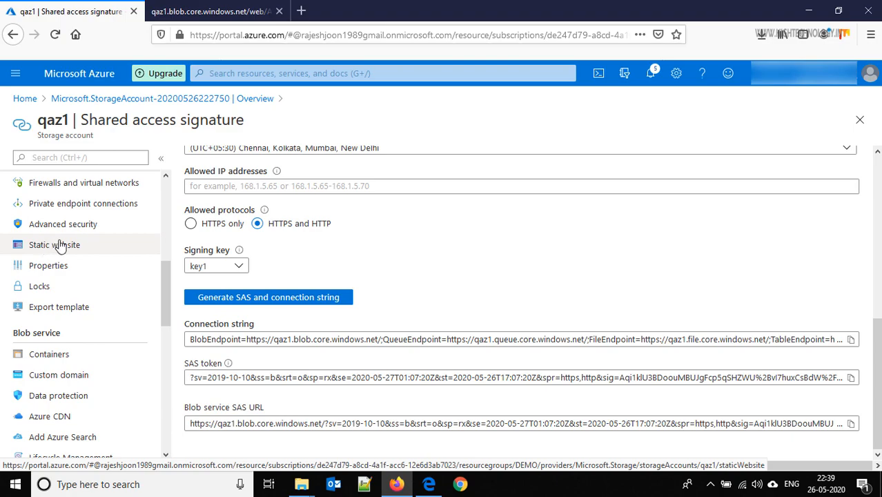
mouse_move(62, 249)
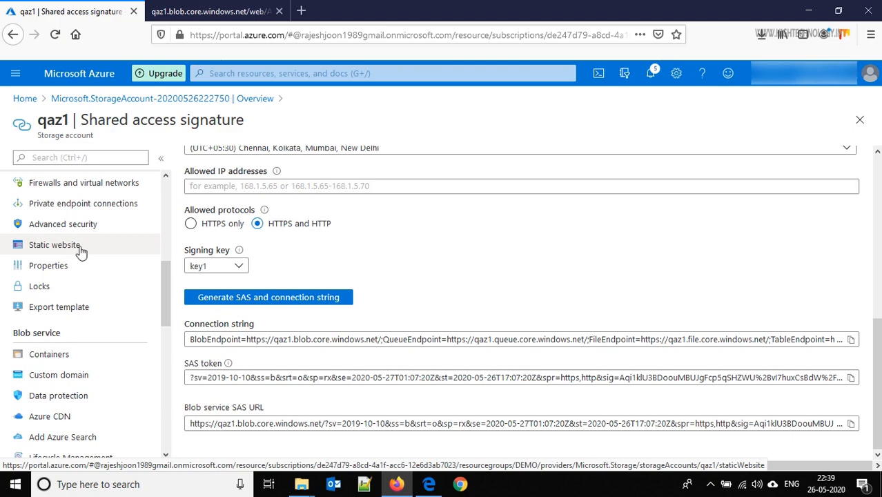
left_click(55, 244)
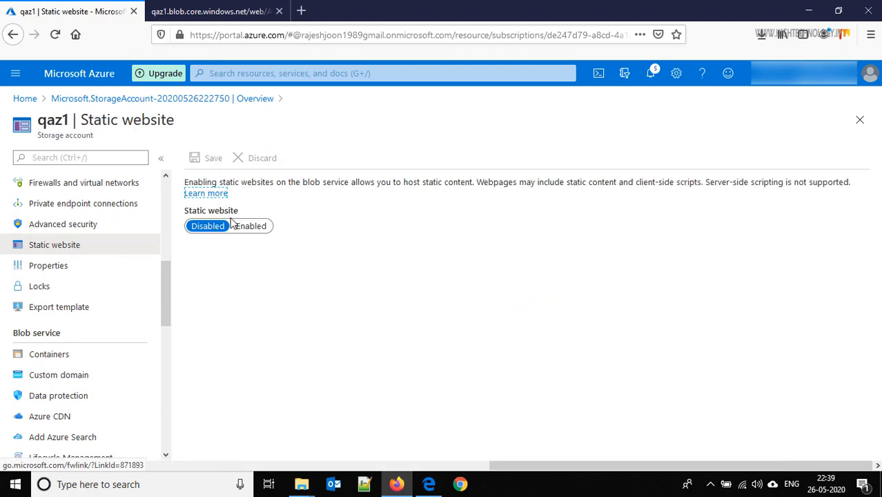
Enable static website hosting with index document index.html and error document 404.html, and save.
left_click(251, 226)
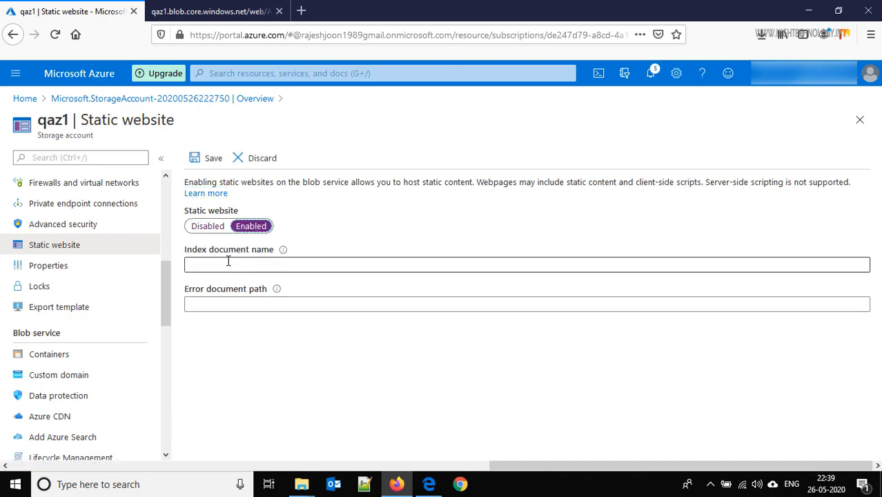
type("ind")
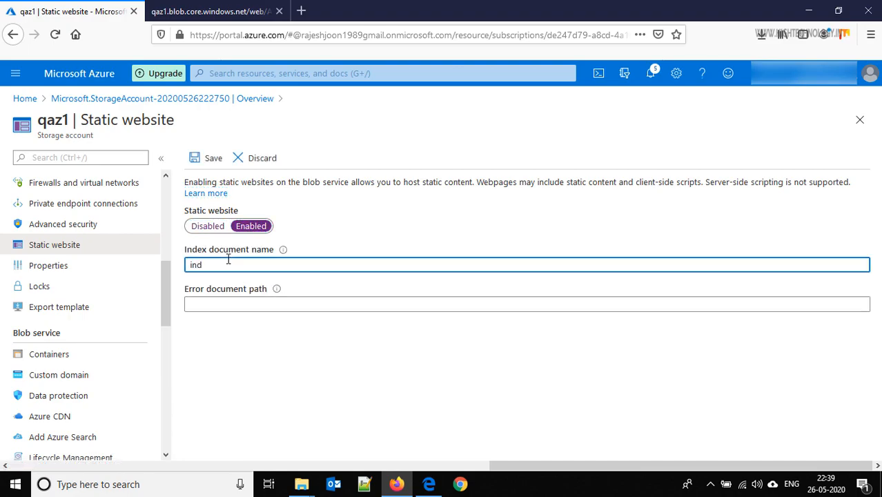
type("ex.ht")
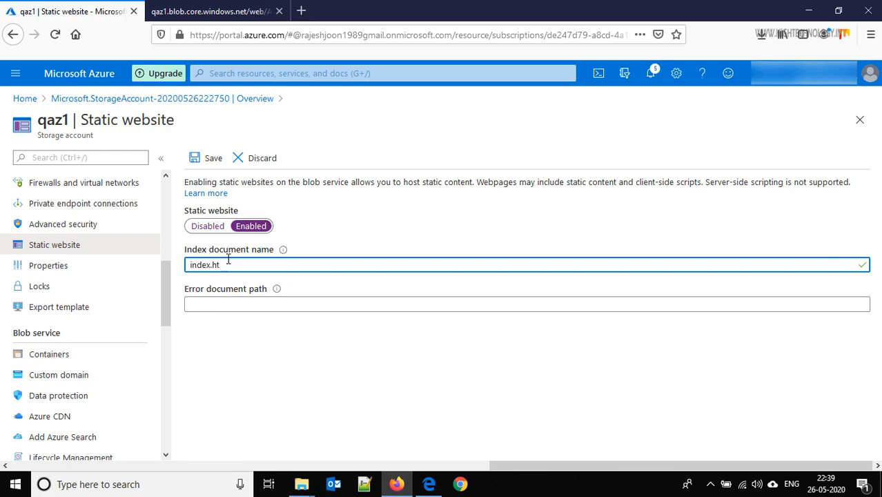
type("ml")
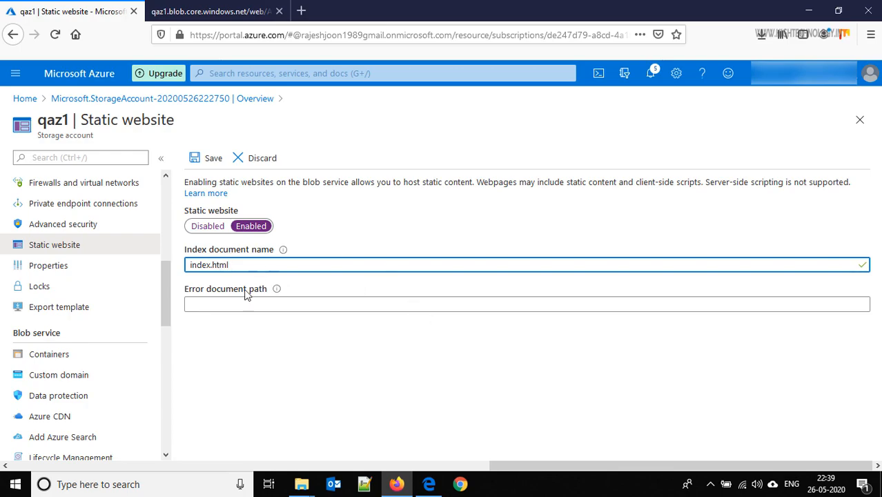
type("4")
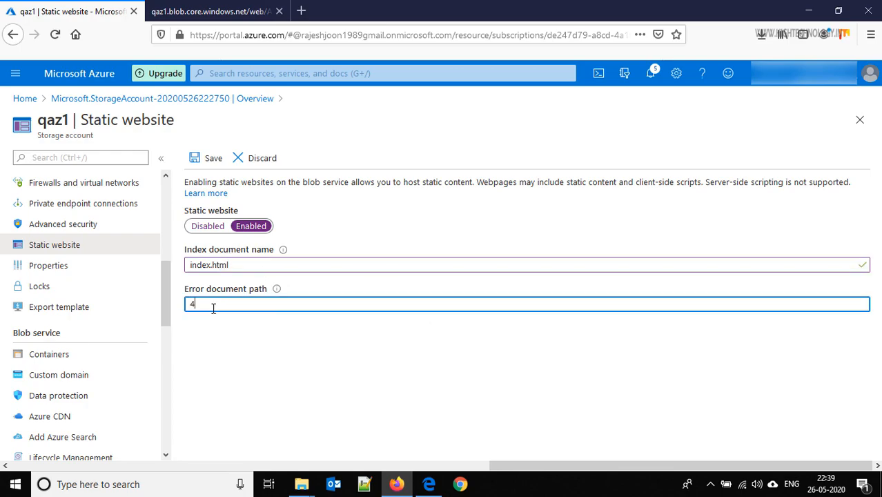
type("04.html")
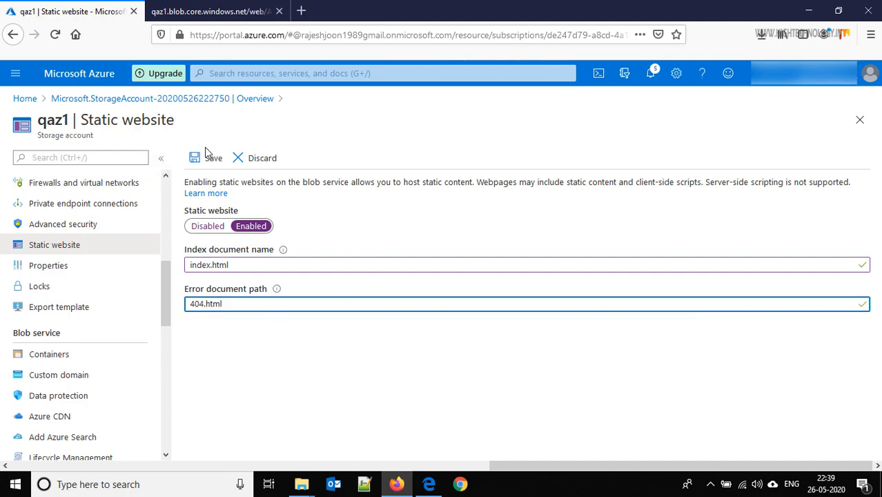
left_click(212, 158)
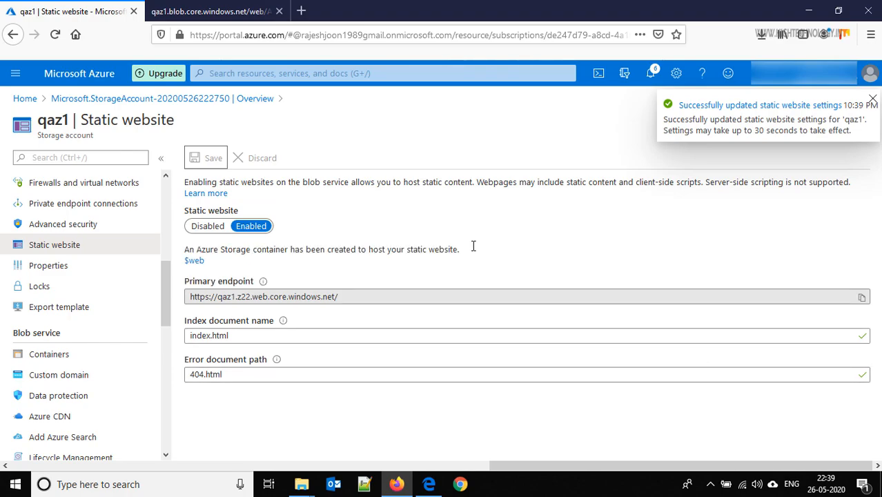
mouse_move(195, 259)
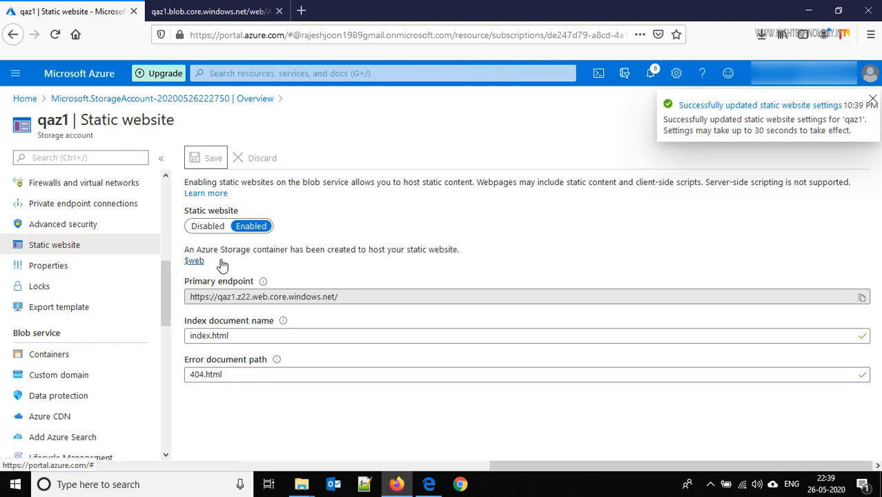
Open the $web container and start an upload into it.
left_click(872, 99)
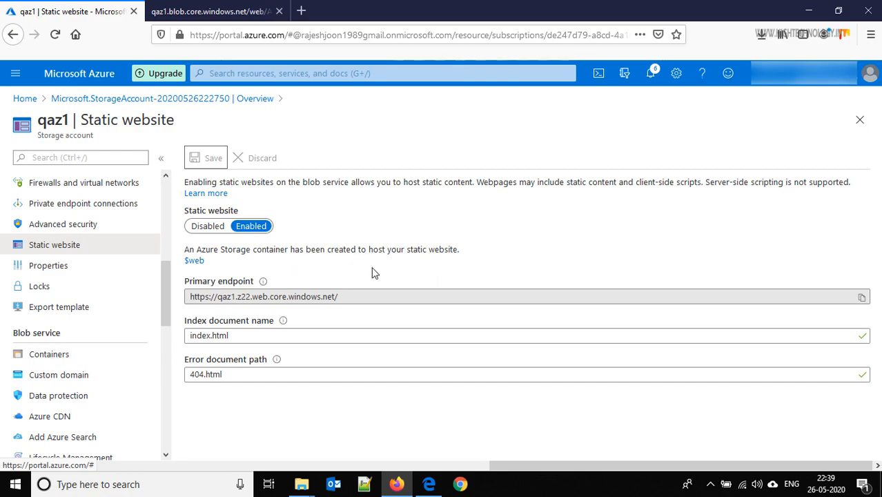
mouse_move(194, 259)
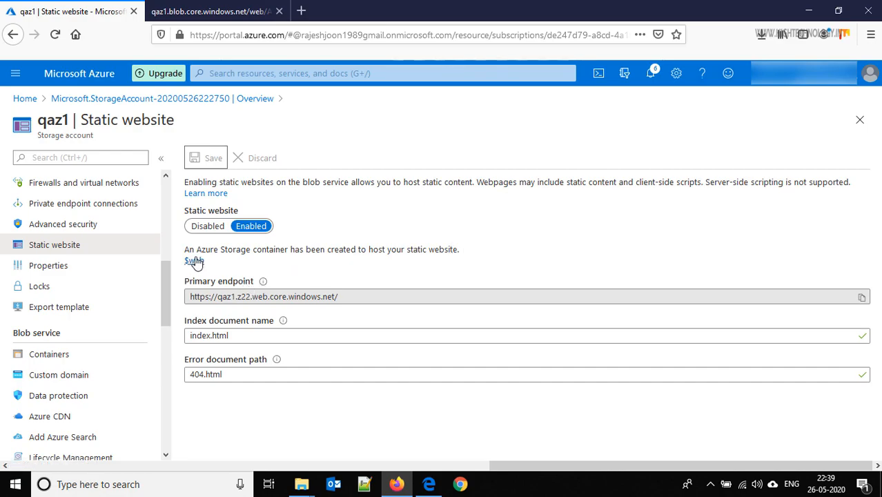
left_click(193, 260)
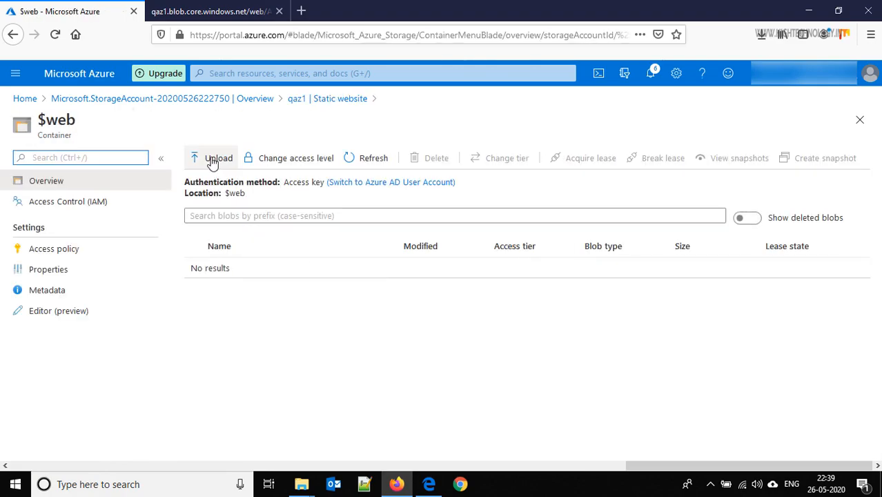
left_click(218, 157)
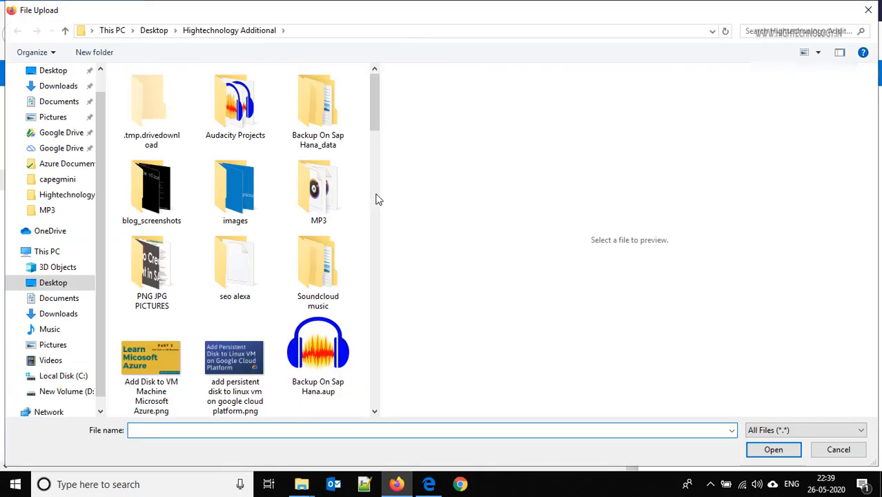
Pick index.html in the file picker and upload it into the $web container.
scroll("down", 3)
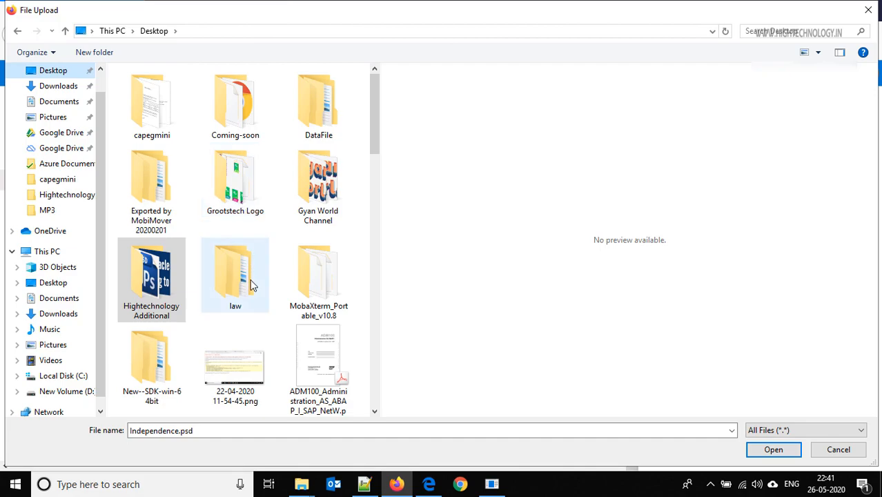
left_click(318, 99)
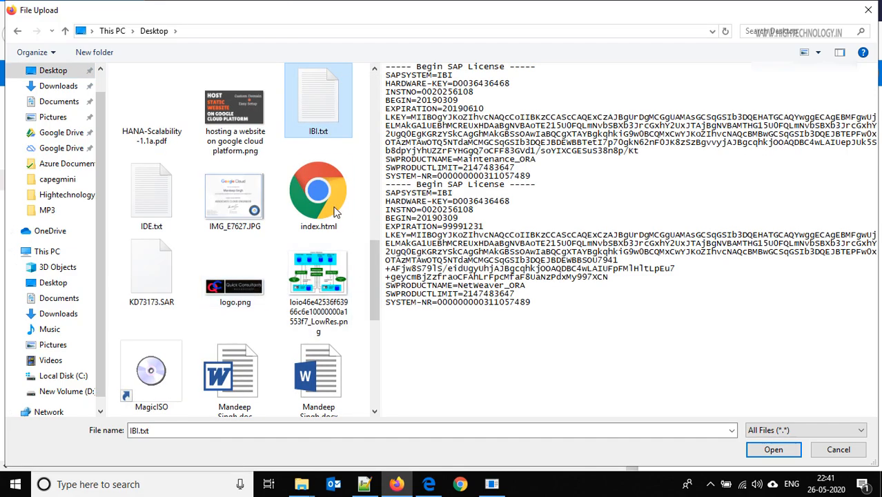
left_click(773, 450)
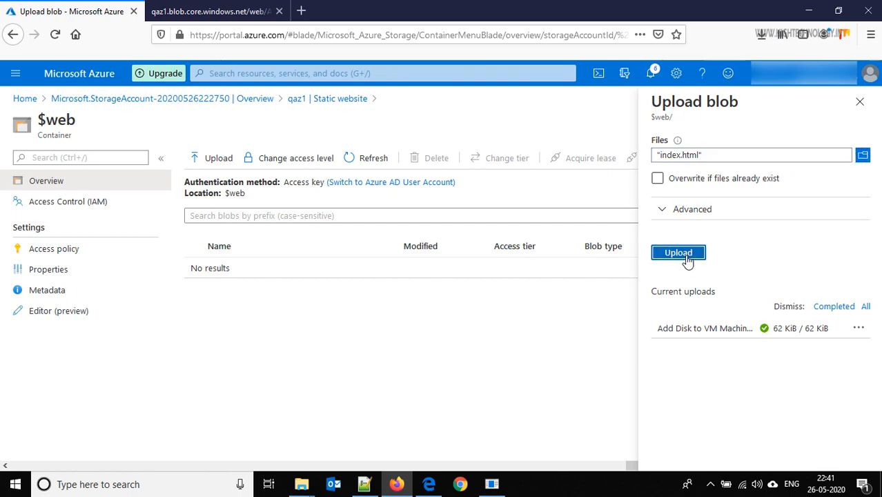
left_click(677, 251)
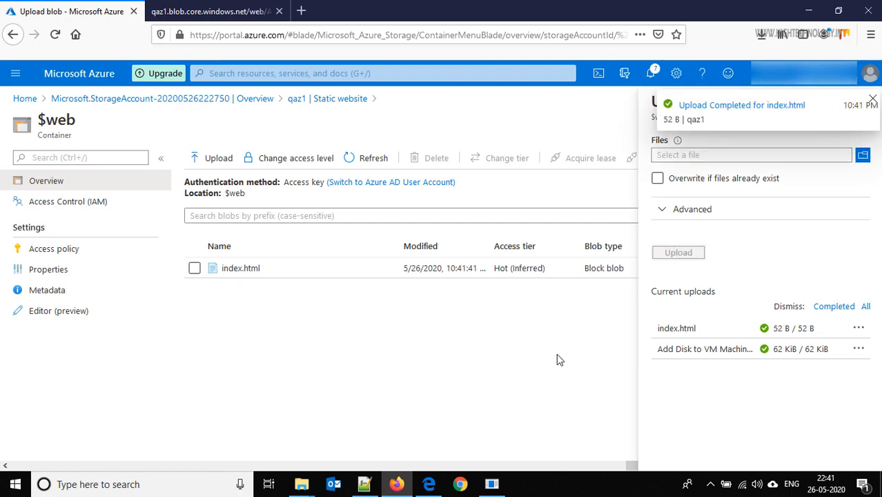
mouse_move(269, 279)
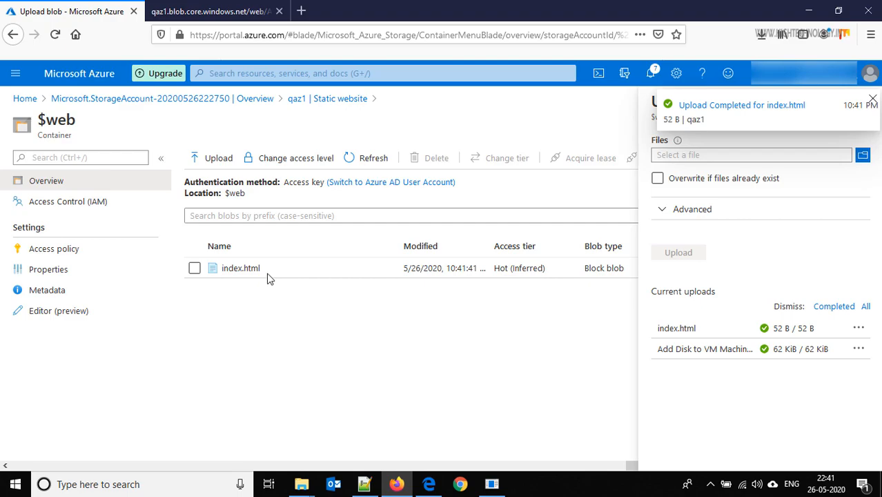
mouse_move(319, 108)
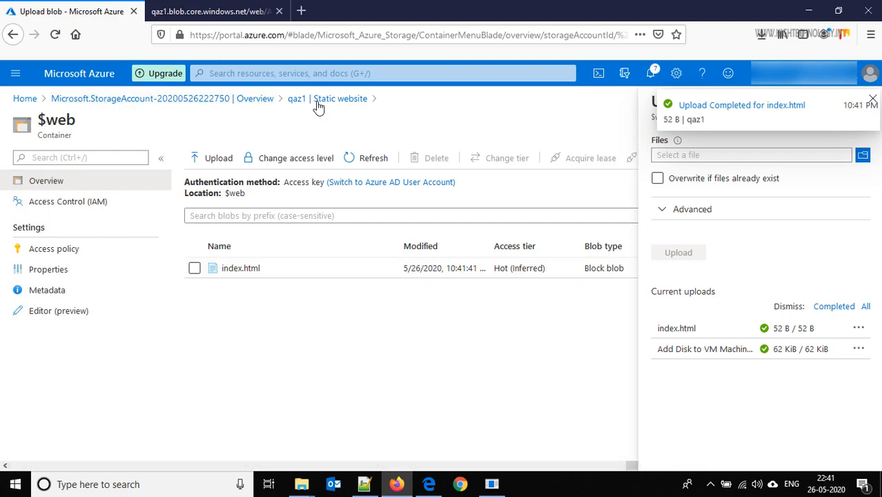
Load qaz1's primary static website endpoint in a new Firefox tab, showing the 'Hi Demo' page.
left_click(340, 98)
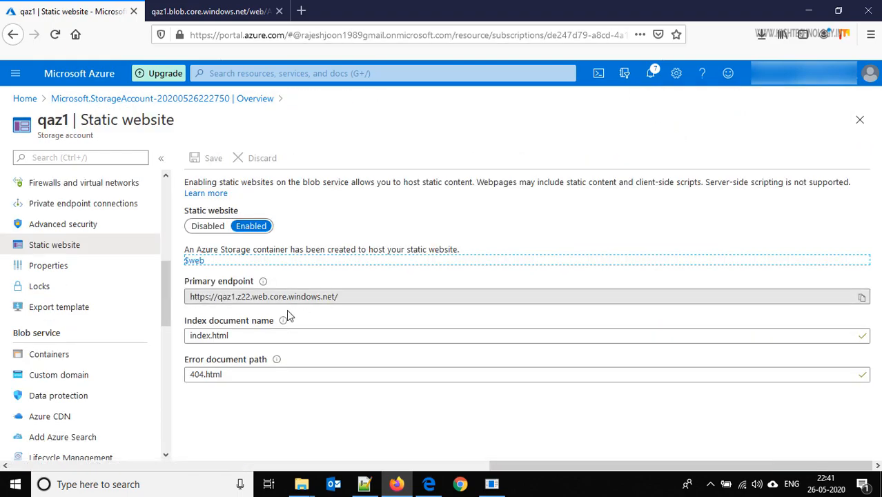
left_click(193, 259)
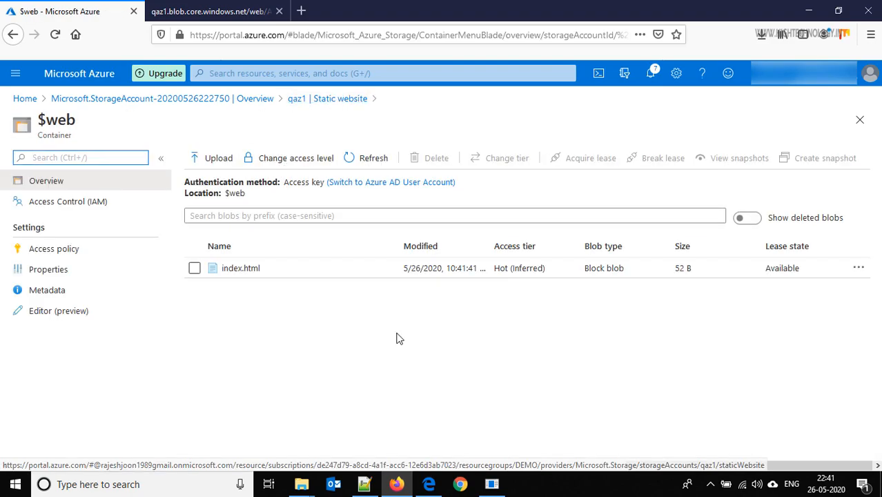
left_click(328, 98)
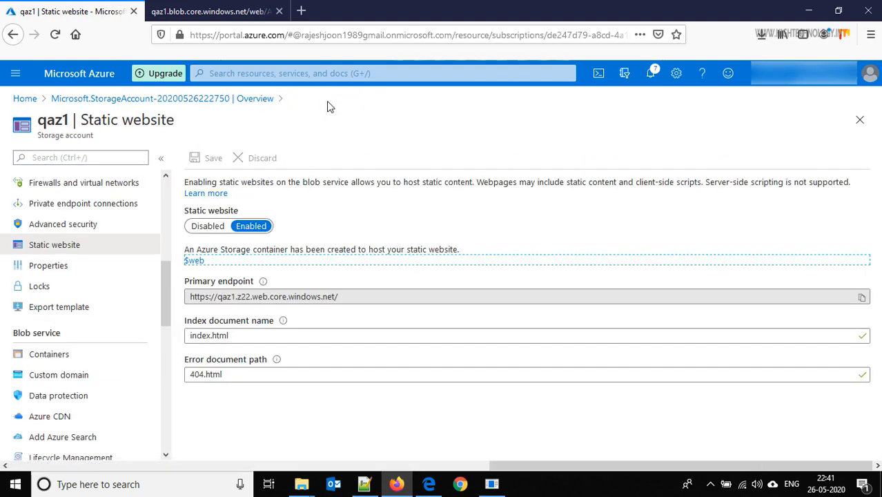
mouse_move(751, 306)
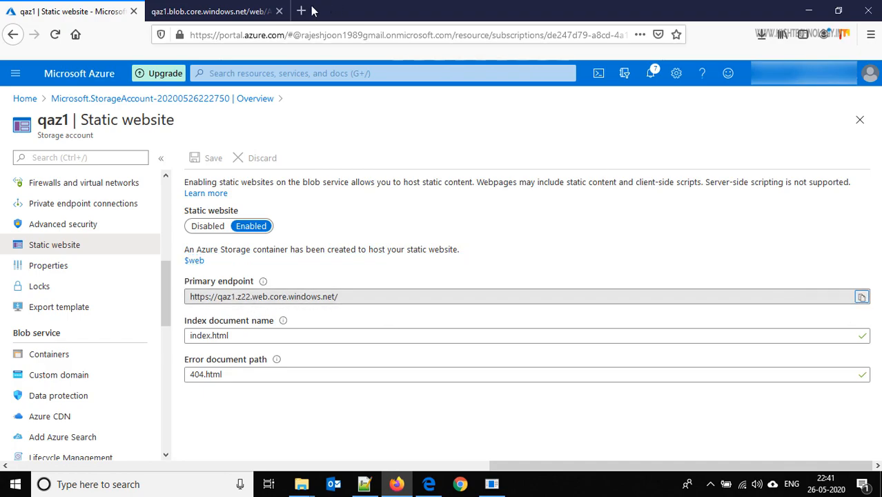
left_click(301, 11)
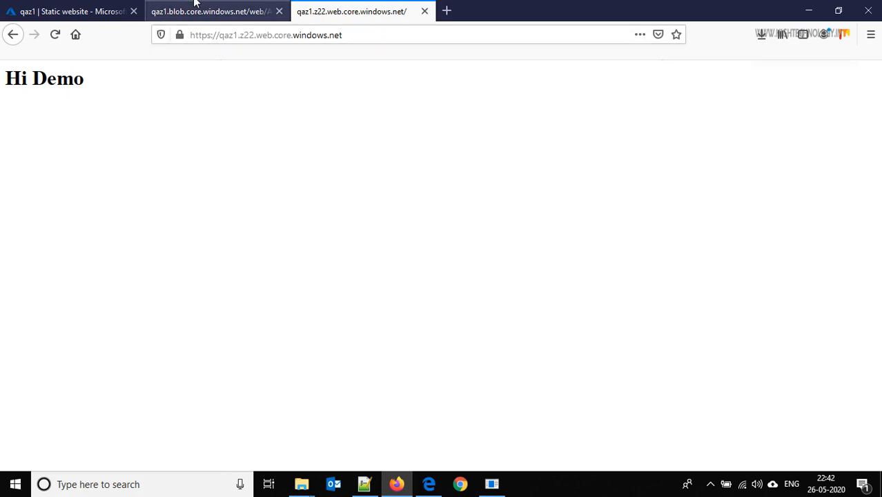
left_click(69, 11)
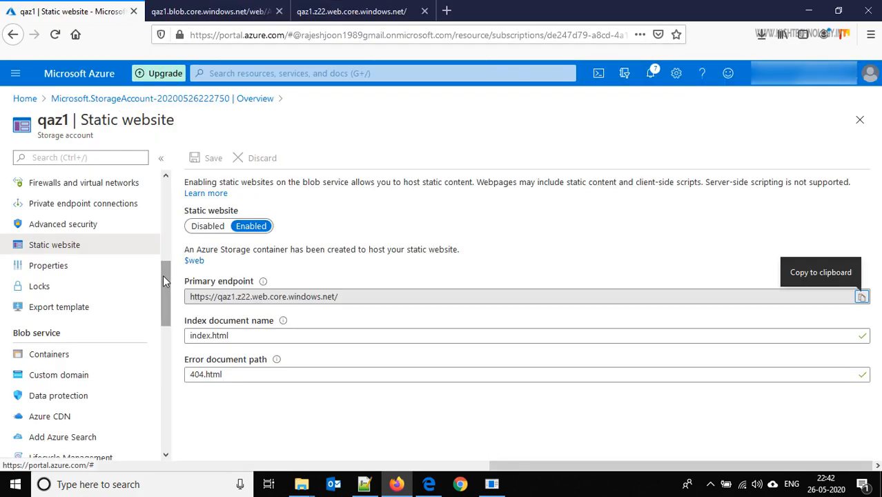
Show qaz1's Custom domain page with CNAME setup guidance and an empty domain name field.
scroll("down", 3)
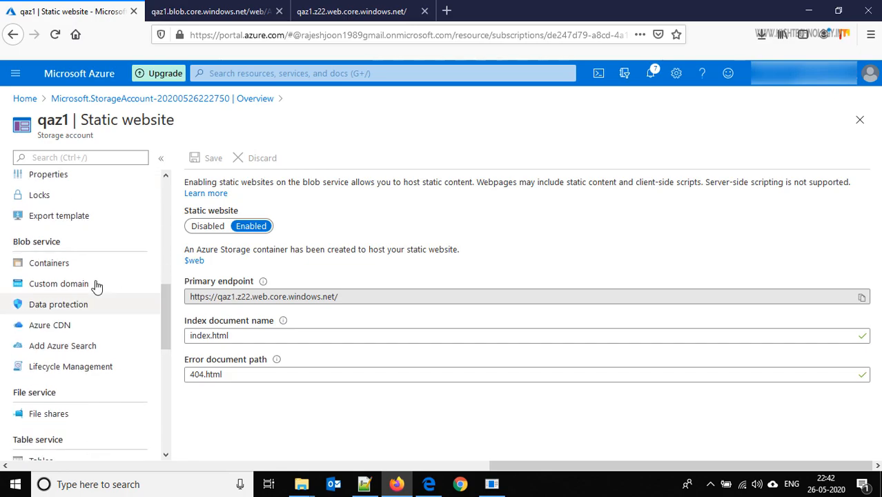
mouse_move(58, 285)
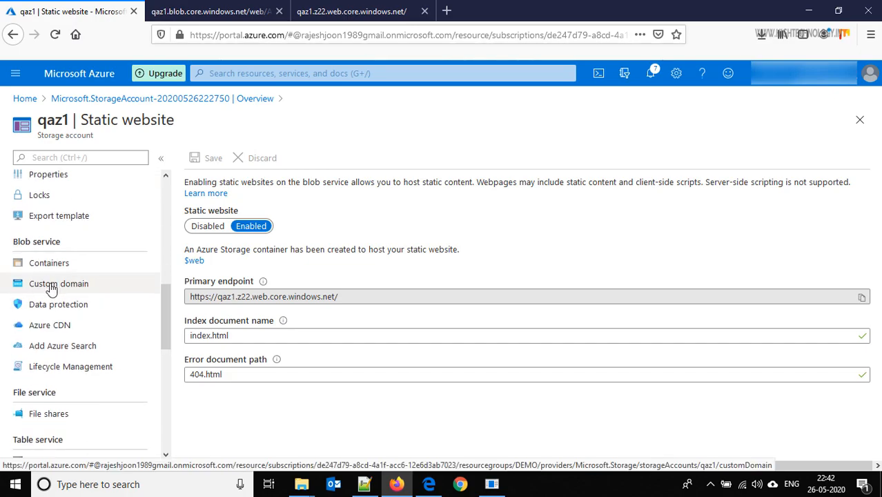
left_click(58, 283)
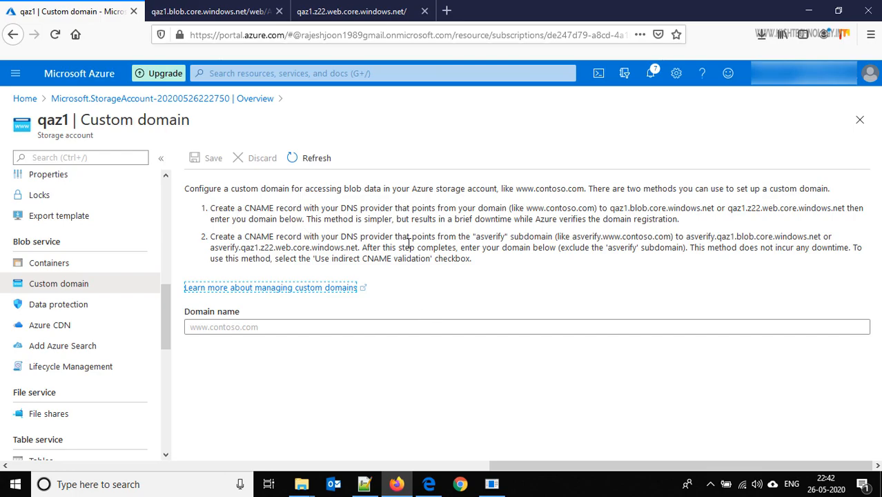
mouse_move(552, 292)
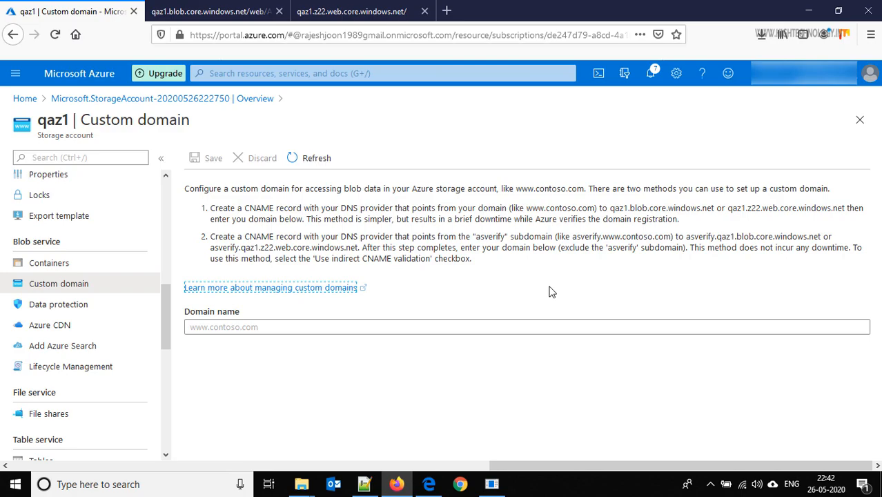
mouse_move(49, 325)
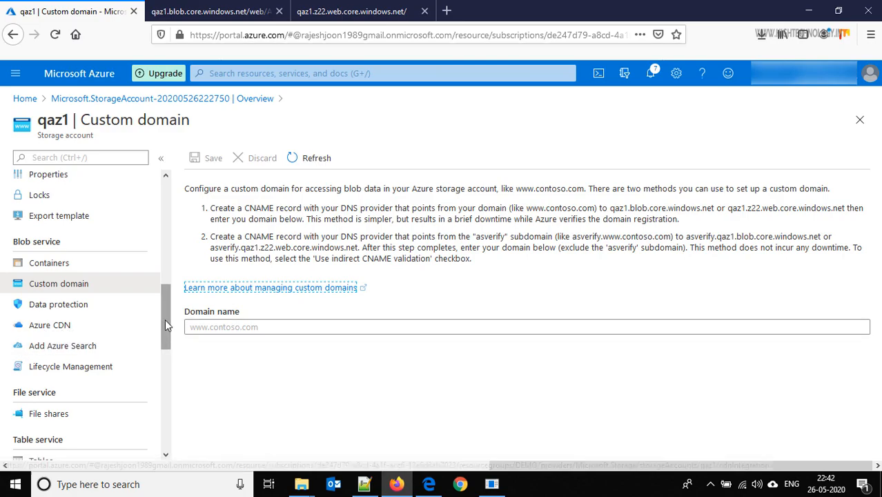
scroll("down", 3)
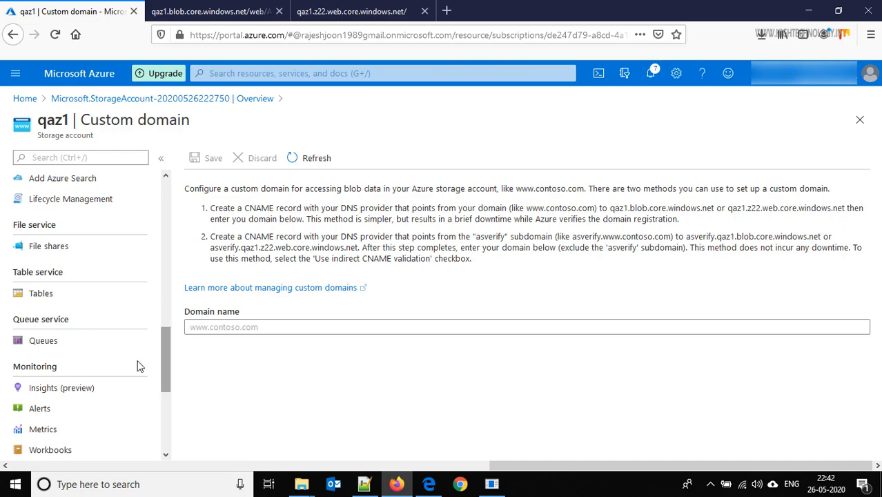
scroll("down", 3)
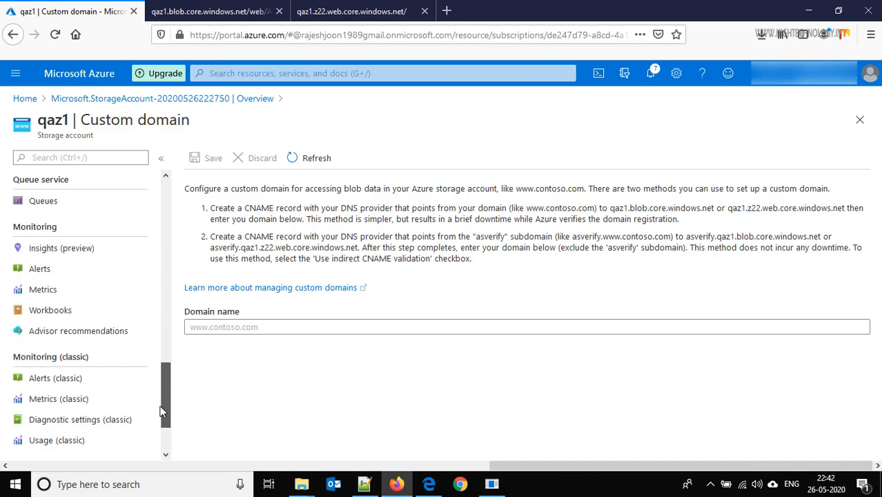
scroll("down", 3)
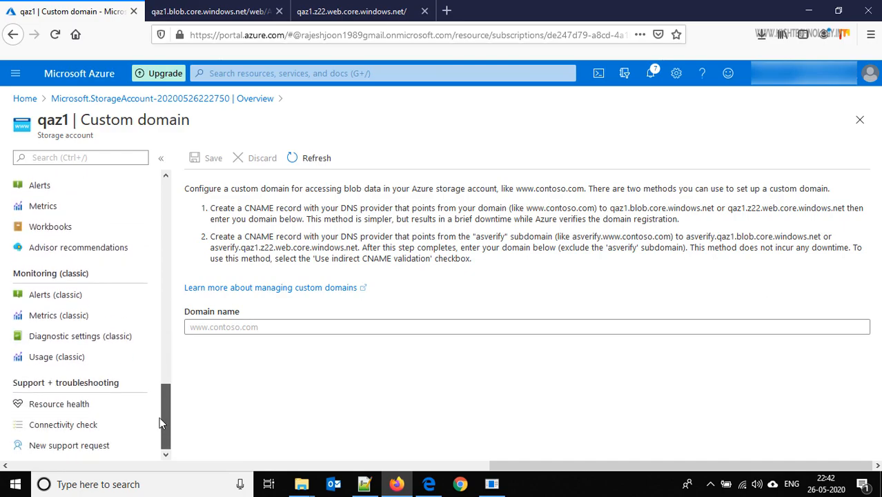
scroll("up", 3)
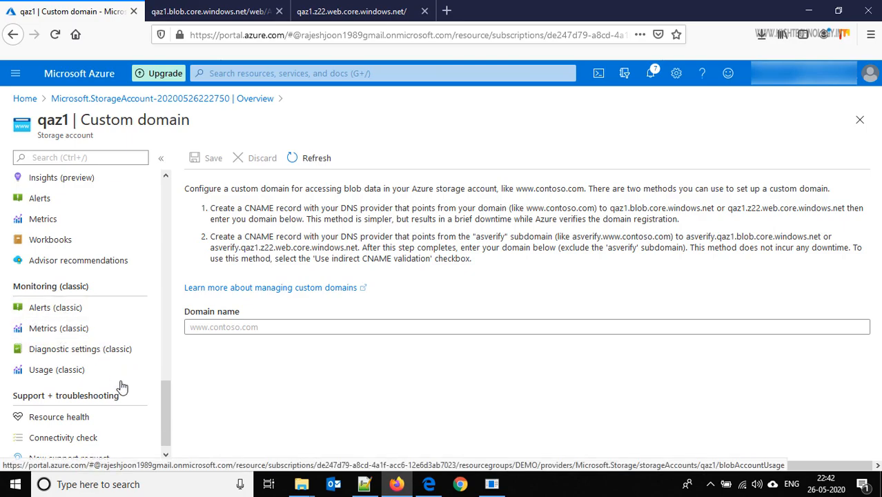
scroll("up", 3)
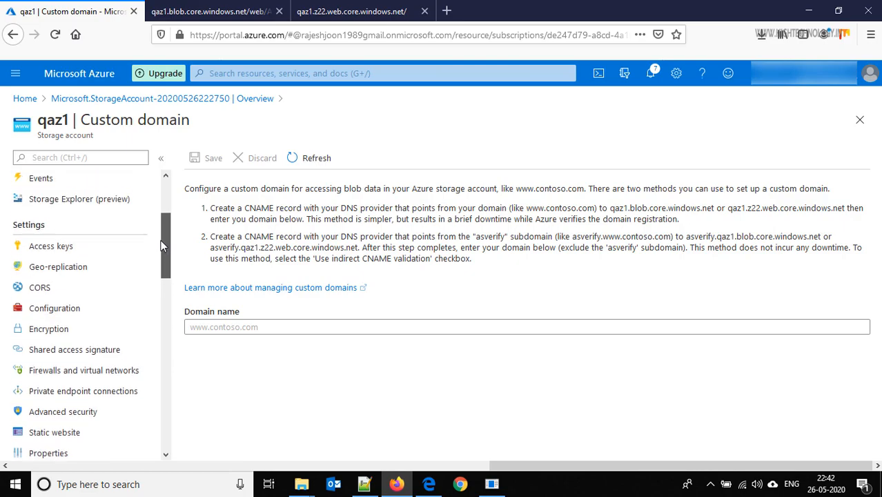
scroll("up", 3)
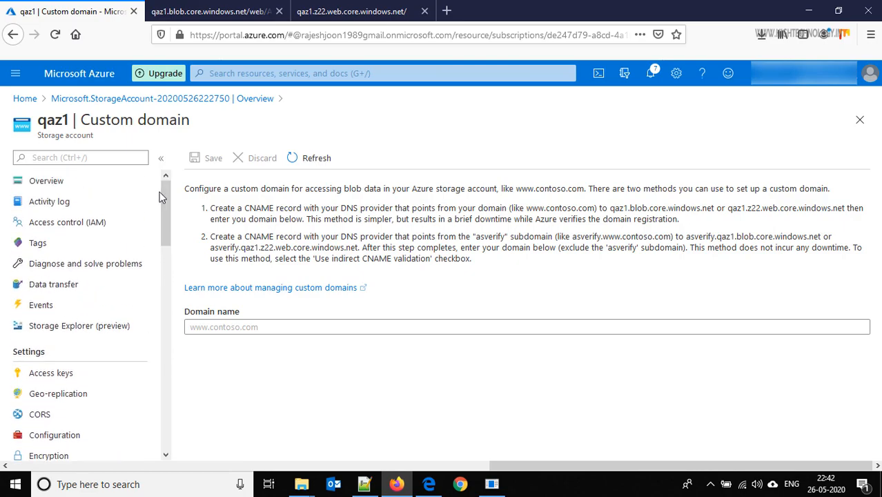
mouse_move(485, 158)
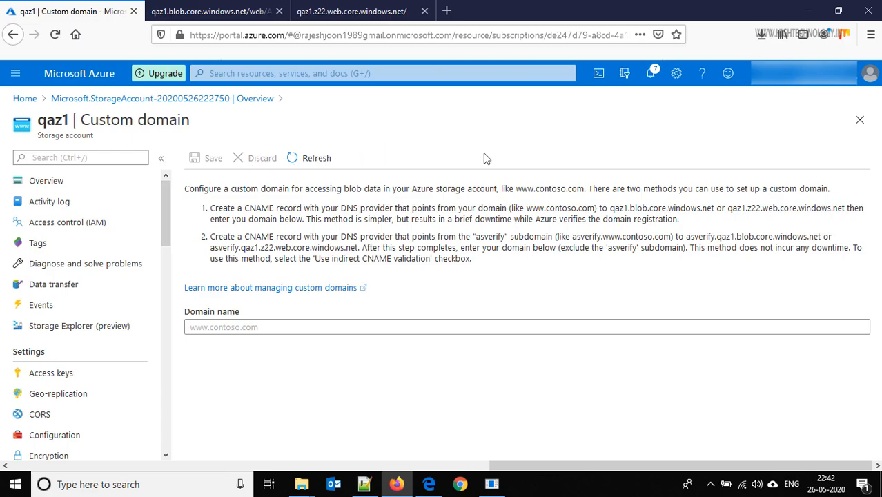